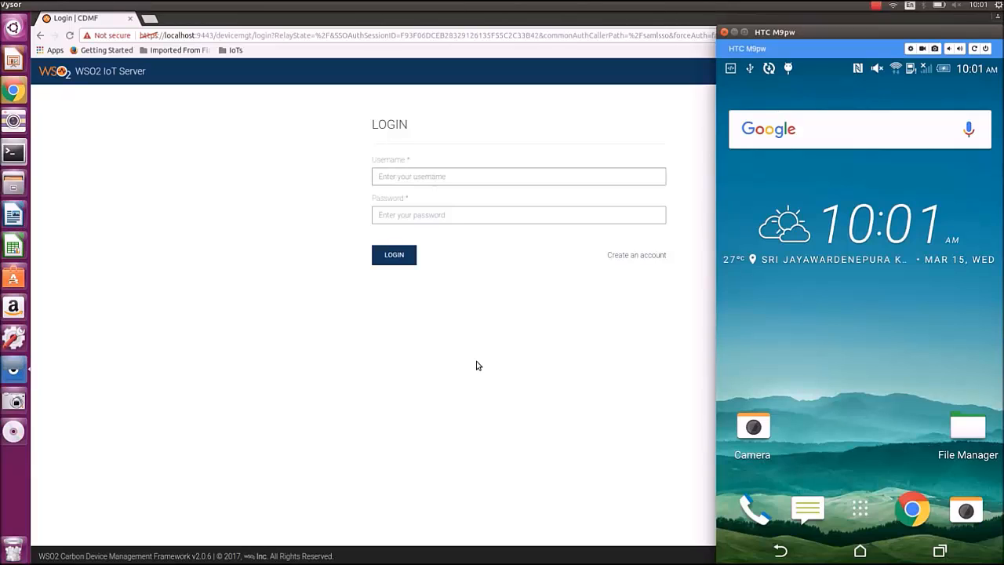
Log in as admin and expand User Management from the navigation menu.
left_click(518, 176)
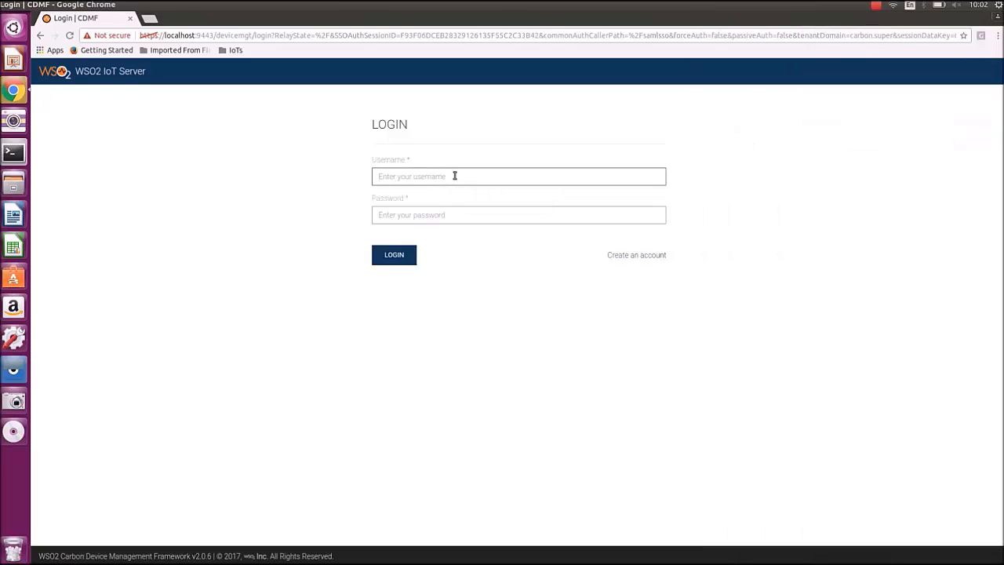
left_click(394, 255)
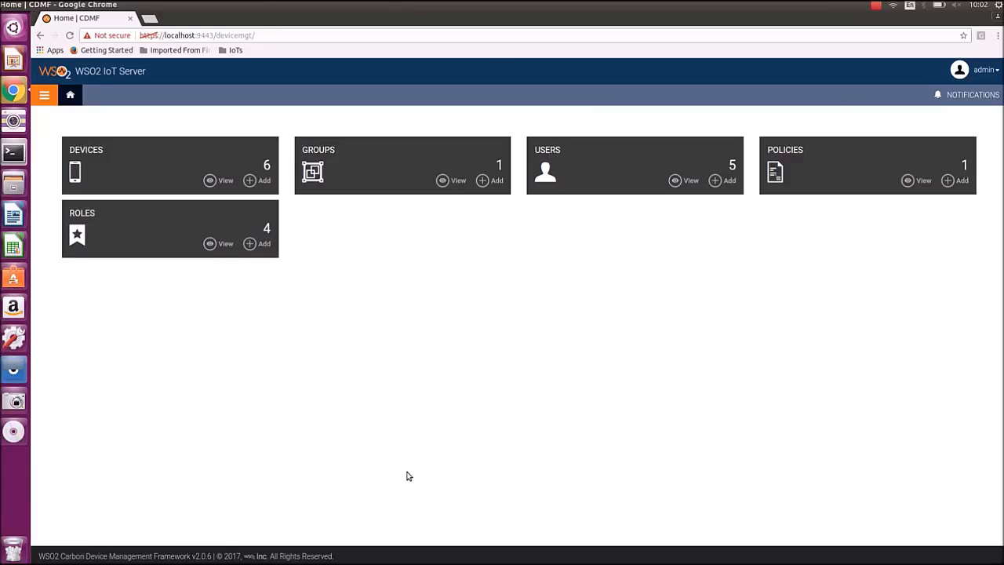
mouse_move(396, 471)
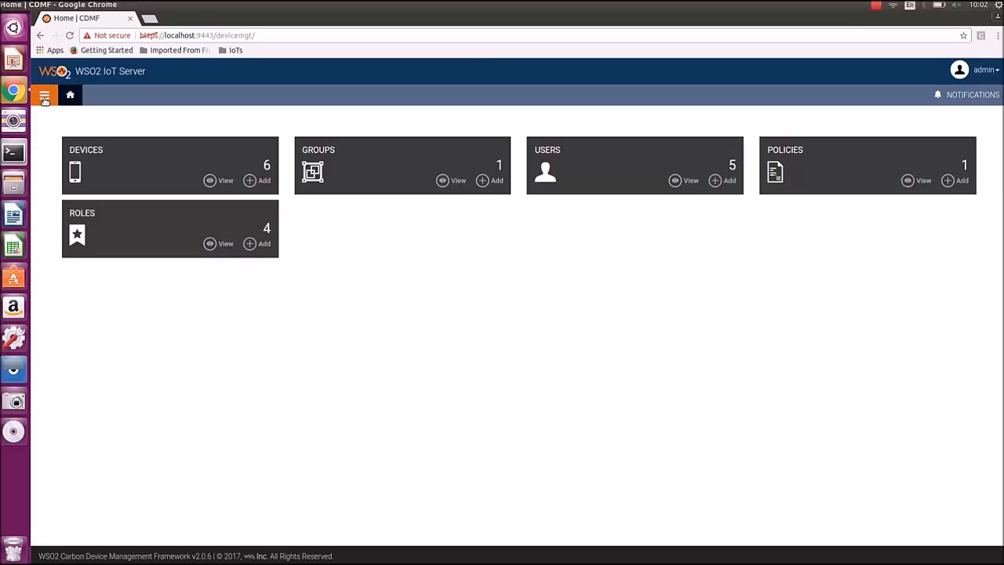
left_click(45, 95)
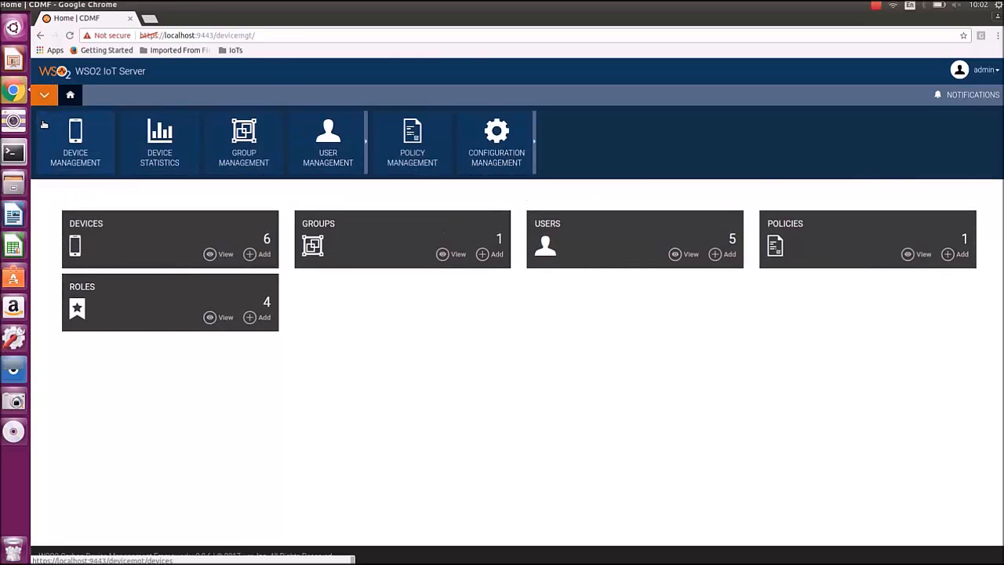
mouse_move(365, 142)
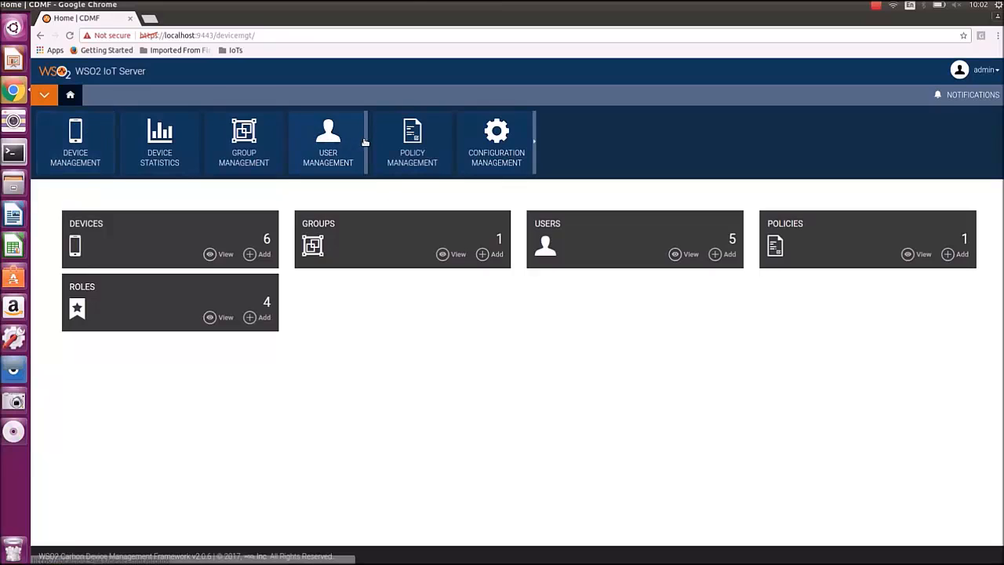
mouse_move(369, 143)
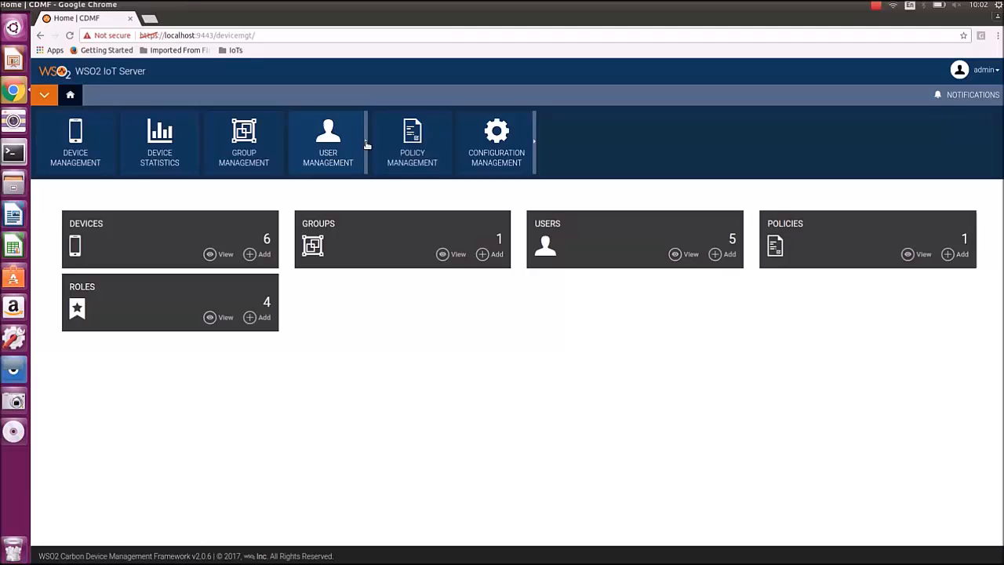
left_click(328, 142)
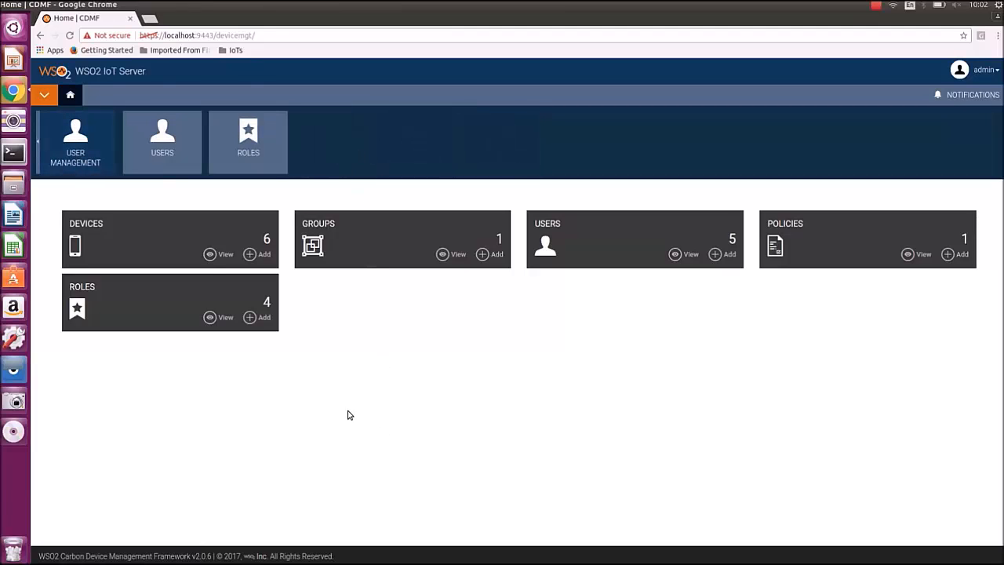
View the six enrolled devices, then go to Enroll Device for Android and Windows.
left_click(218, 253)
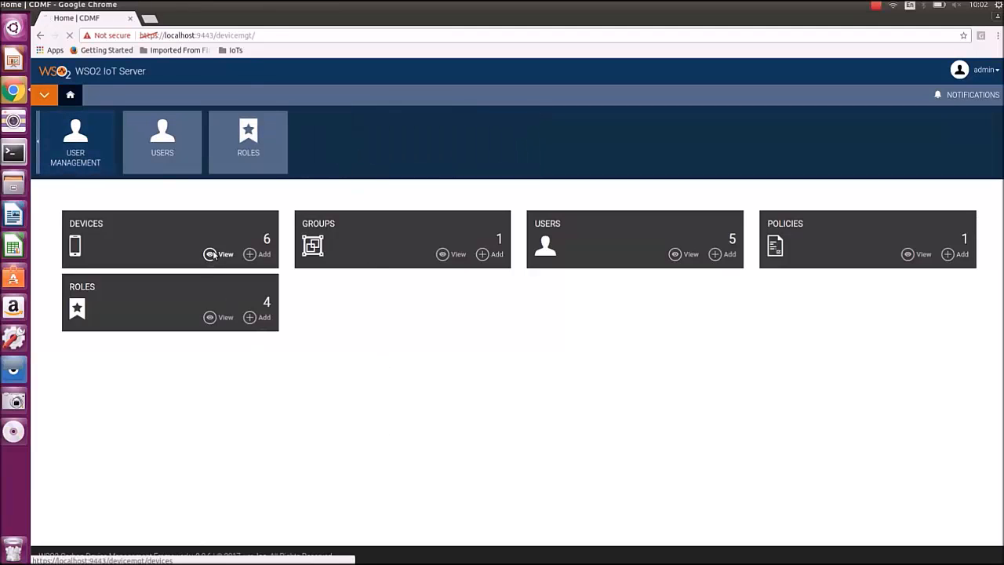
left_click(226, 254)
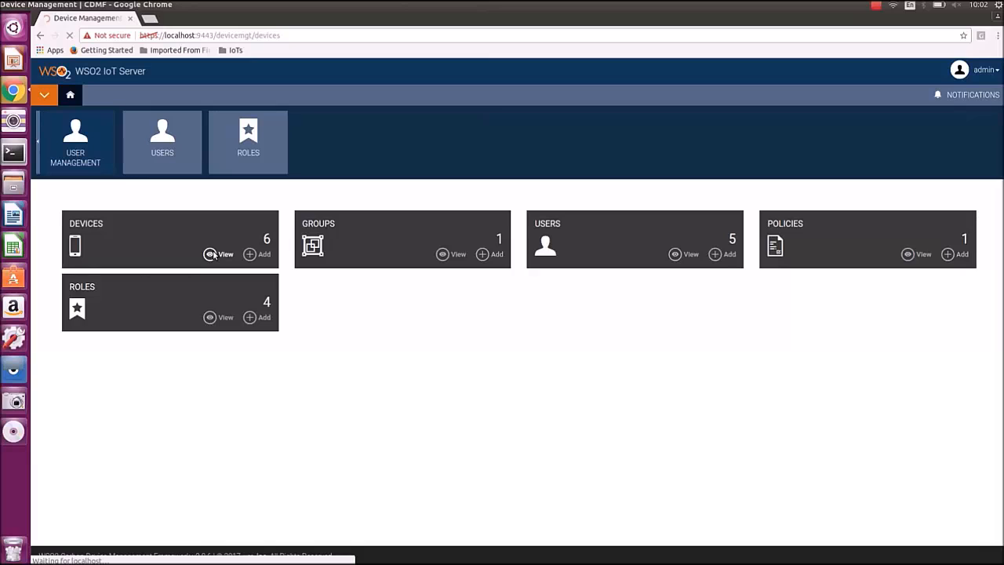
left_click(225, 254)
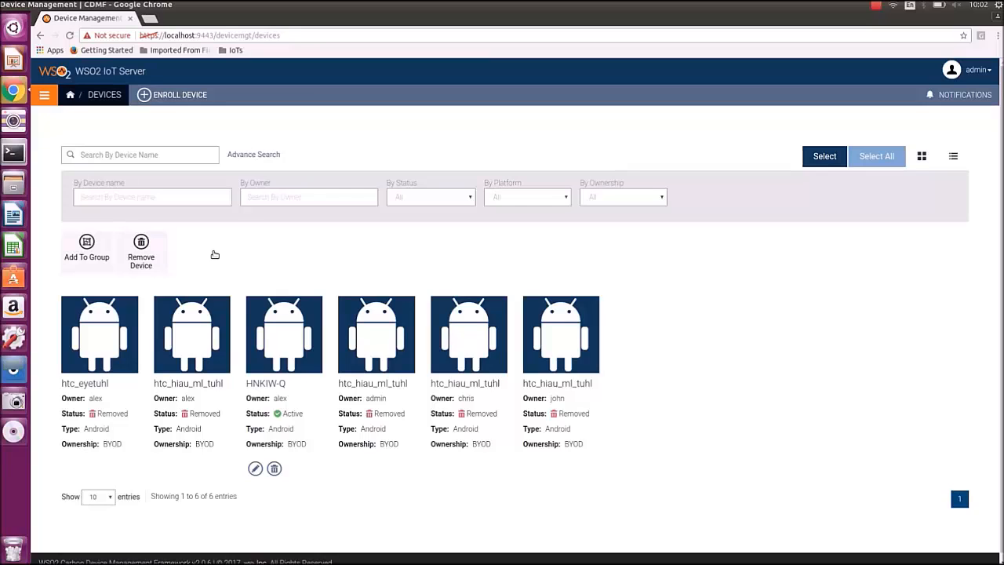
left_click(180, 94)
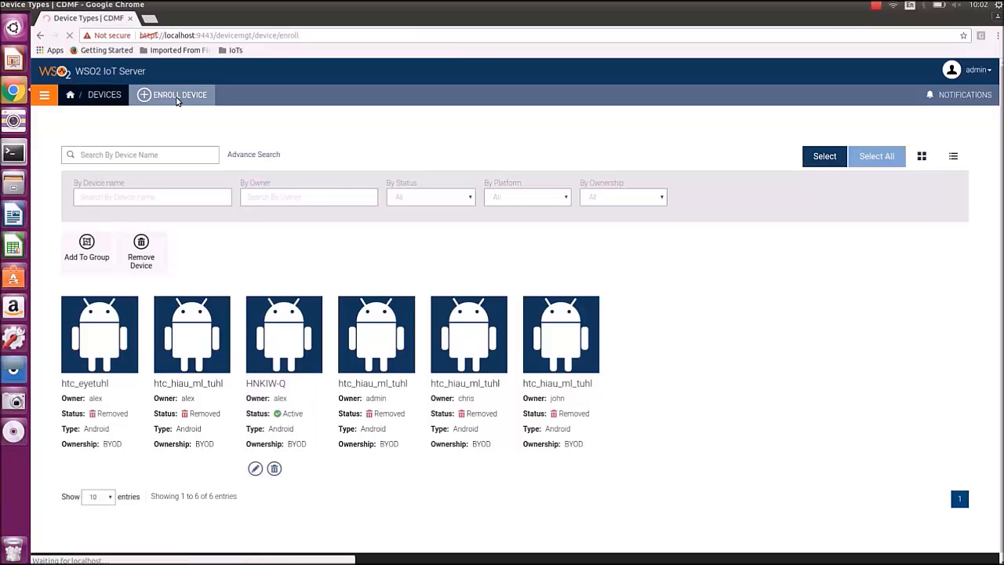
left_click(171, 95)
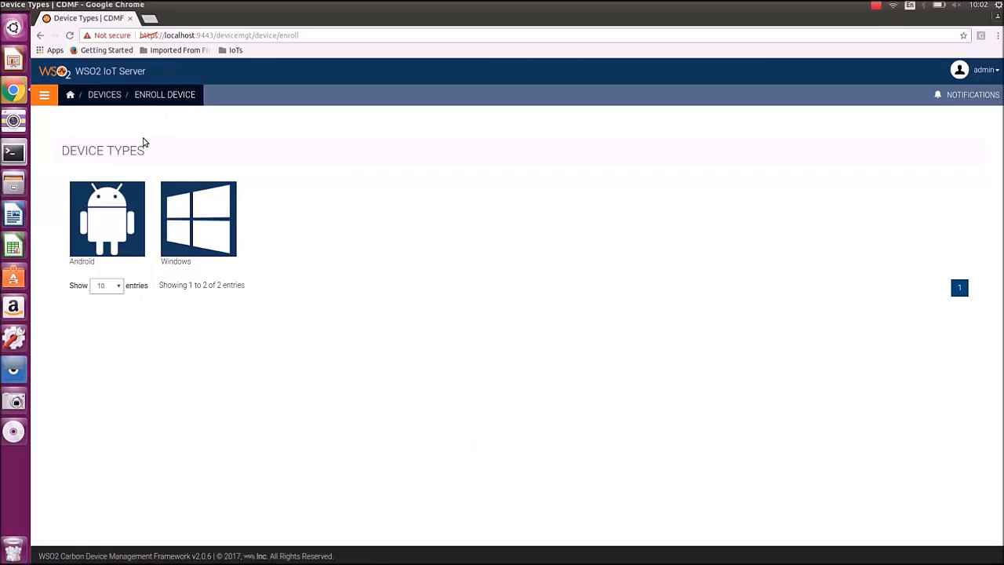
Select the Android device type and scroll through its Prepare section.
left_click(107, 219)
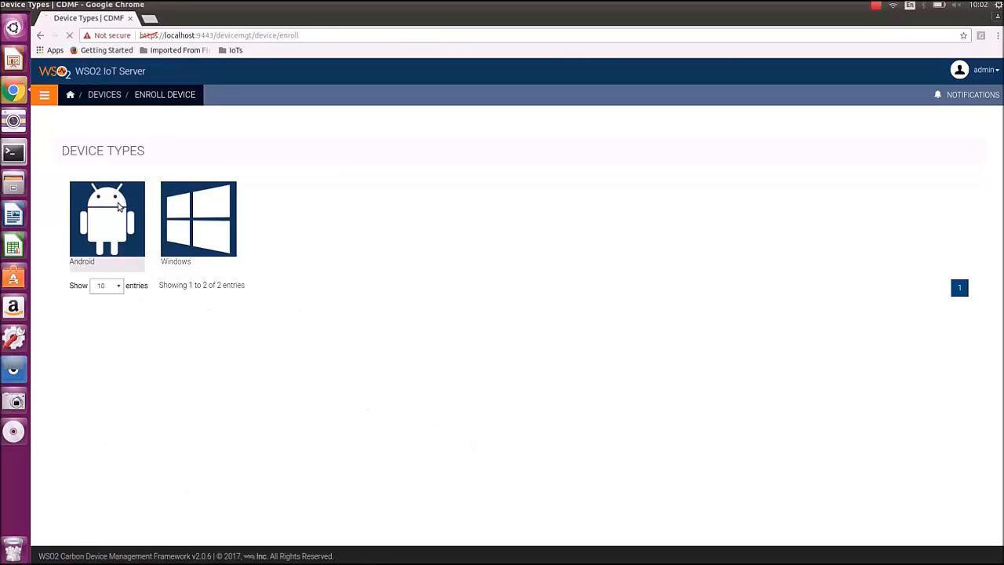
left_click(107, 220)
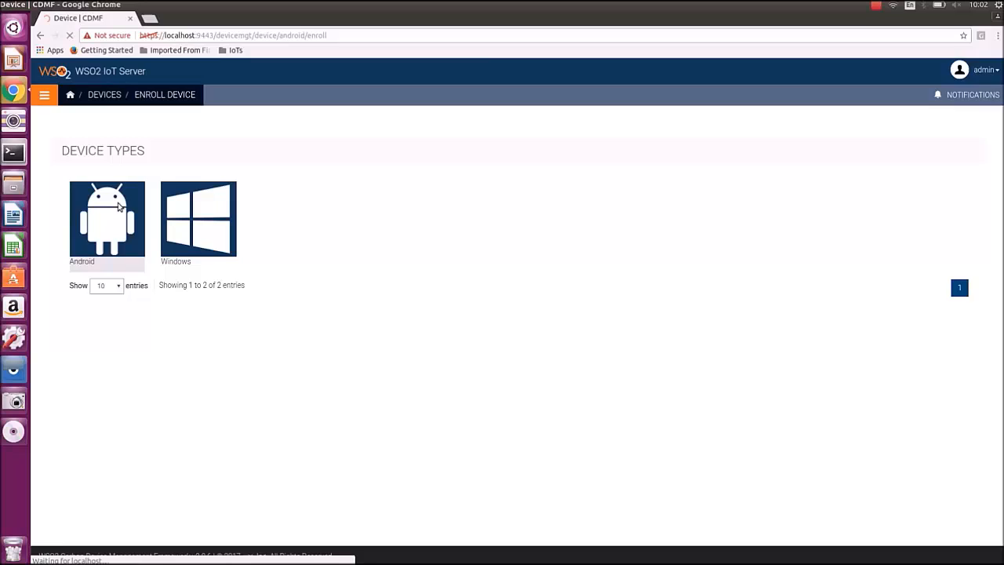
left_click(106, 218)
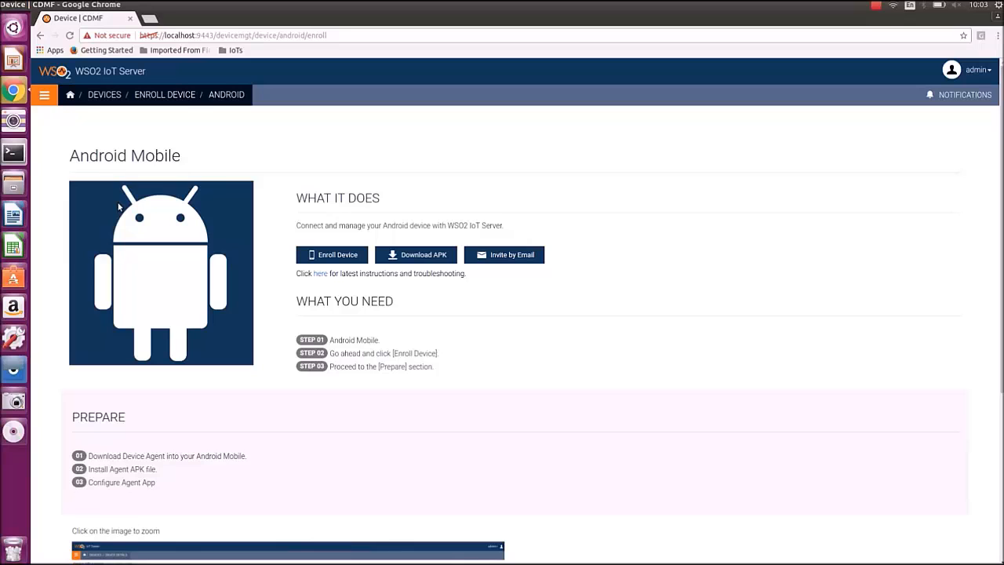
scroll("down", 3)
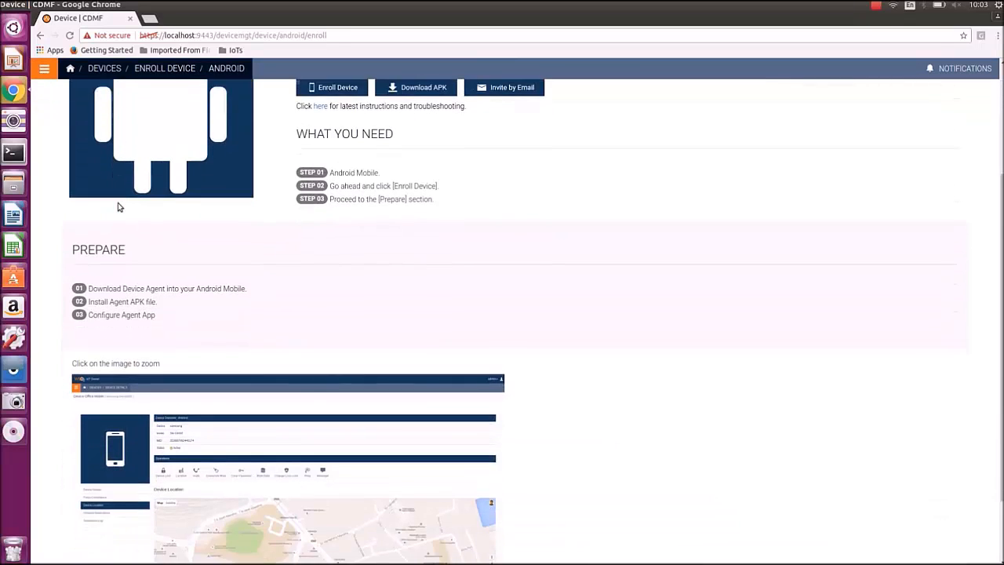
scroll("up", 3)
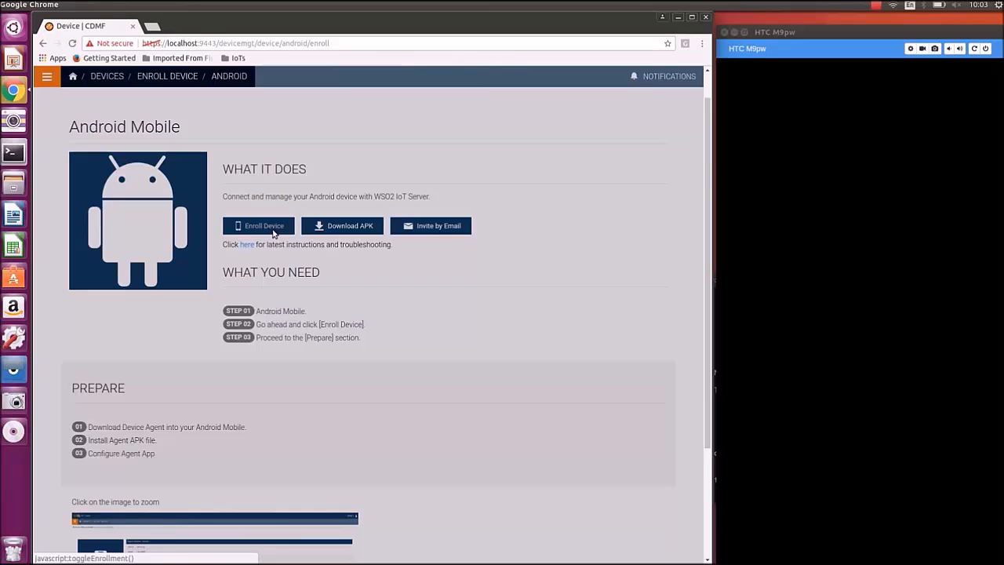
Show the enrollment QR code, scan it on the phone, and download the IoT Server Agent.
left_click(258, 226)
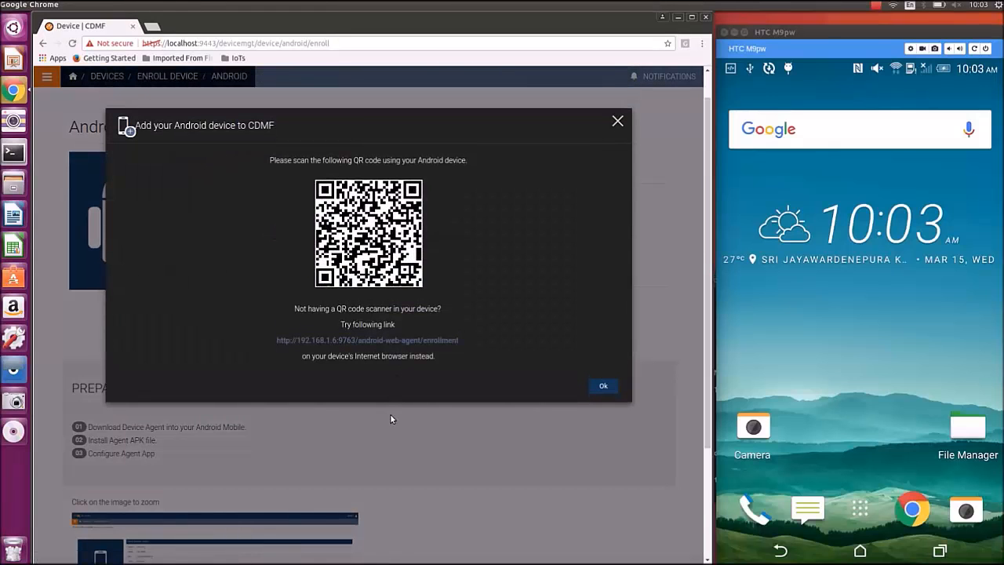
left_click(858, 510)
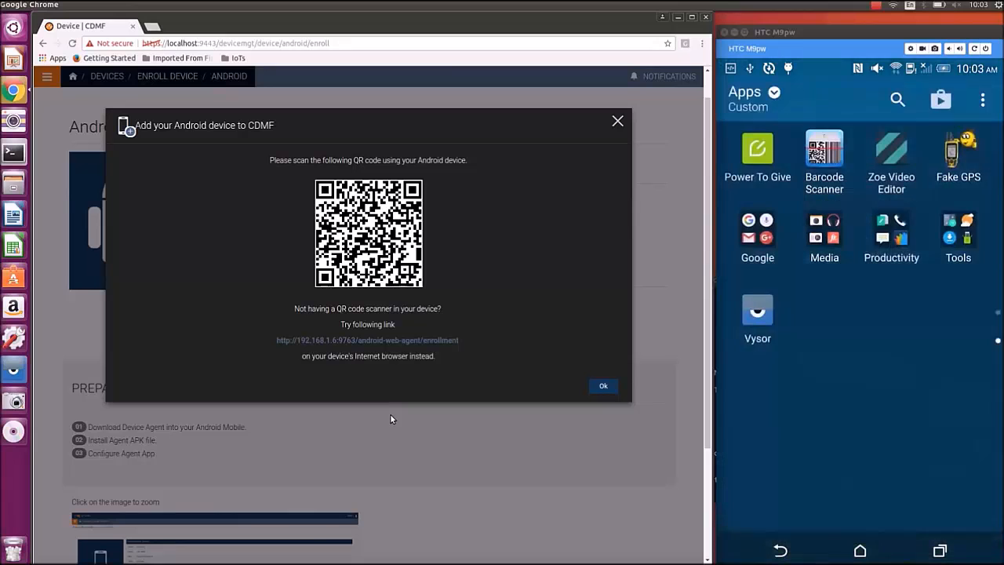
left_click(823, 149)
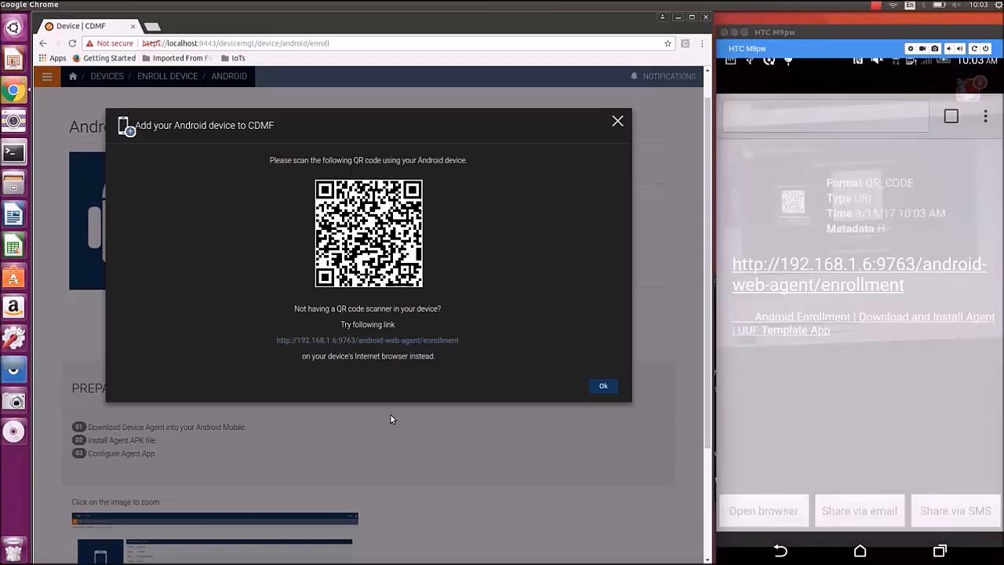
left_click(762, 510)
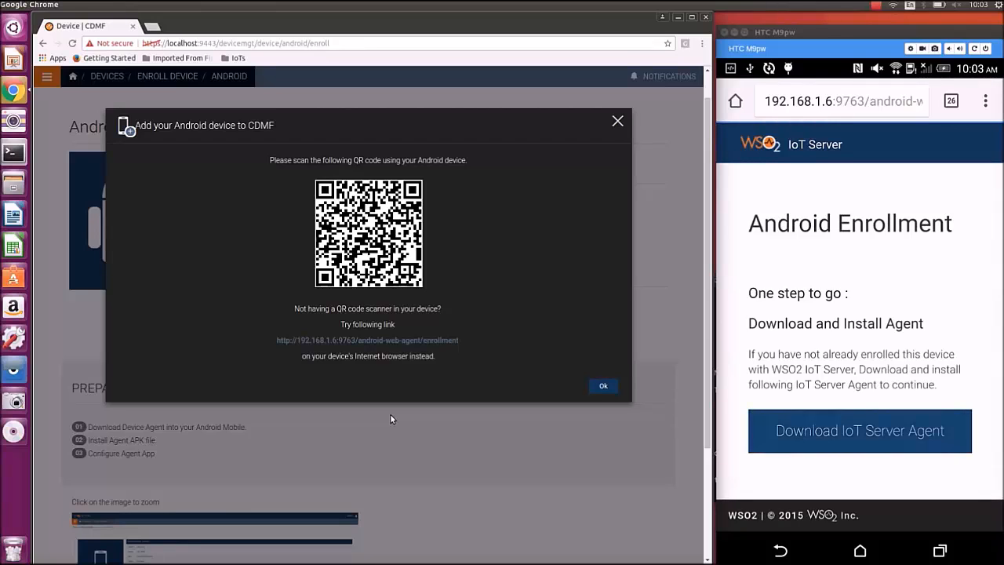
left_click(859, 430)
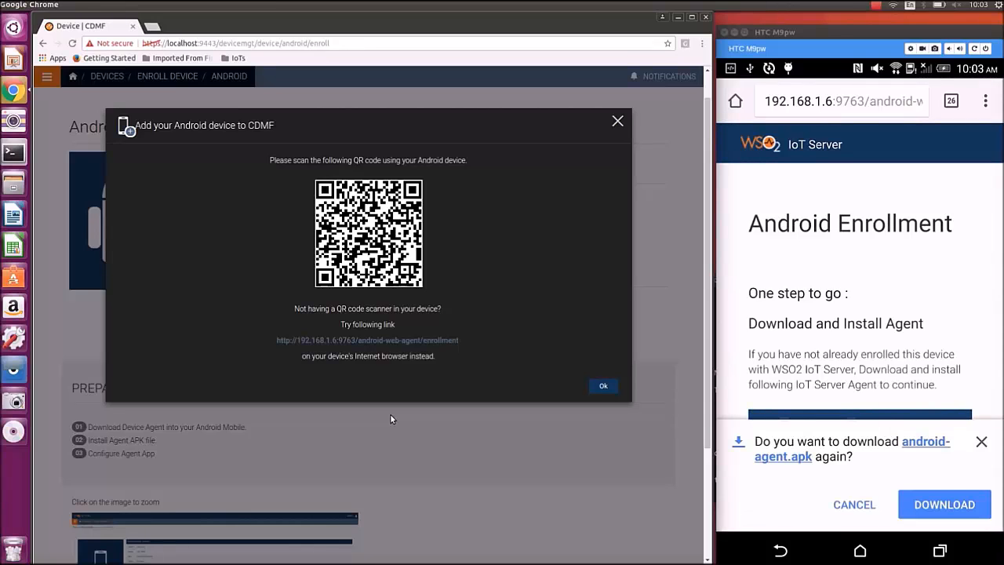
left_click(945, 504)
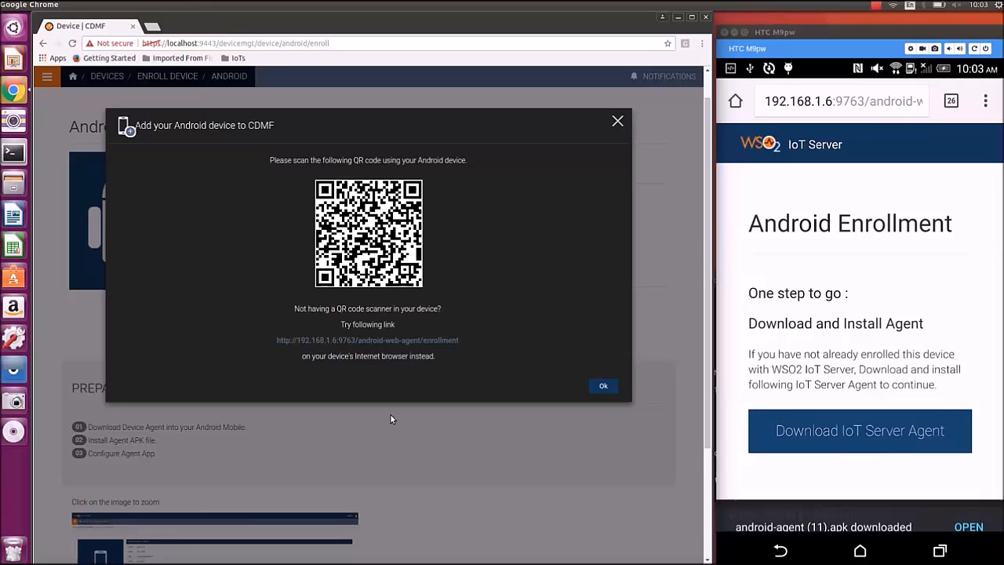
Install the downloaded WSO2 Agent APK and launch it to the work-profile choice.
left_click(968, 526)
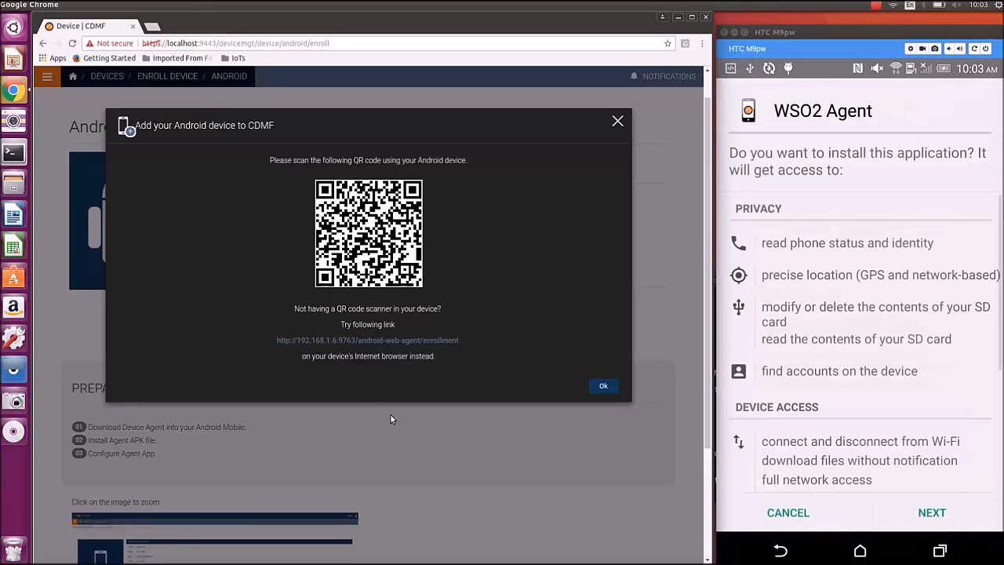
scroll("down", 3)
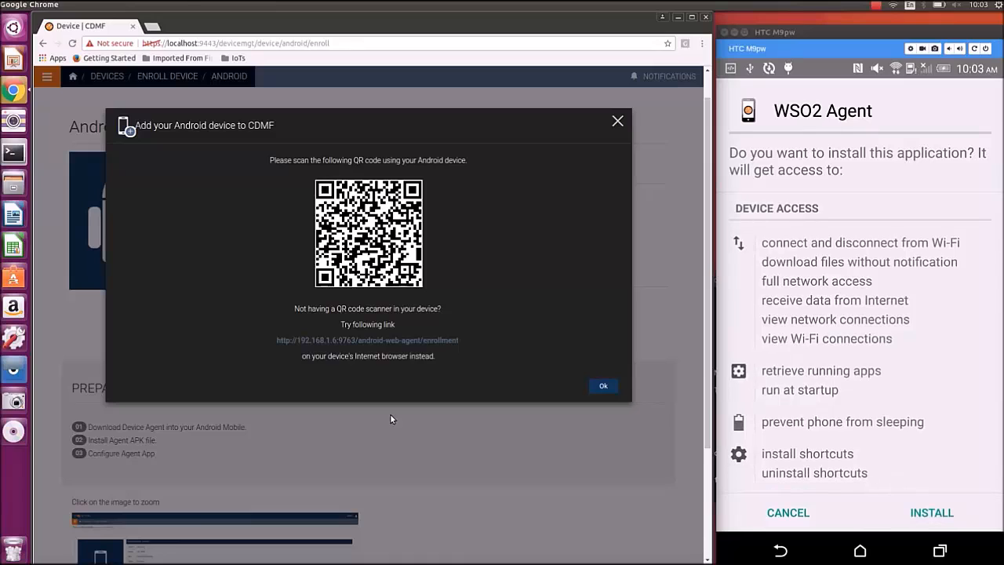
left_click(931, 512)
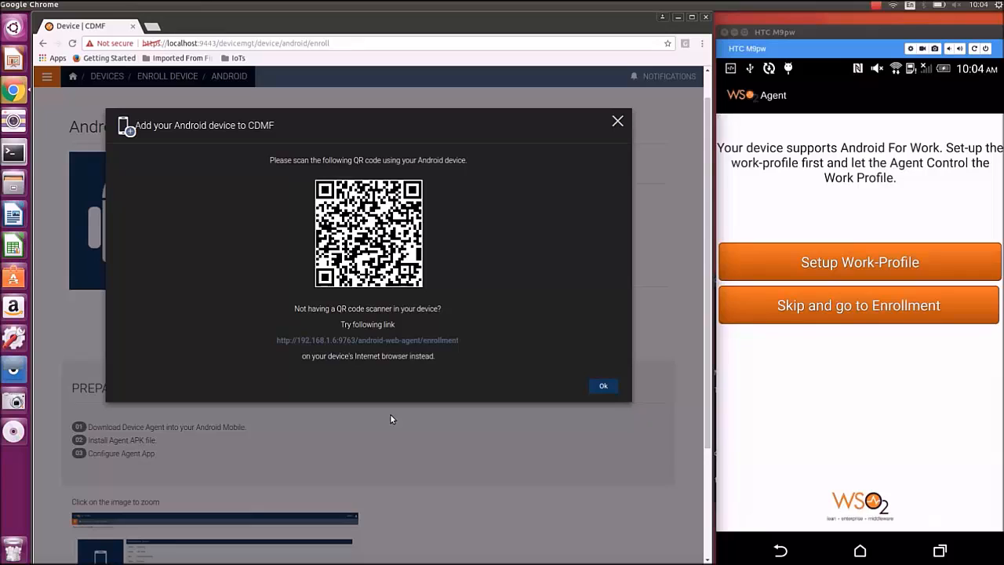
mouse_move(778, 322)
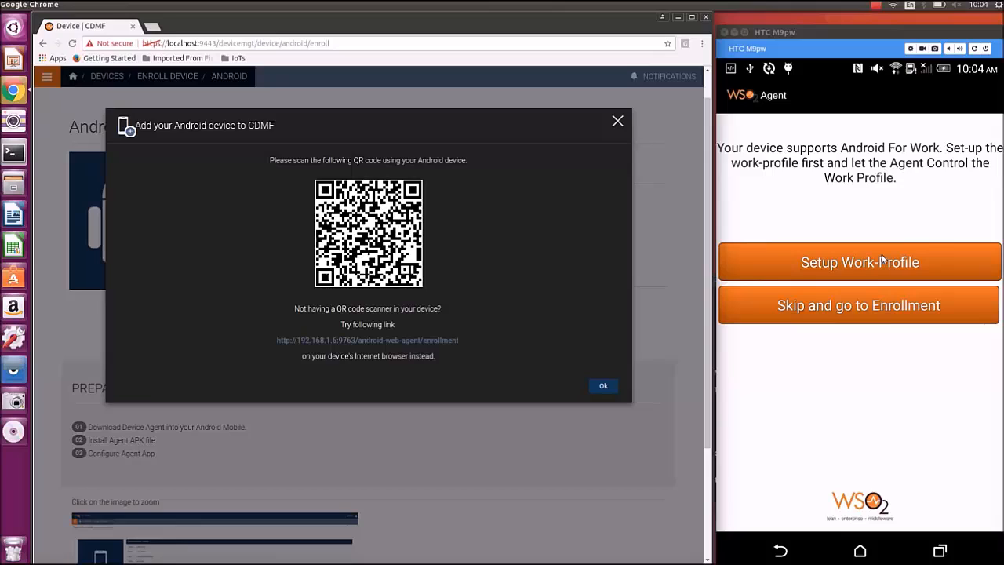
mouse_move(855, 306)
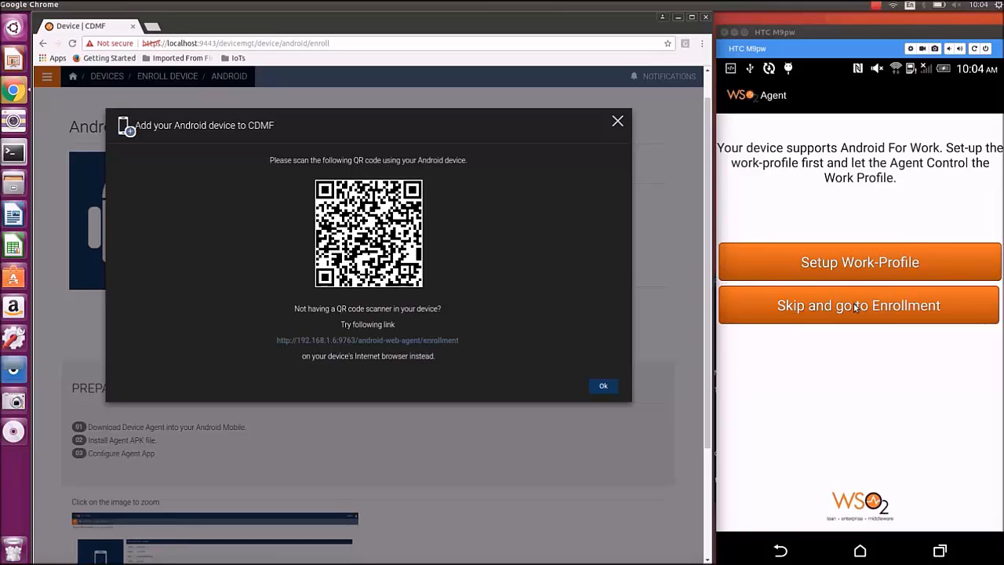
mouse_move(854, 312)
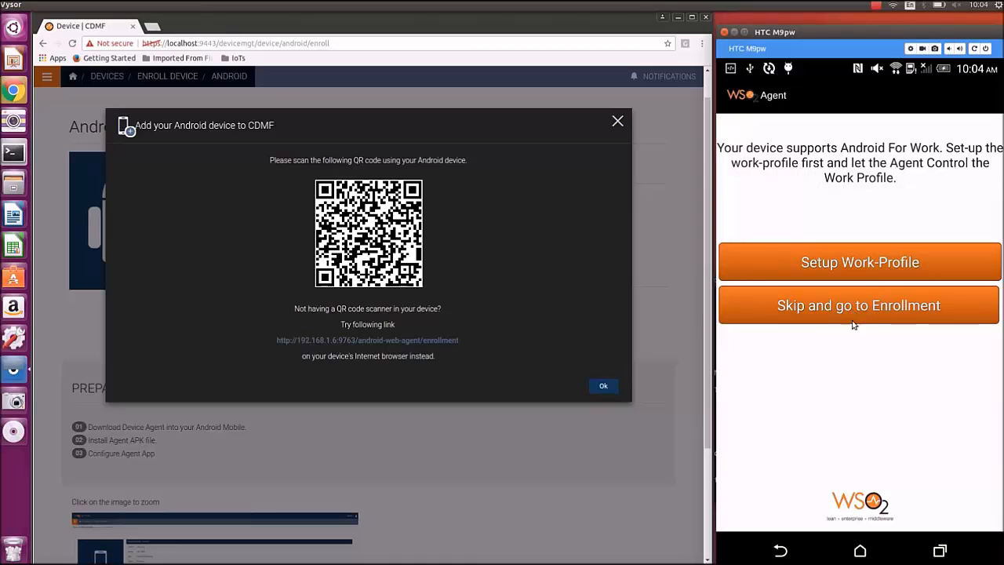
Skip work-profile setup, register with server 192.168.1.6:8280, and select the Username field.
left_click(858, 305)
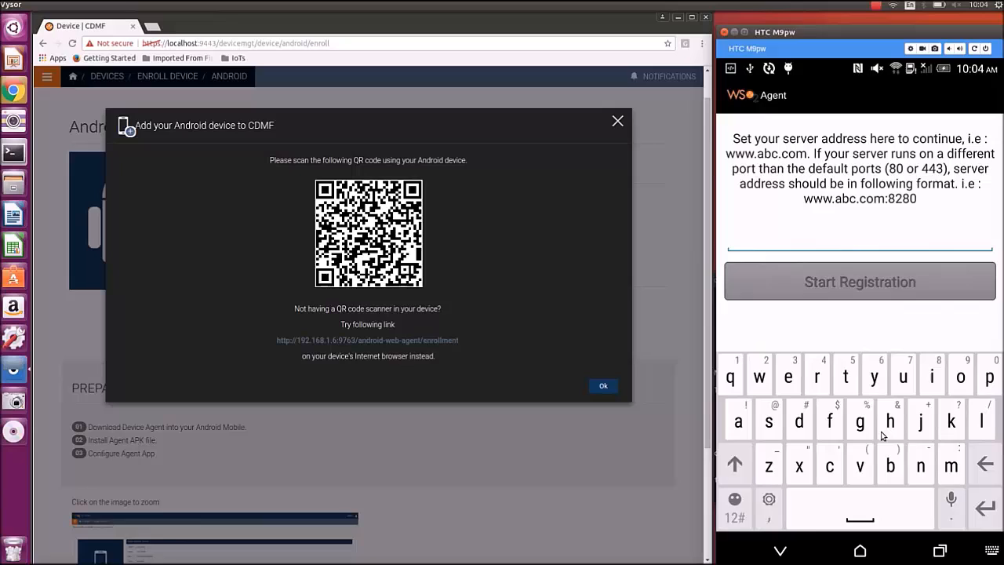
type("192.1")
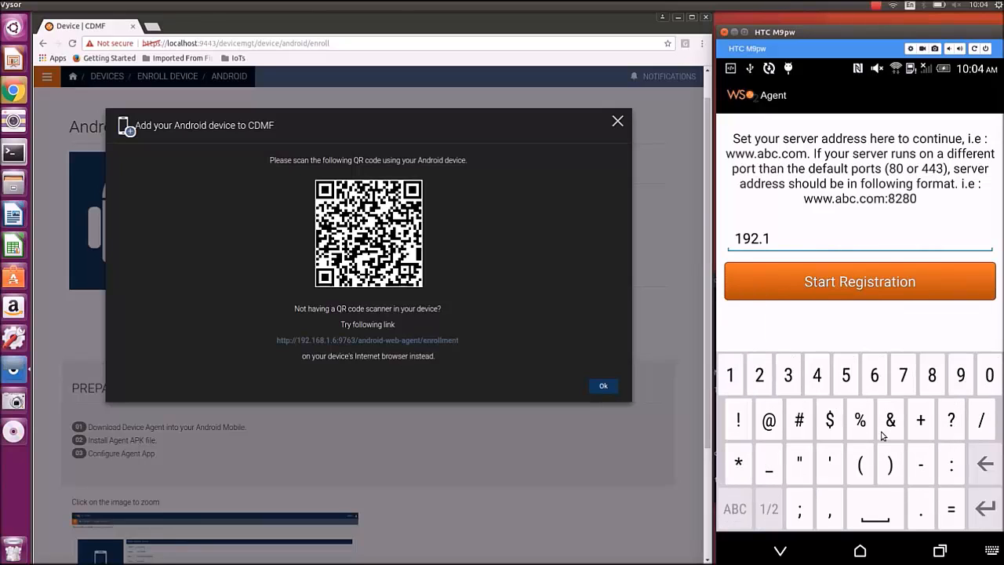
left_click(730, 374)
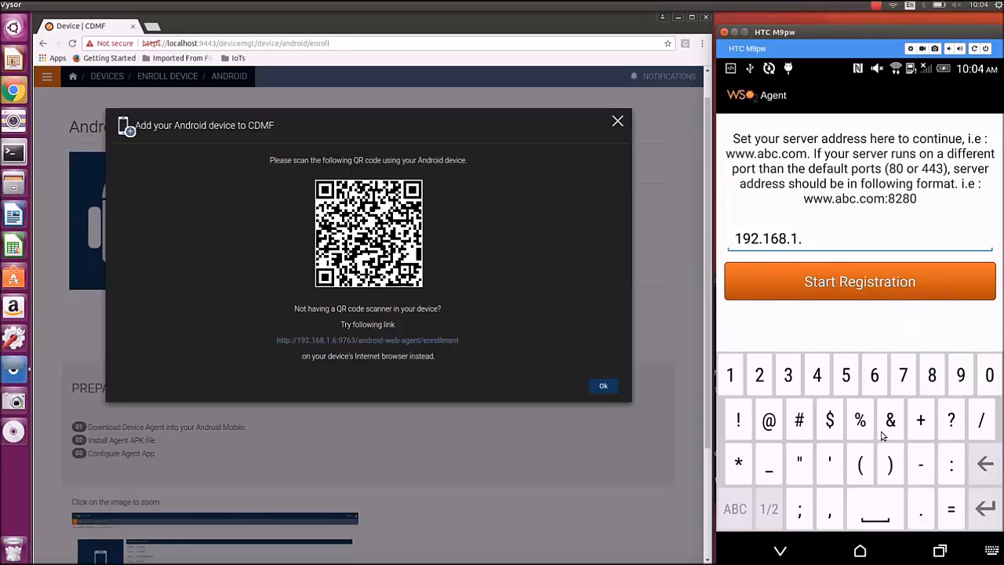
left_click(874, 374)
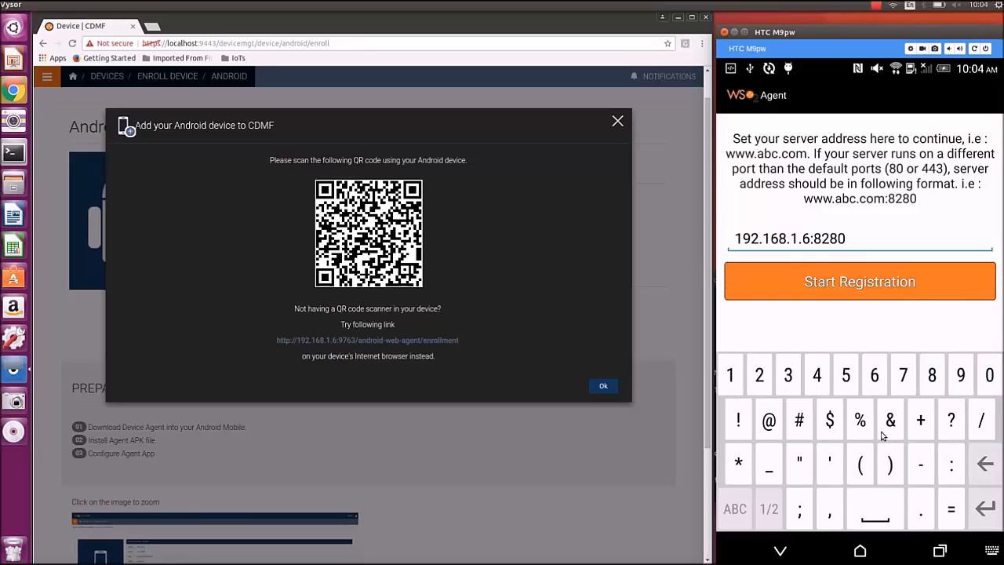
left_click(859, 281)
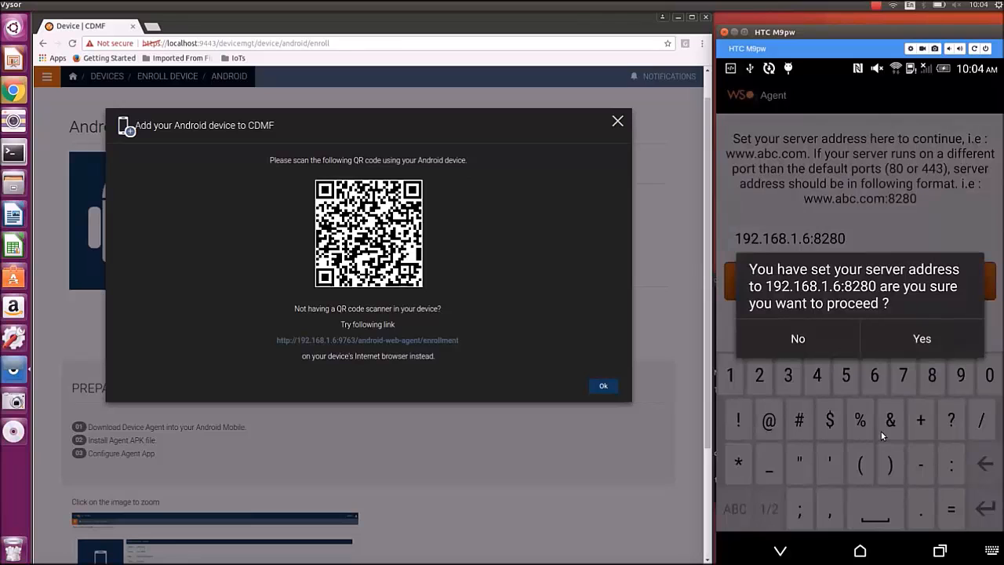
left_click(920, 338)
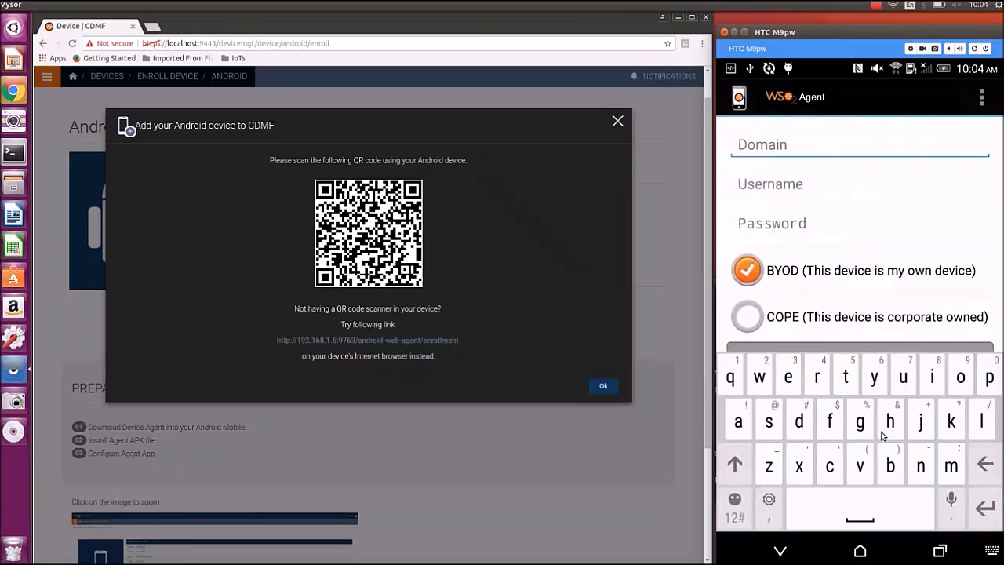
left_click(859, 184)
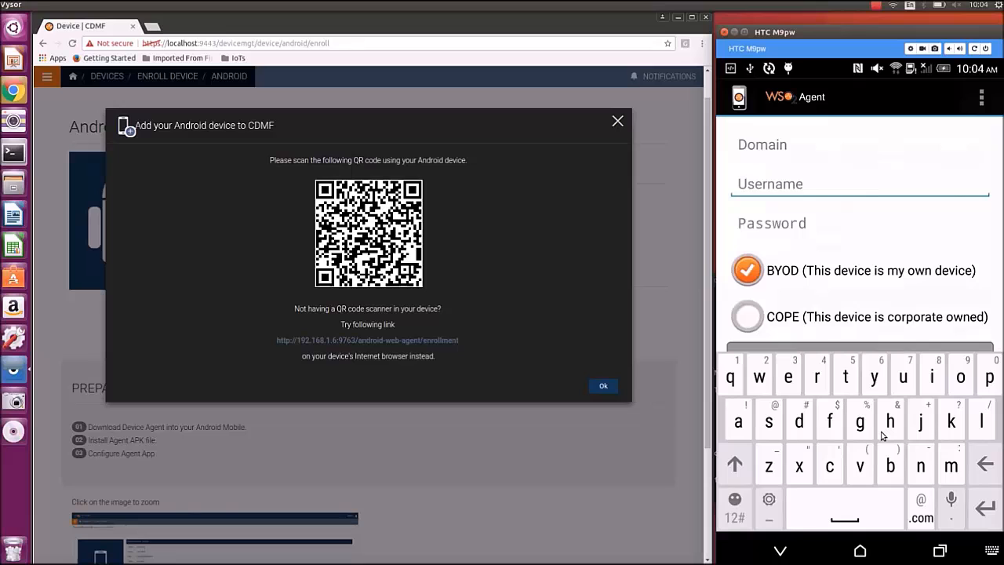
mouse_move(990, 104)
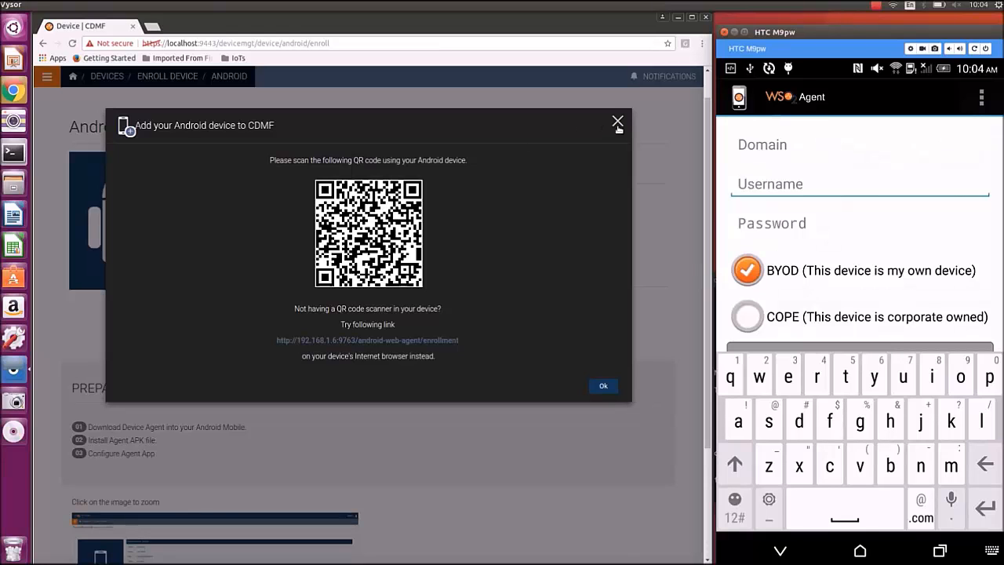
Close the QR code dialog and open the users page listing five accounts.
left_click(618, 123)
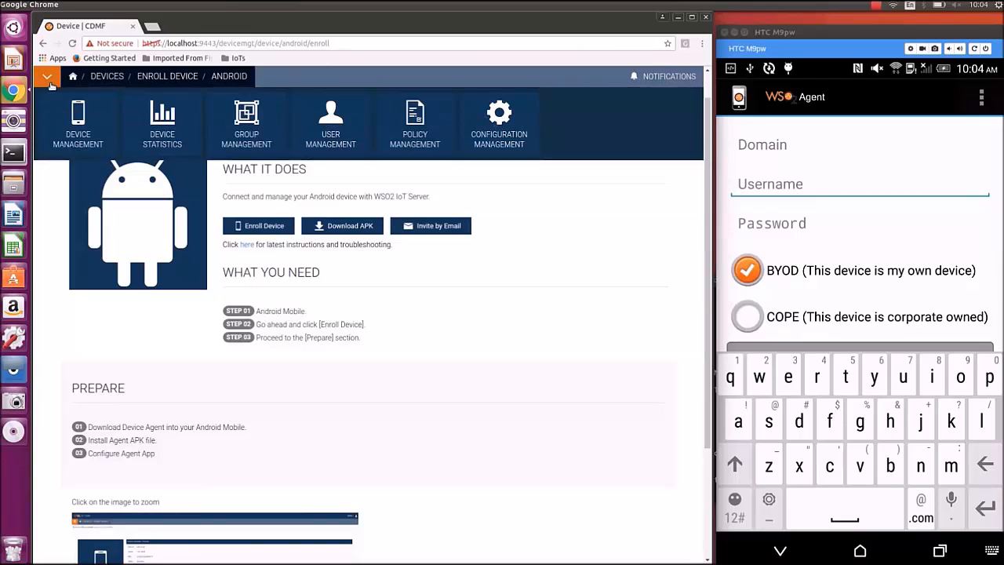
left_click(330, 124)
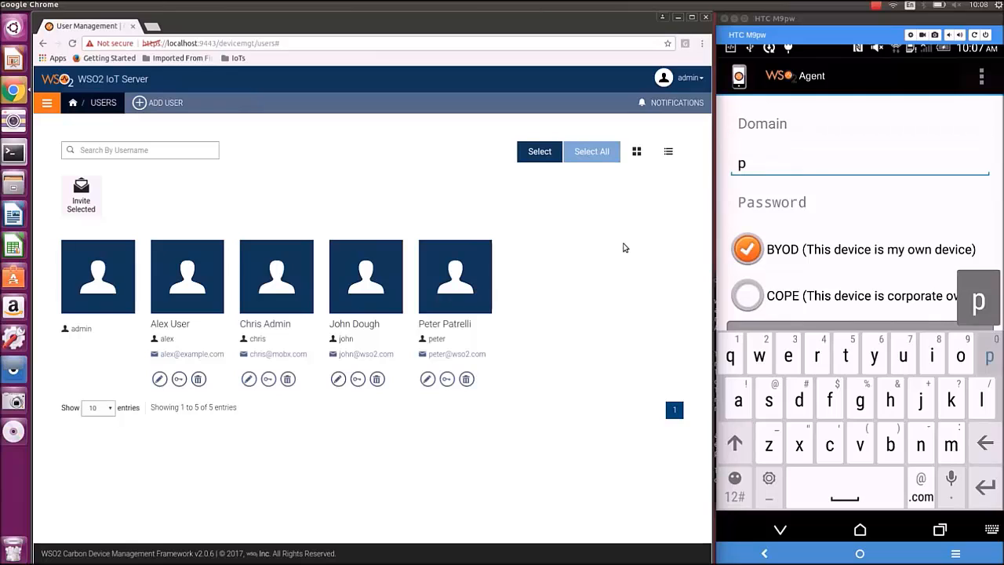
Enter username peter and a password, then submit Register.
type("eter")
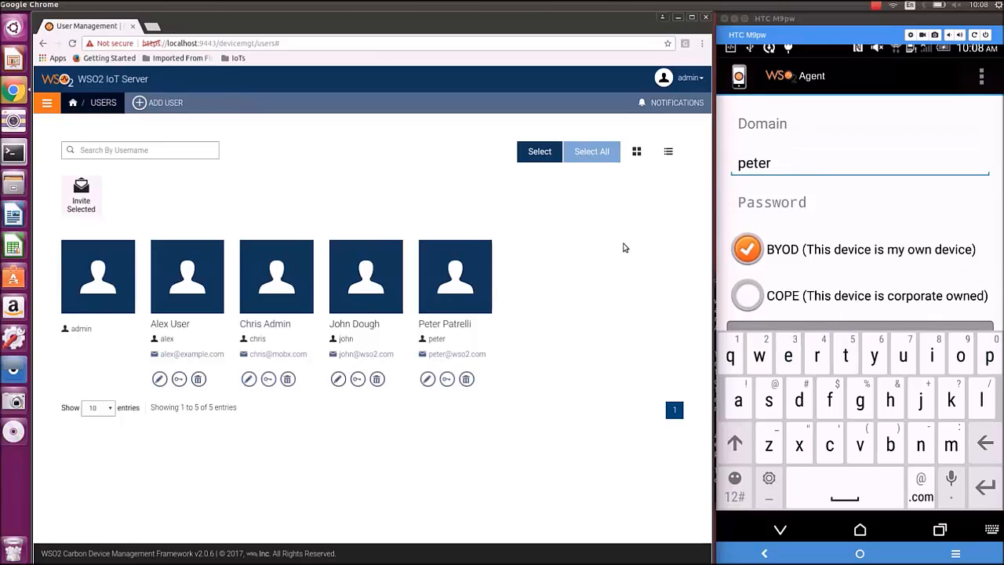
left_click(845, 353)
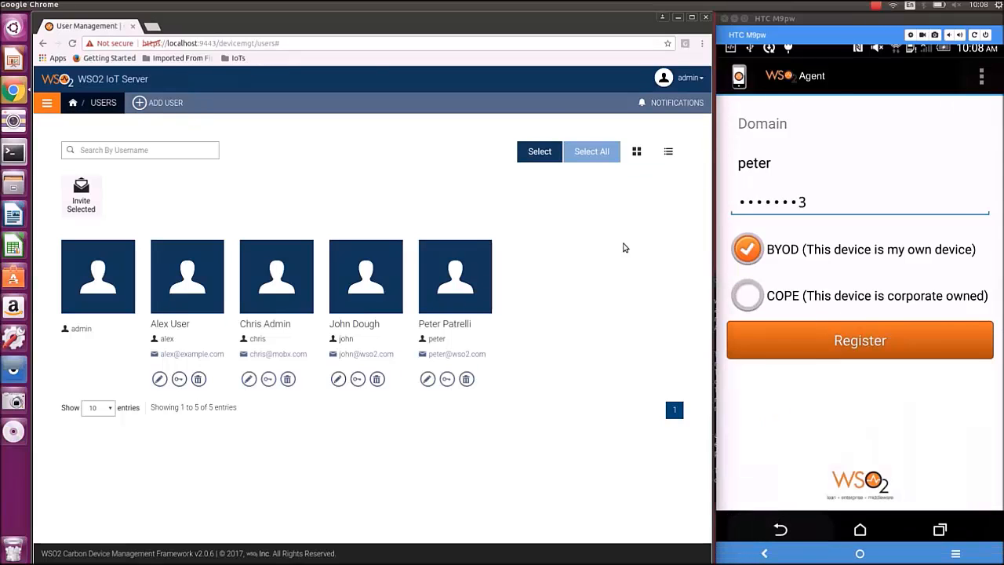
key("BackSpace")
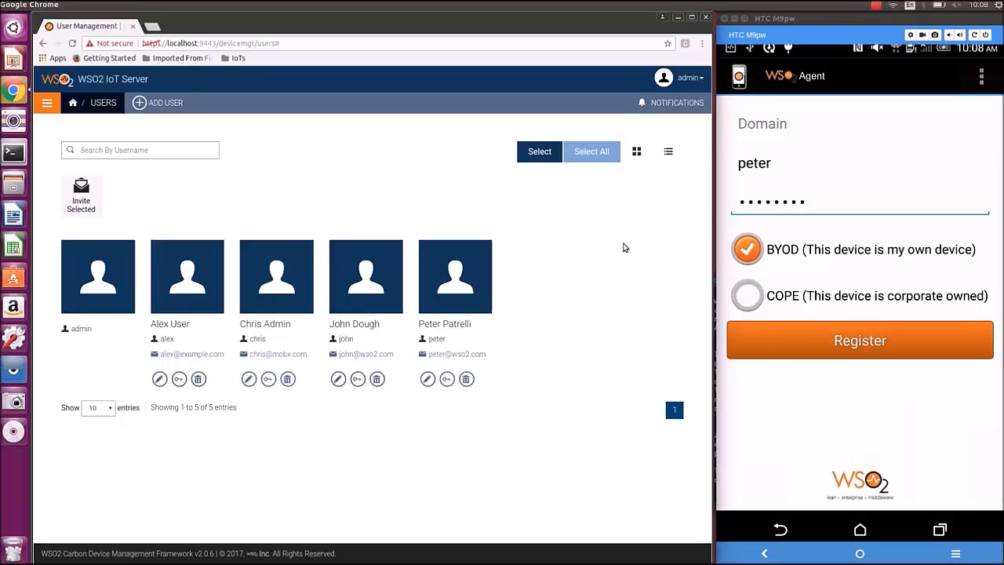
left_click(860, 339)
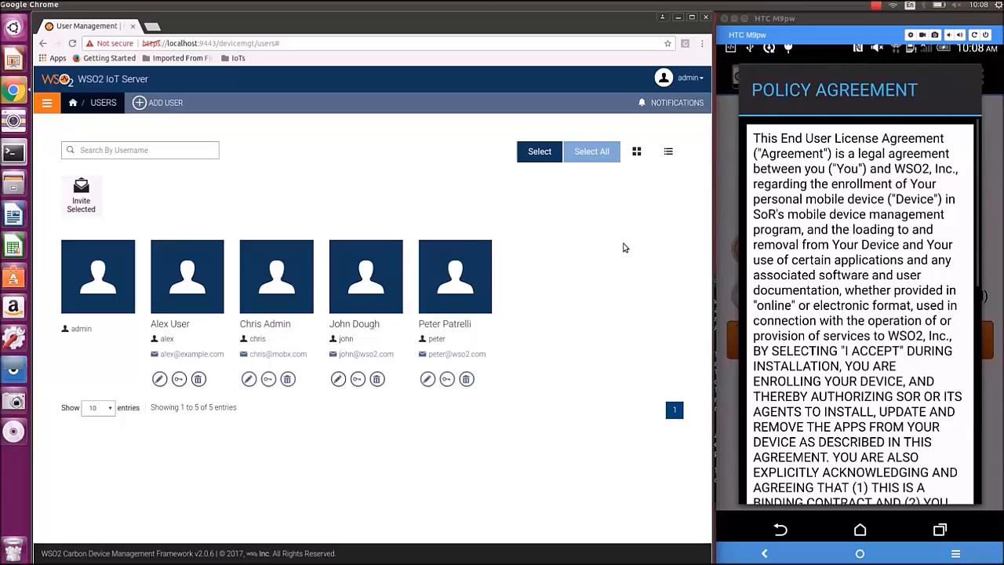
Agree to the policy, set and confirm a security PIN, and activate device administration.
scroll("down", 3)
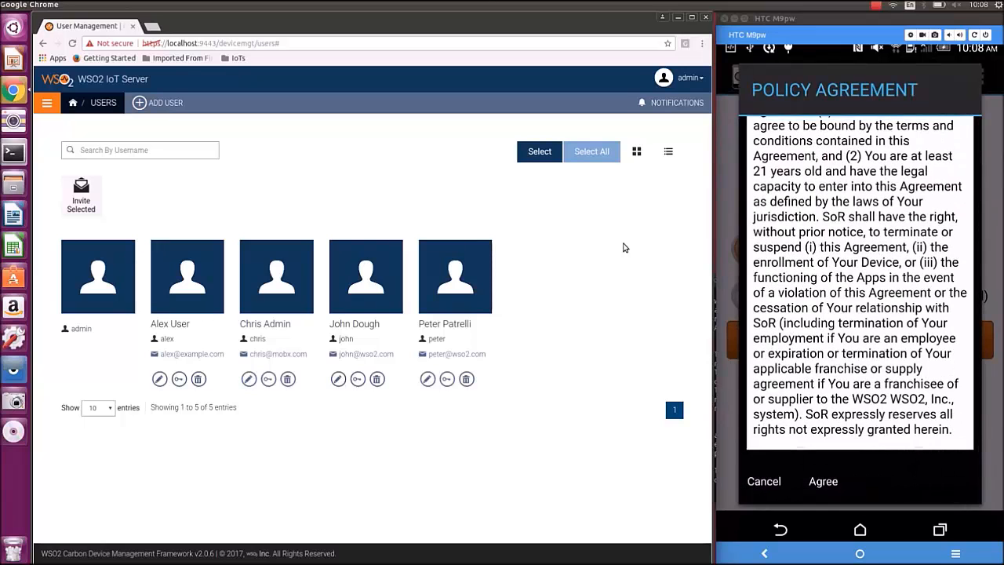
left_click(823, 481)
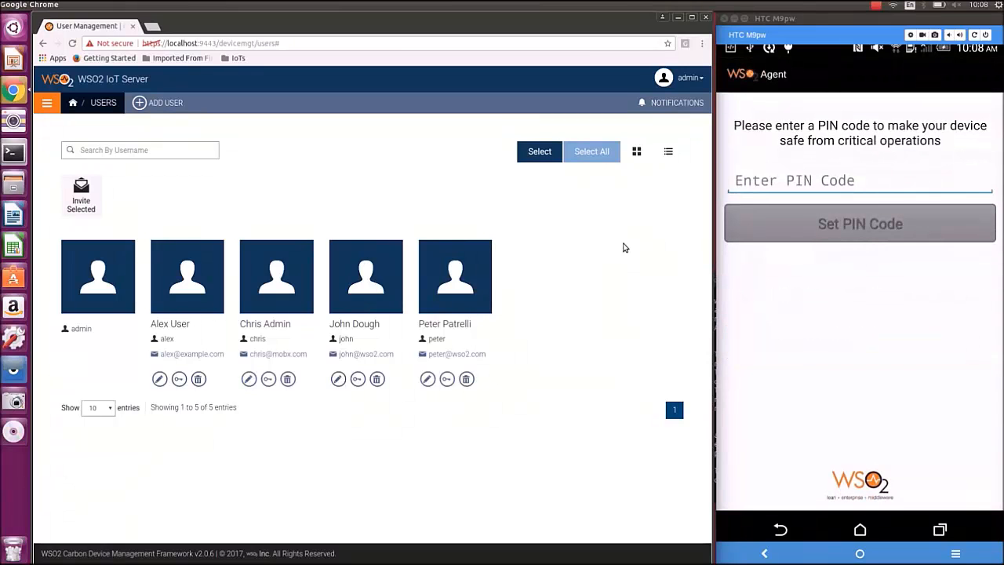
left_click(860, 180)
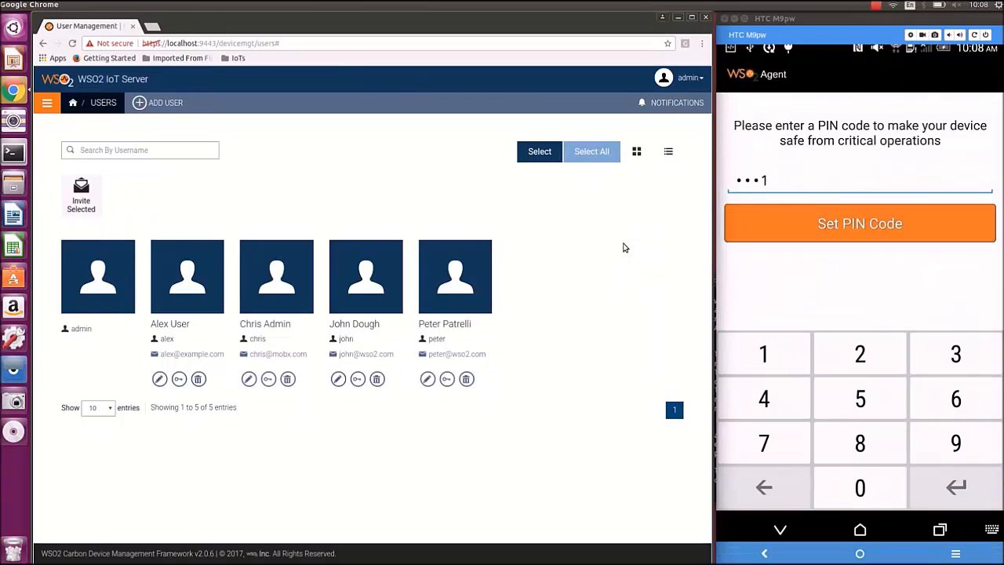
left_click(859, 222)
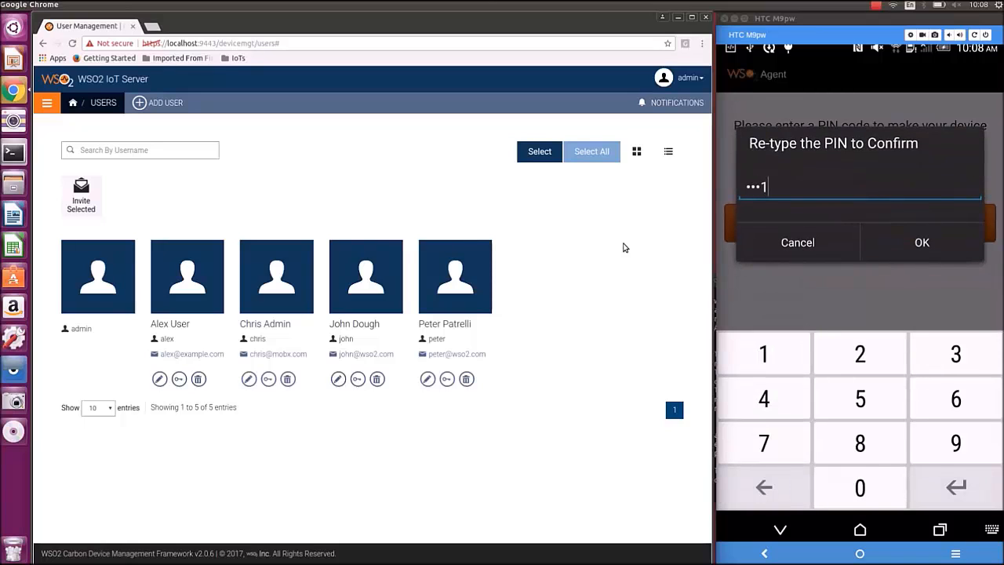
left_click(921, 241)
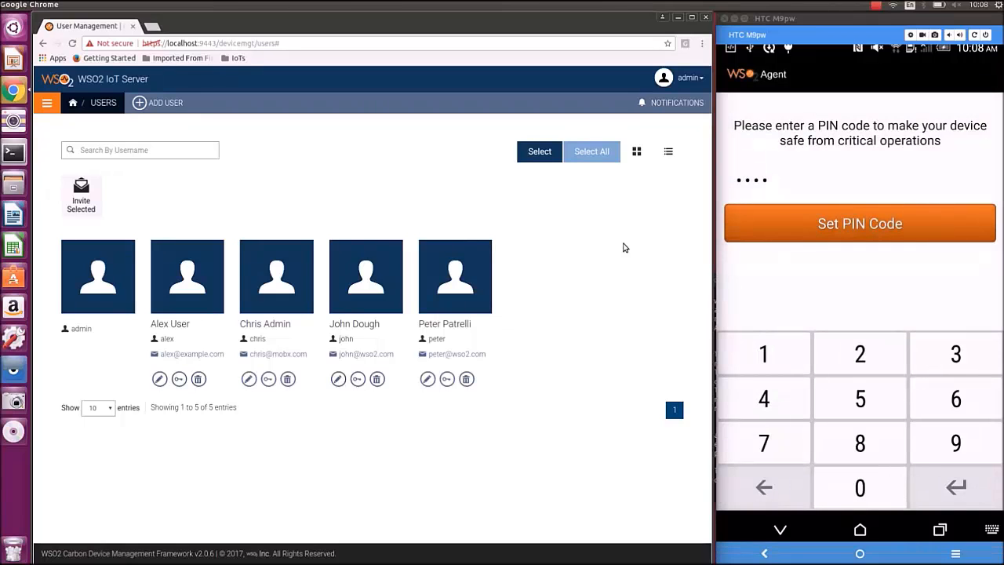
left_click(860, 224)
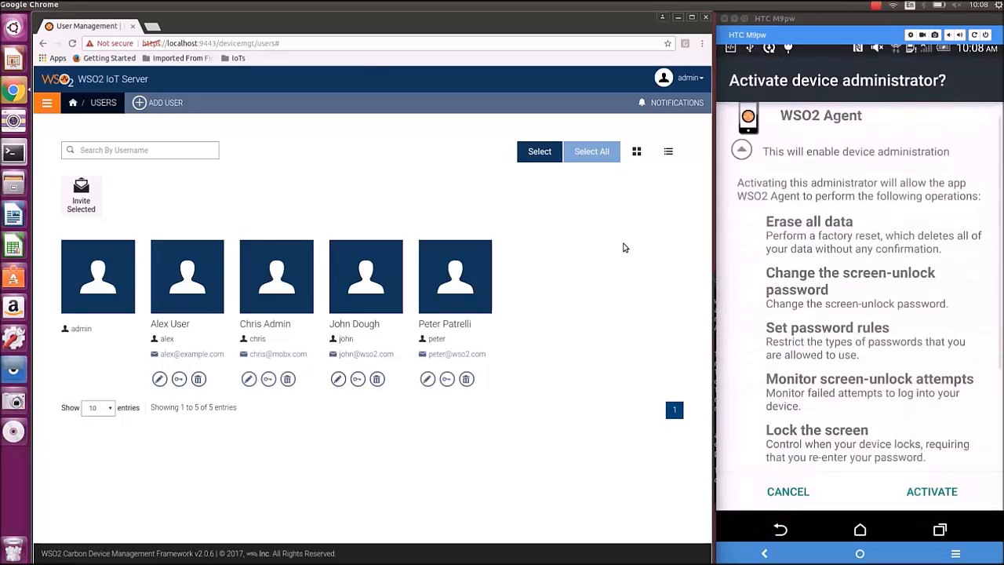
scroll("down", 3)
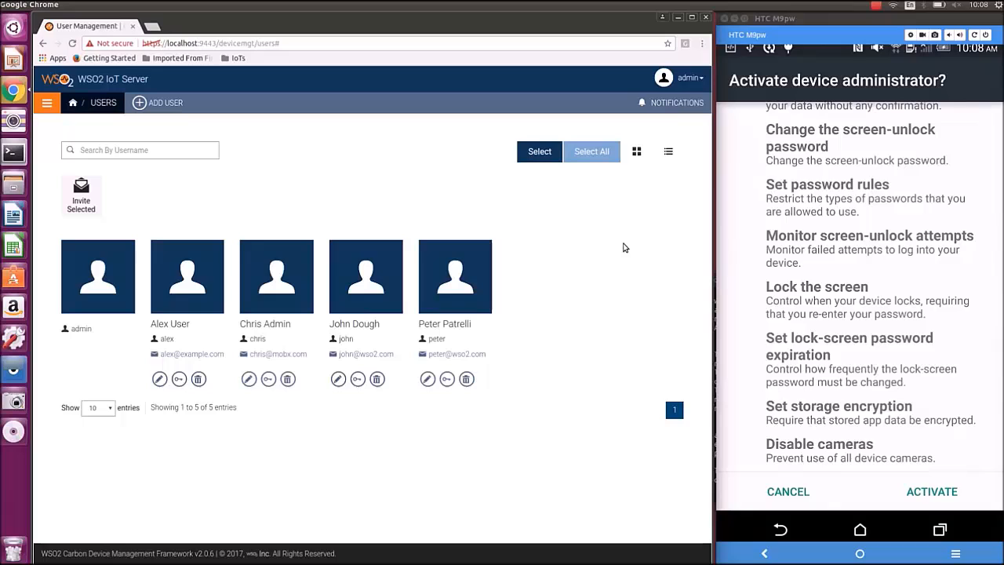
left_click(932, 491)
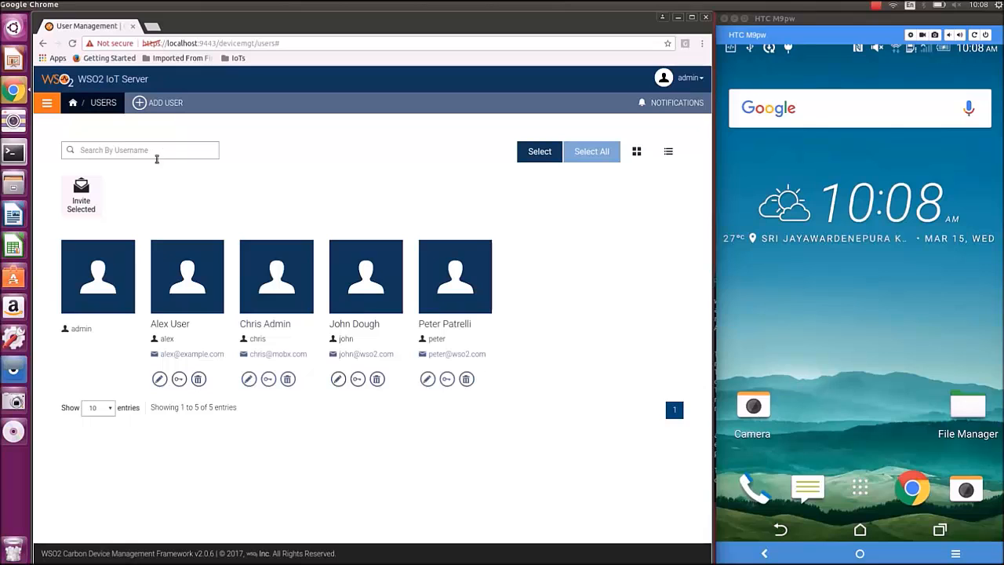
Go to Device Management and open peter's active htc_hiau_ml_tuhl device card.
left_click(47, 103)
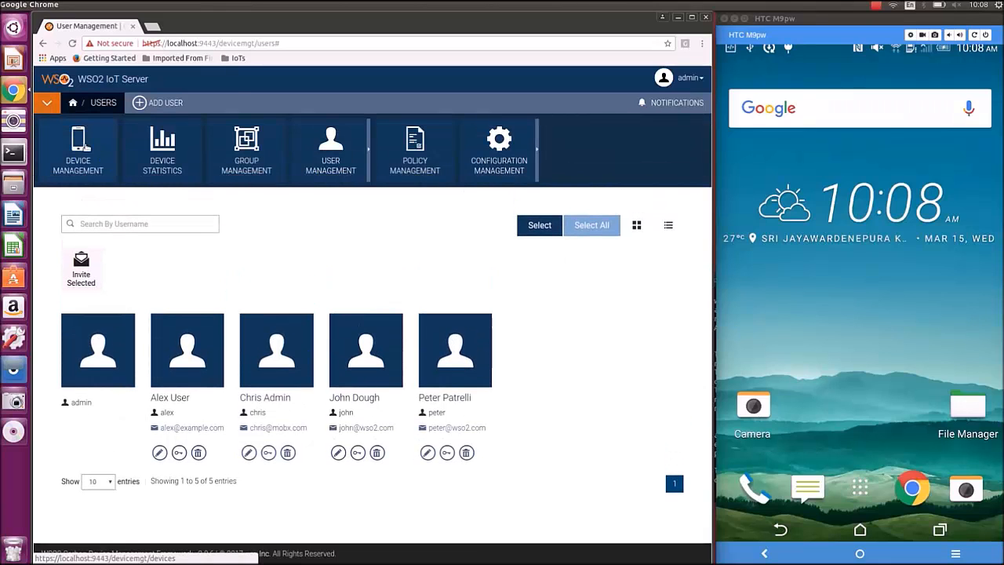
left_click(77, 149)
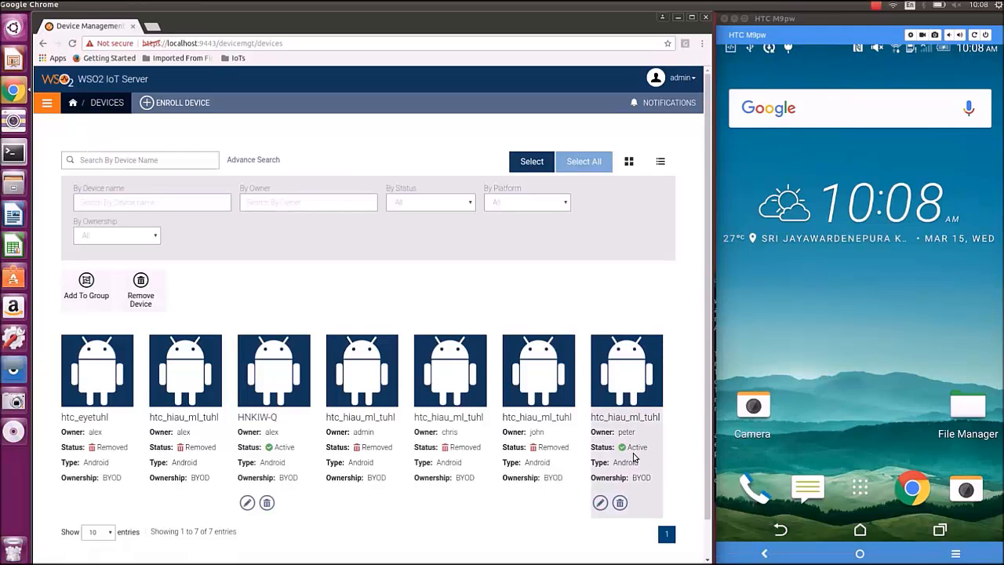
mouse_move(610, 489)
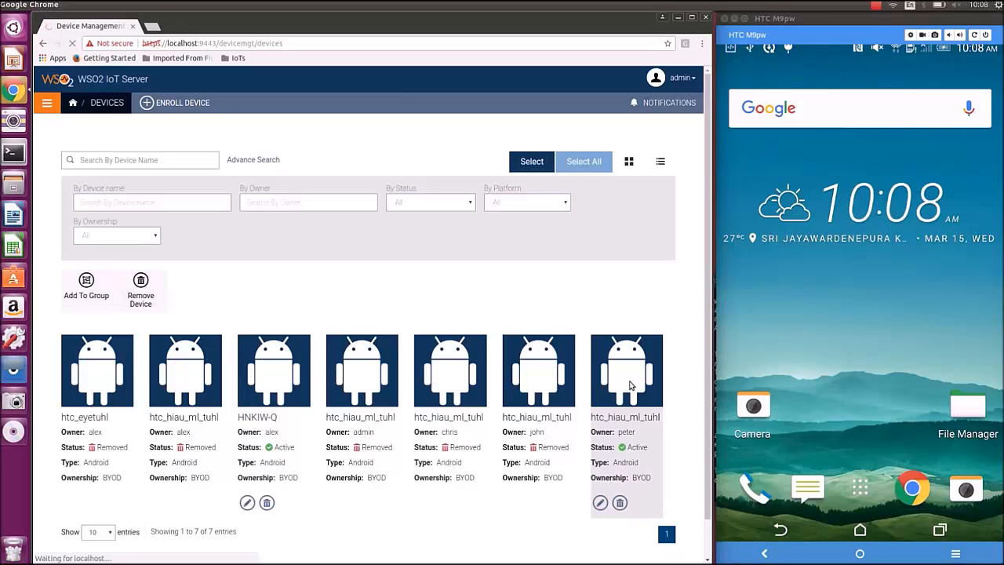
left_click(627, 370)
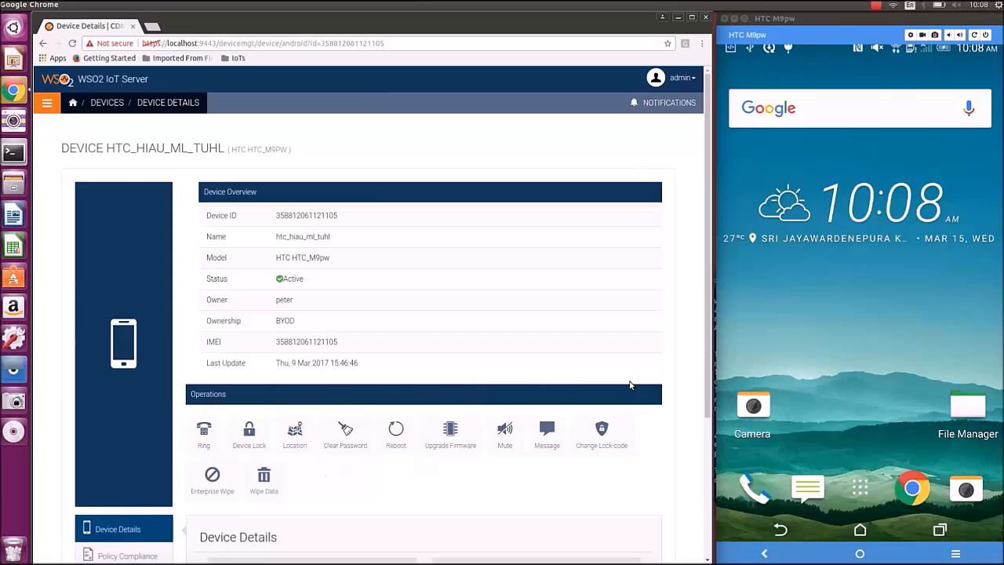
mouse_move(571, 368)
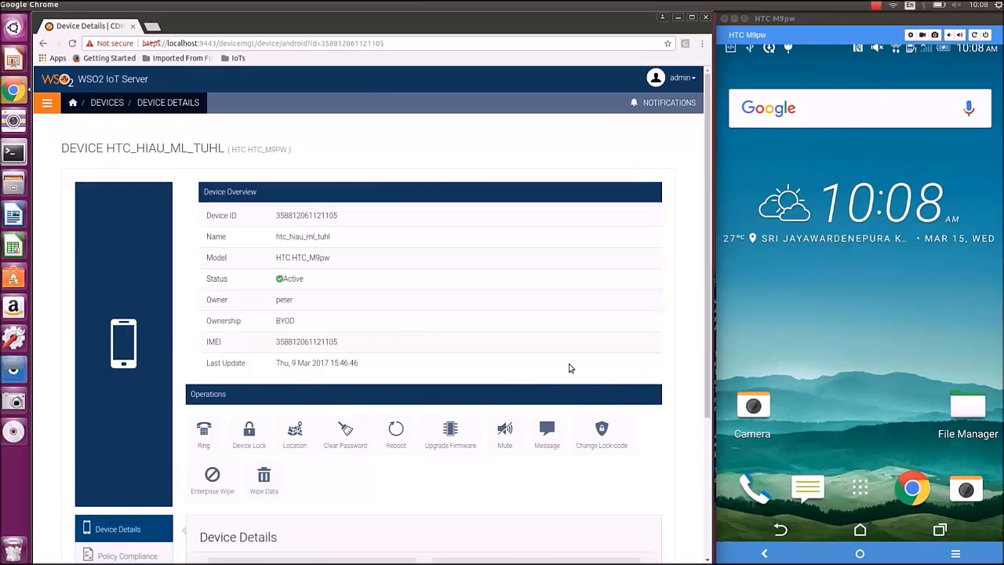
scroll("down", 3)
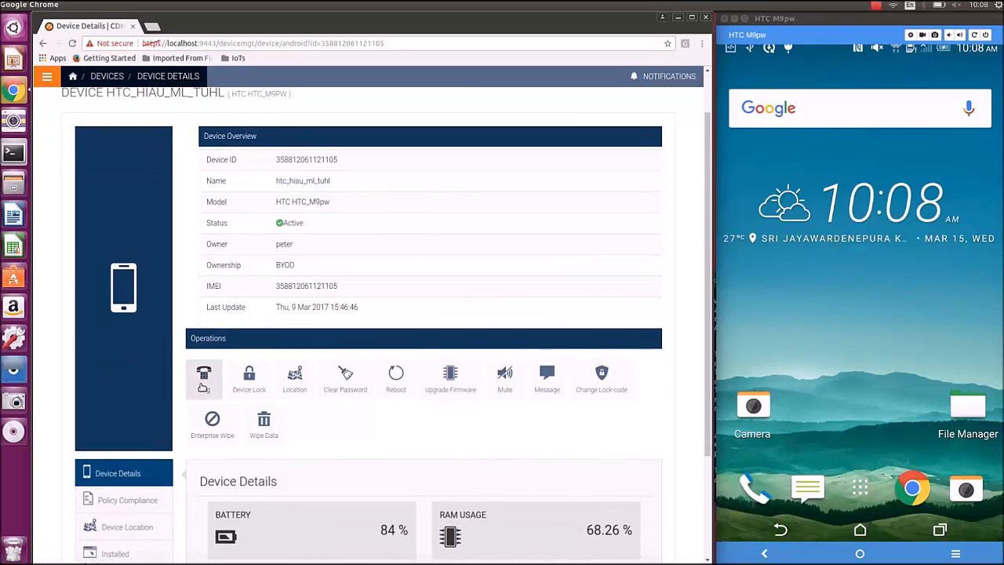
scroll("down", 3)
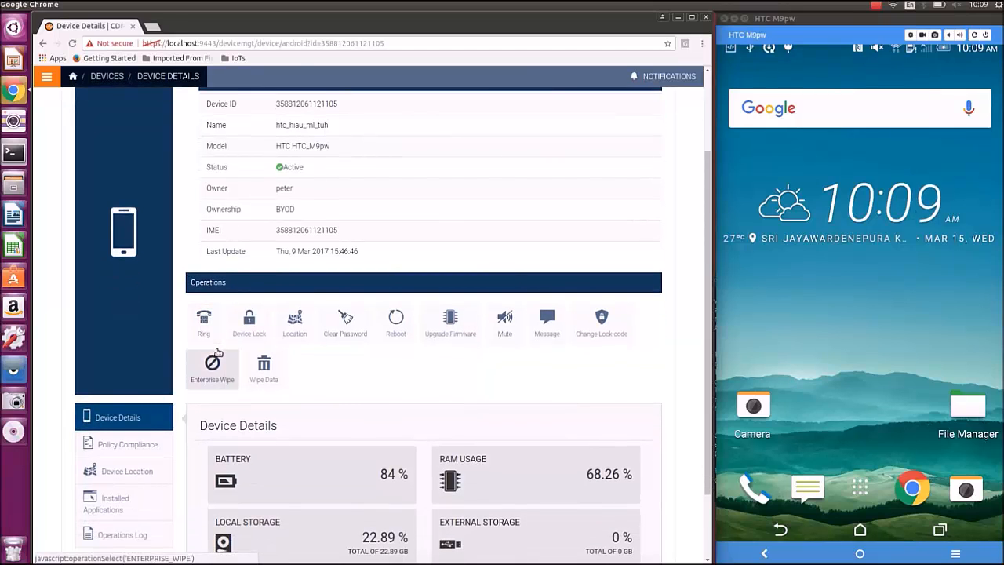
scroll("down", 3)
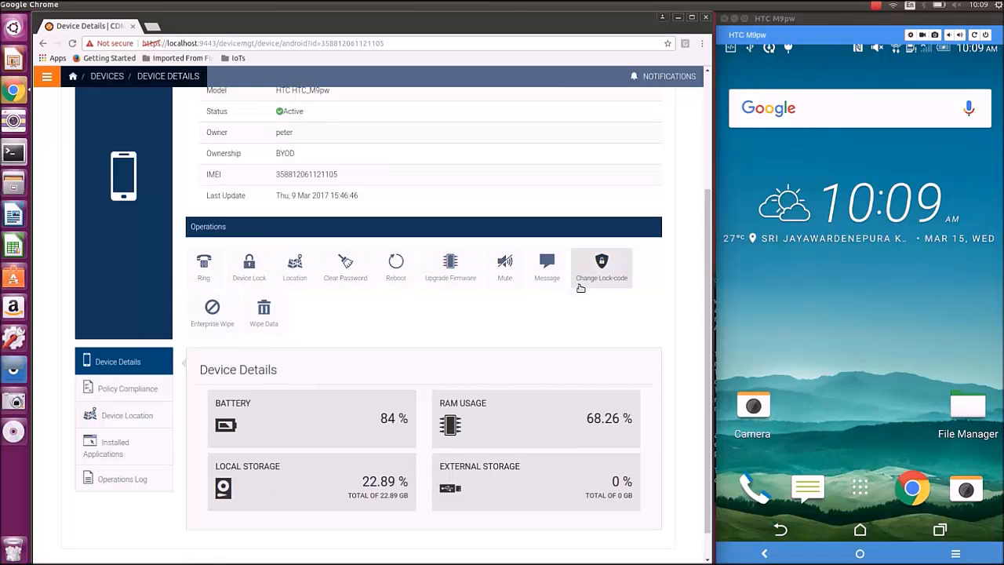
mouse_move(331, 350)
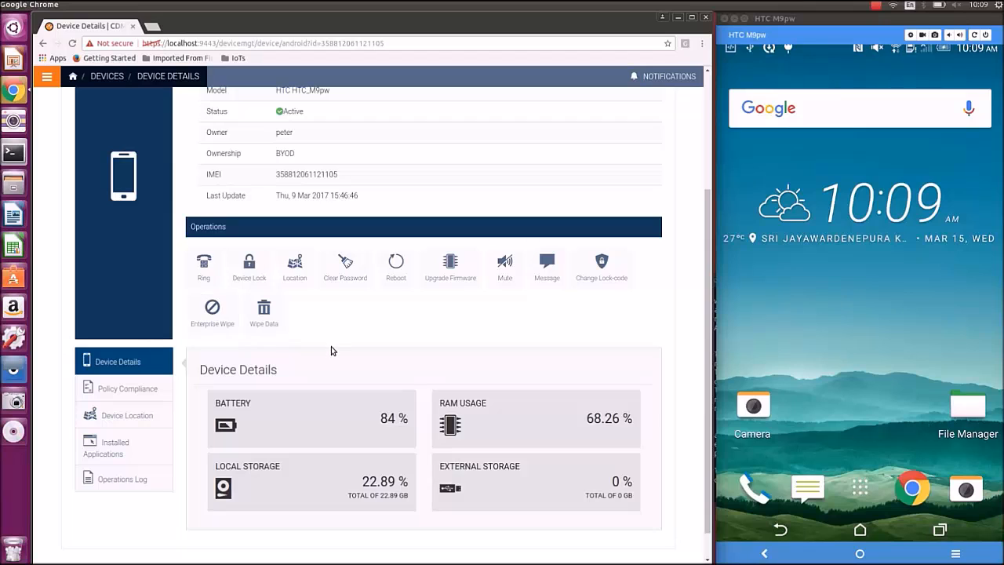
mouse_move(369, 335)
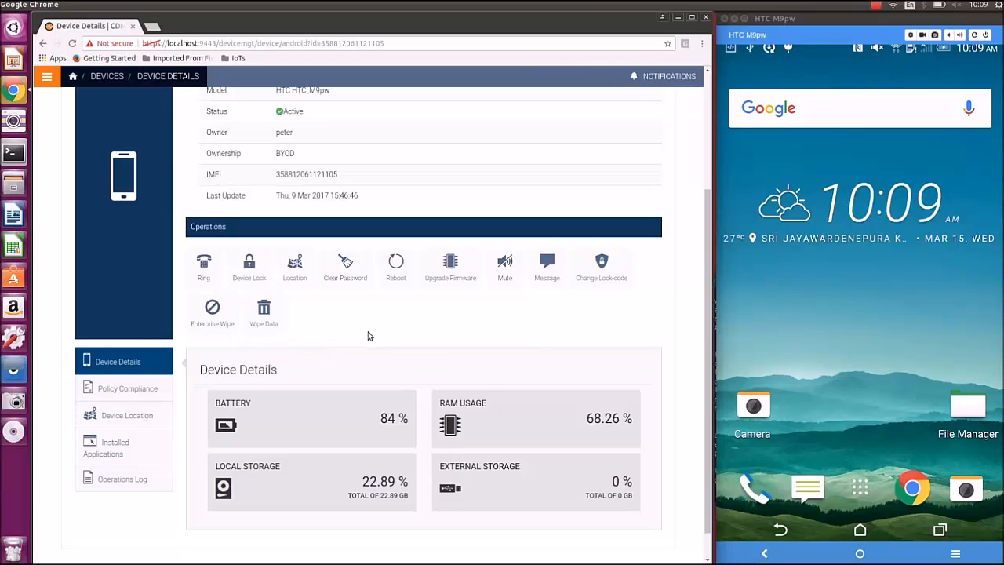
Send a 'Test message' titled message with body 'test' to the HTC phone, then dismiss its notification.
left_click(546, 267)
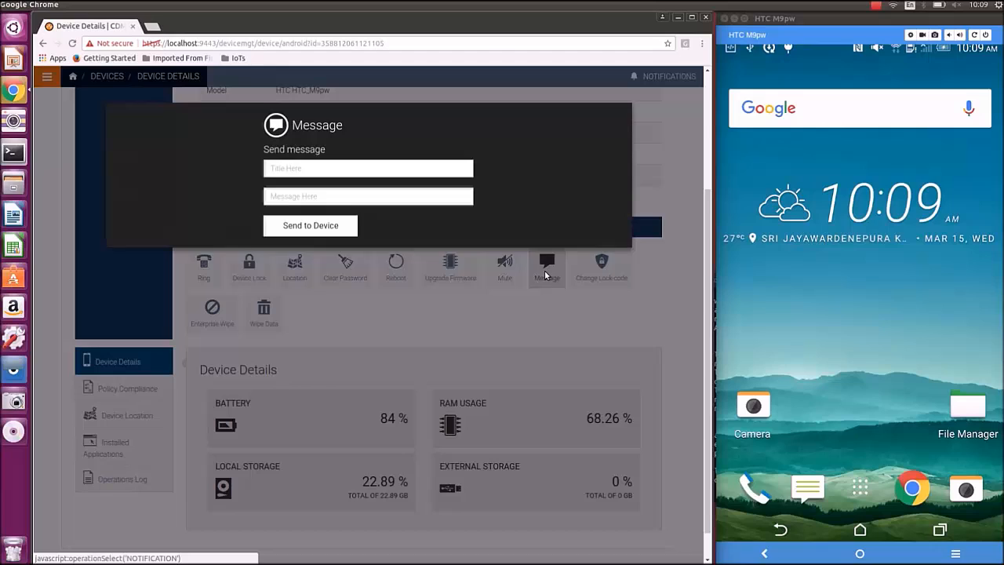
left_click(367, 174)
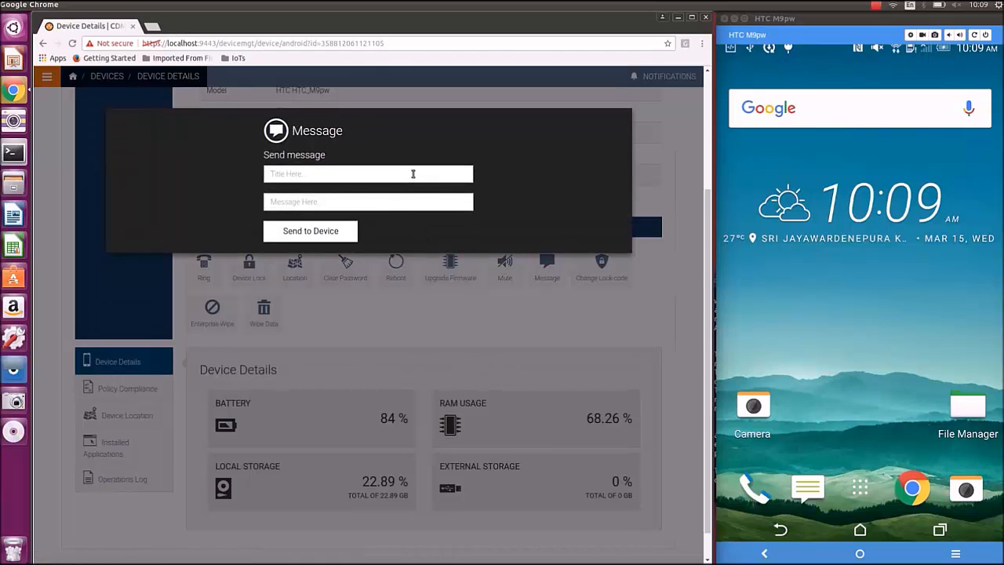
type("Test")
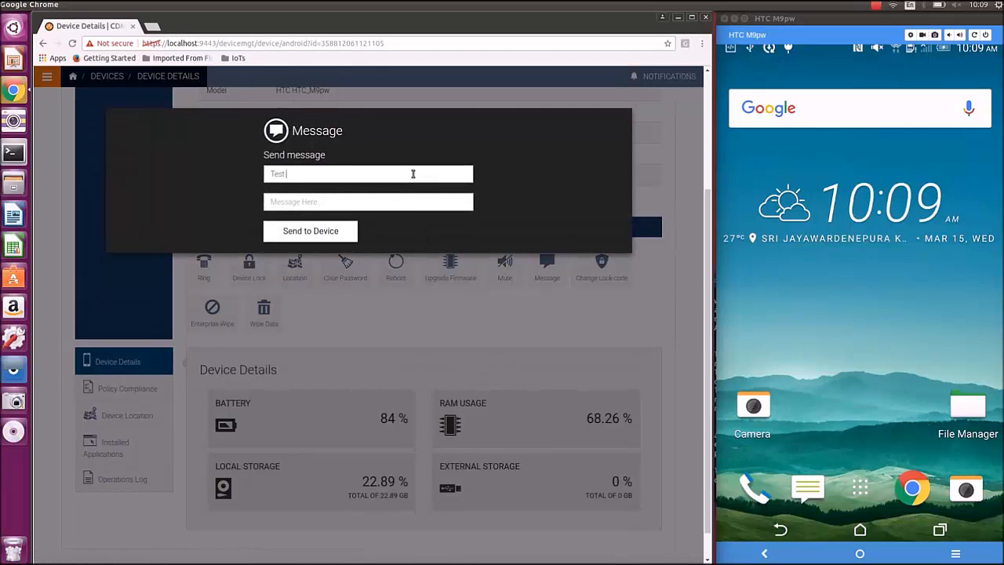
type("message")
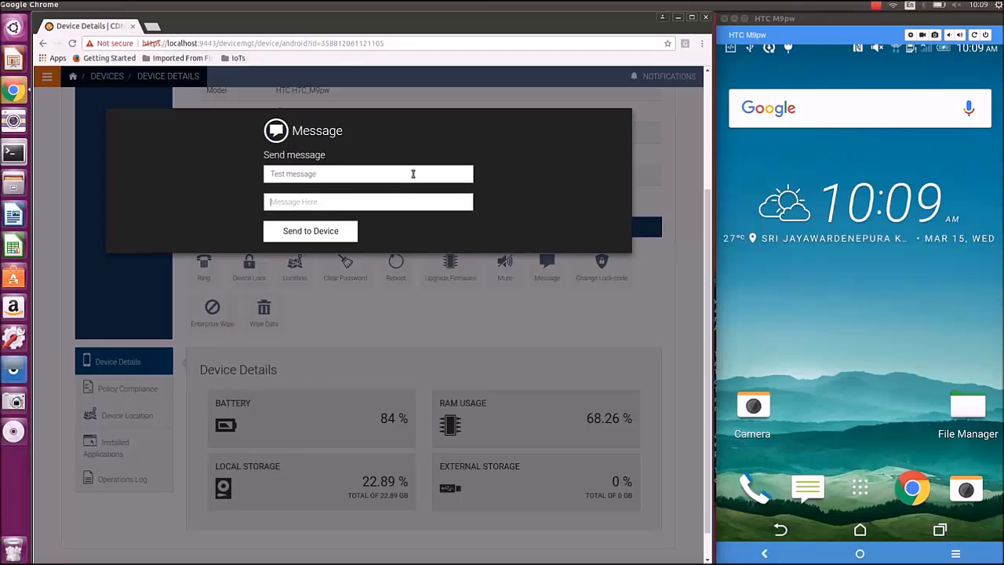
type("test")
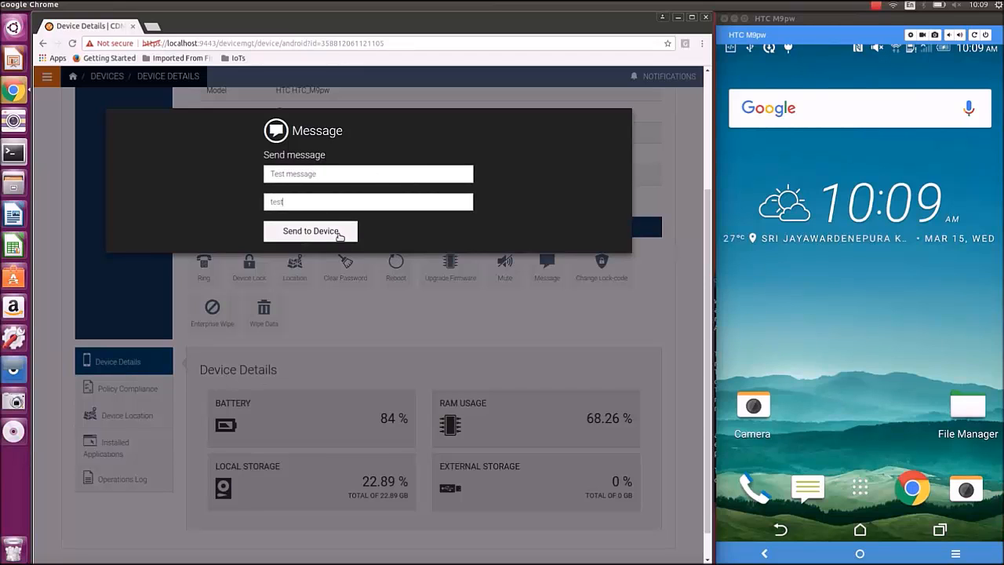
left_click(311, 230)
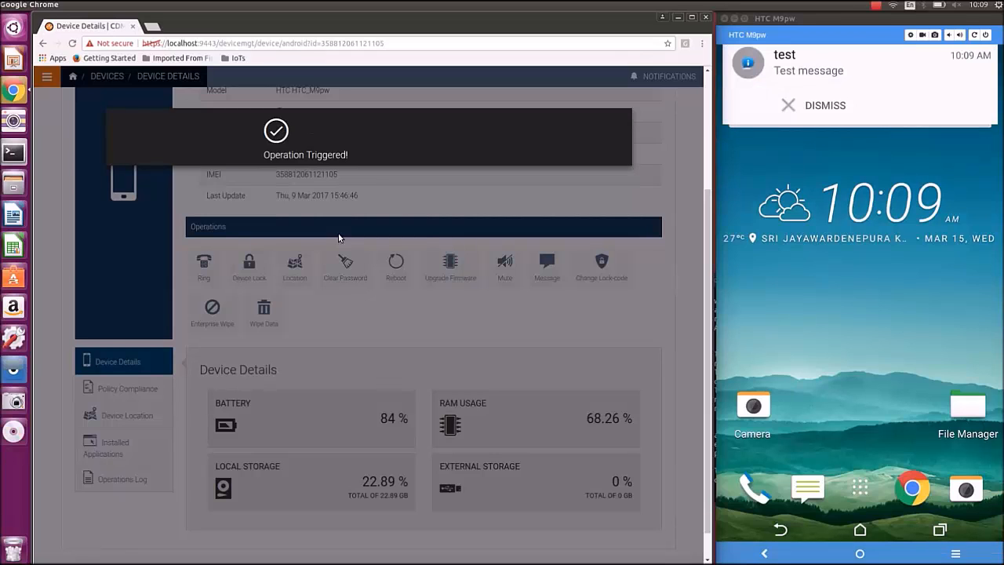
mouse_move(825, 112)
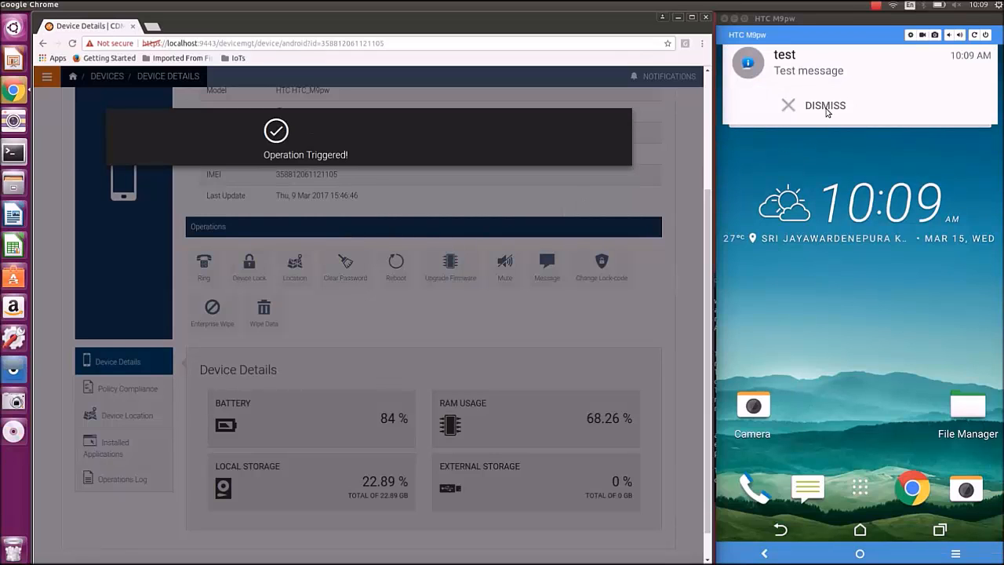
left_click(825, 105)
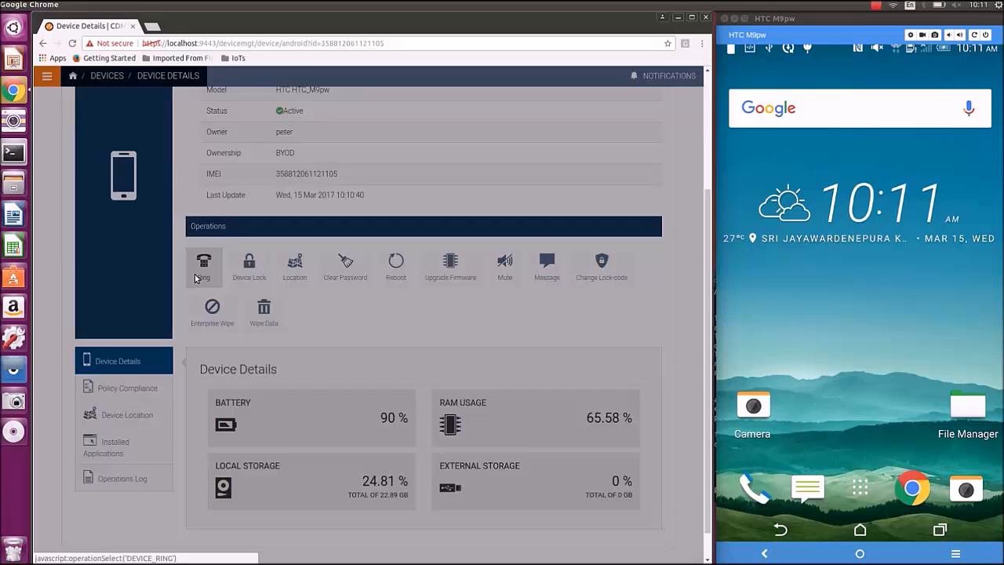
Trigger the Ring operation on the HTC phone and close the ringing alert.
left_click(203, 266)
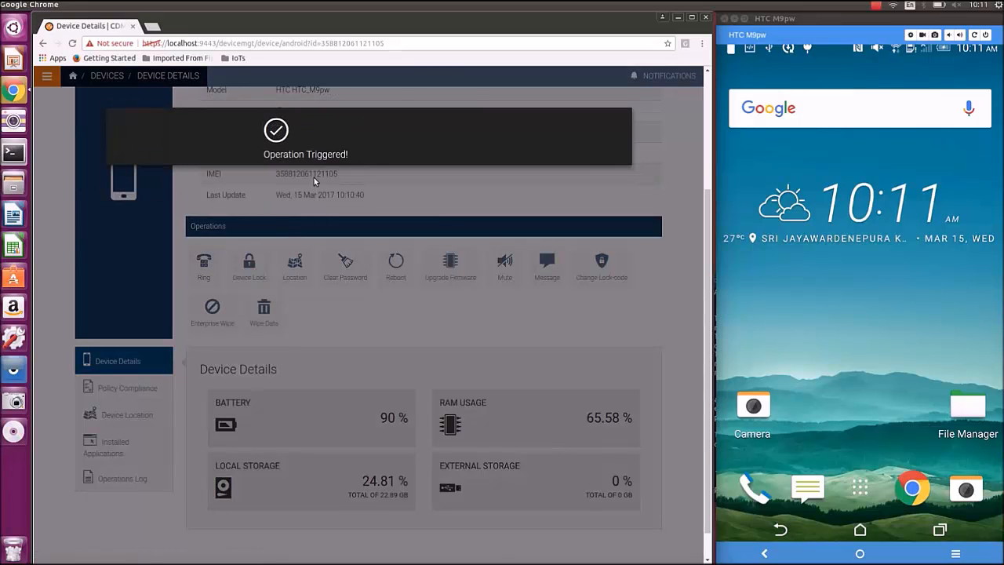
mouse_move(368, 259)
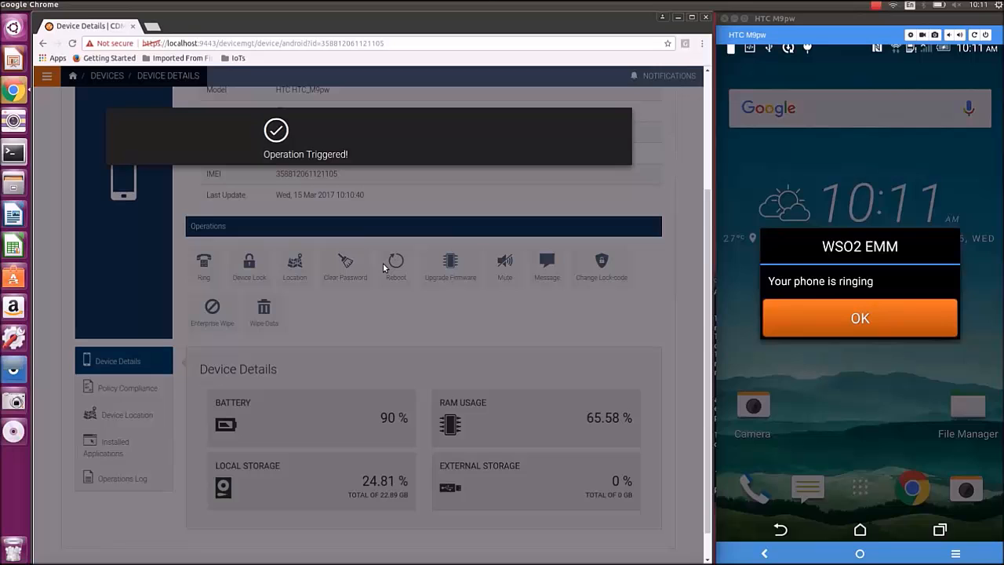
mouse_move(535, 281)
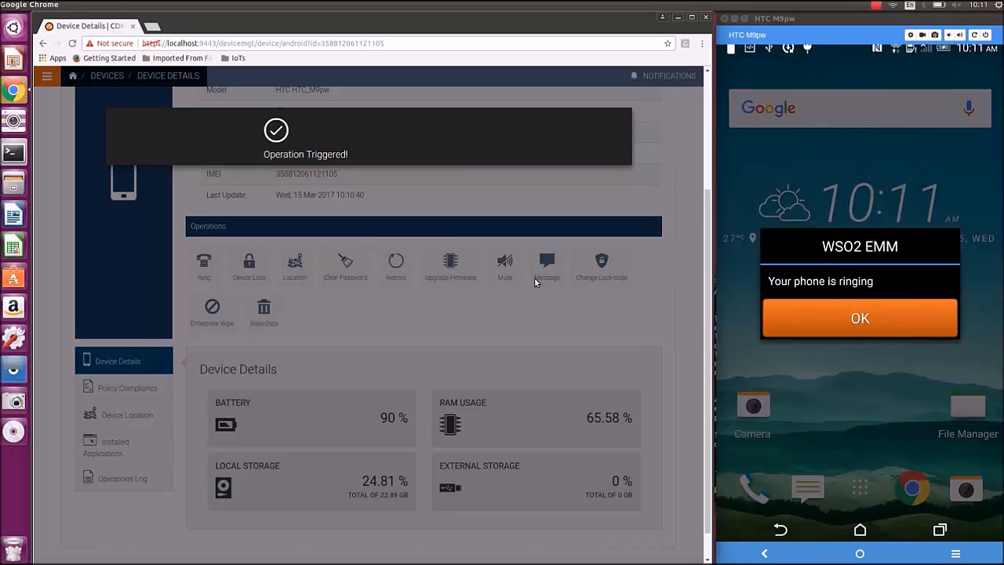
left_click(860, 318)
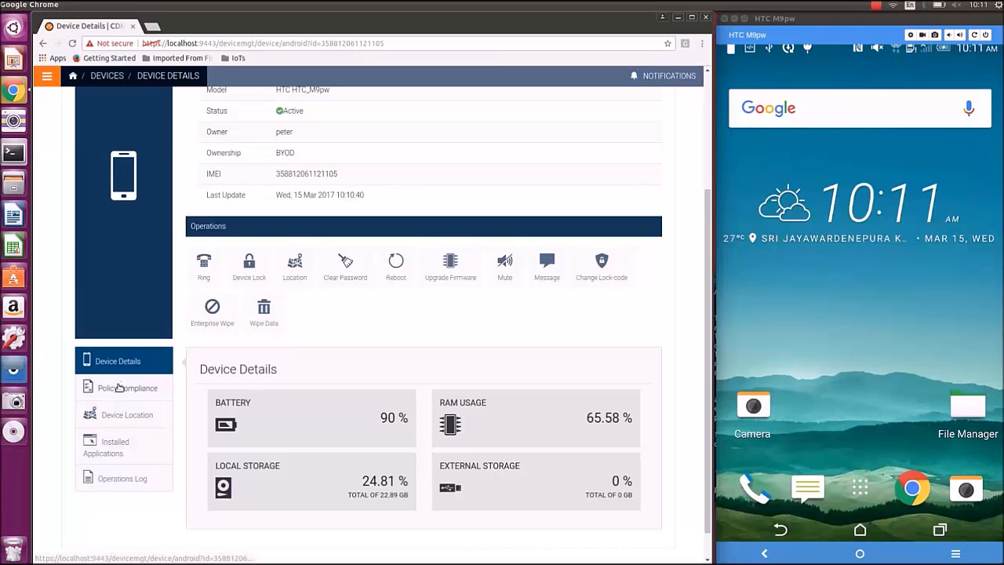
Browse the HTC device's Policy Compliance, Device Location, Installed Applications and Operations Log tabs.
left_click(127, 387)
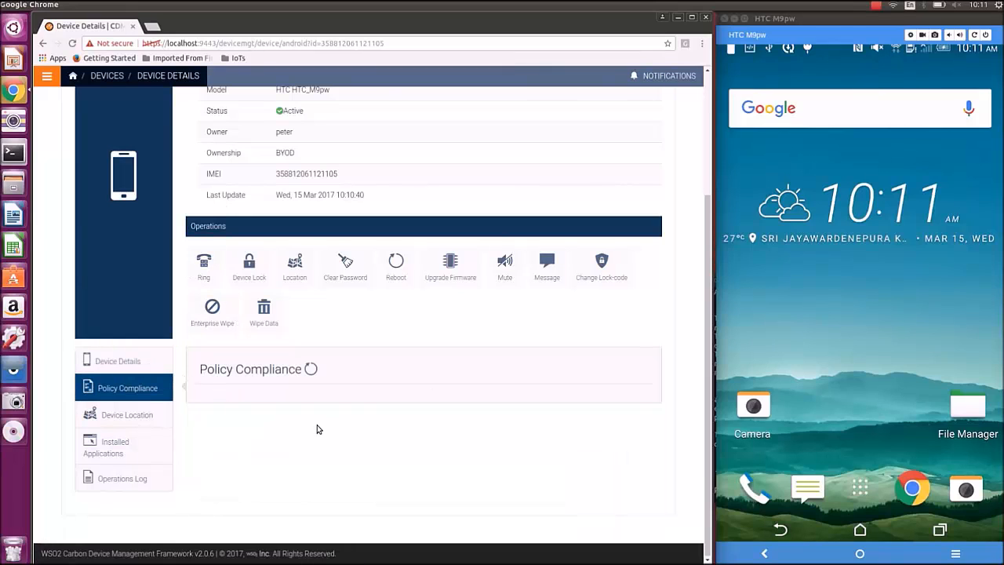
mouse_move(219, 423)
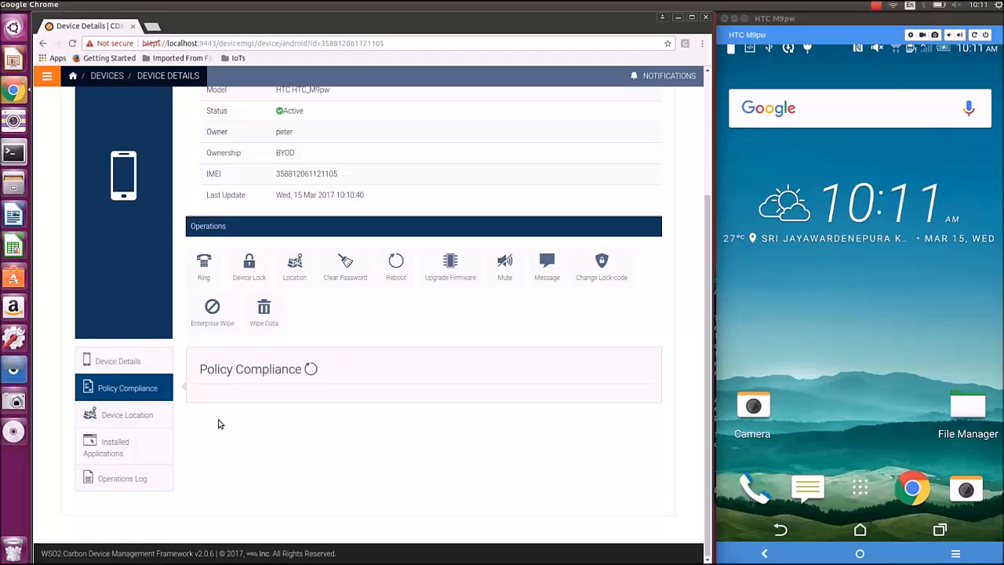
mouse_move(155, 417)
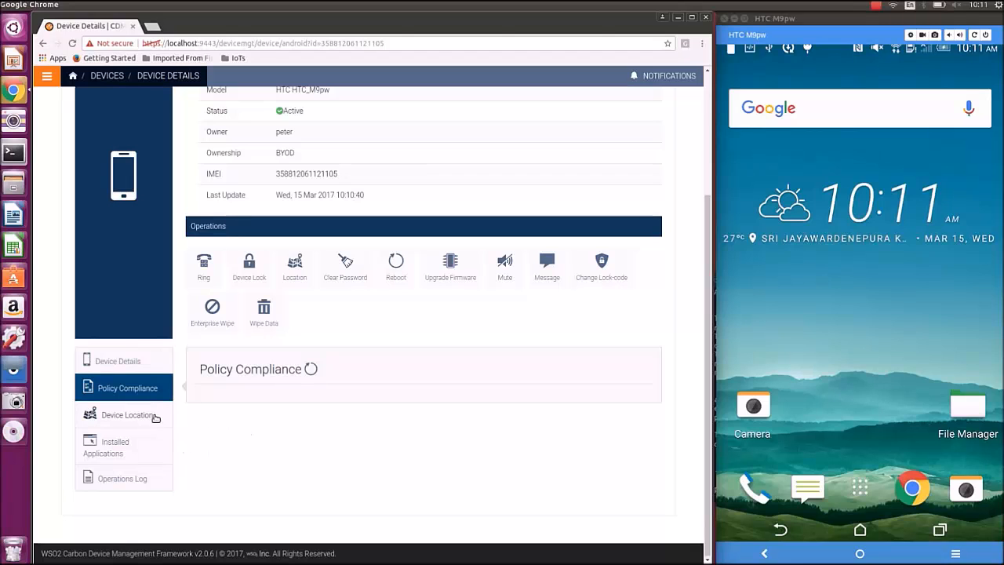
left_click(126, 414)
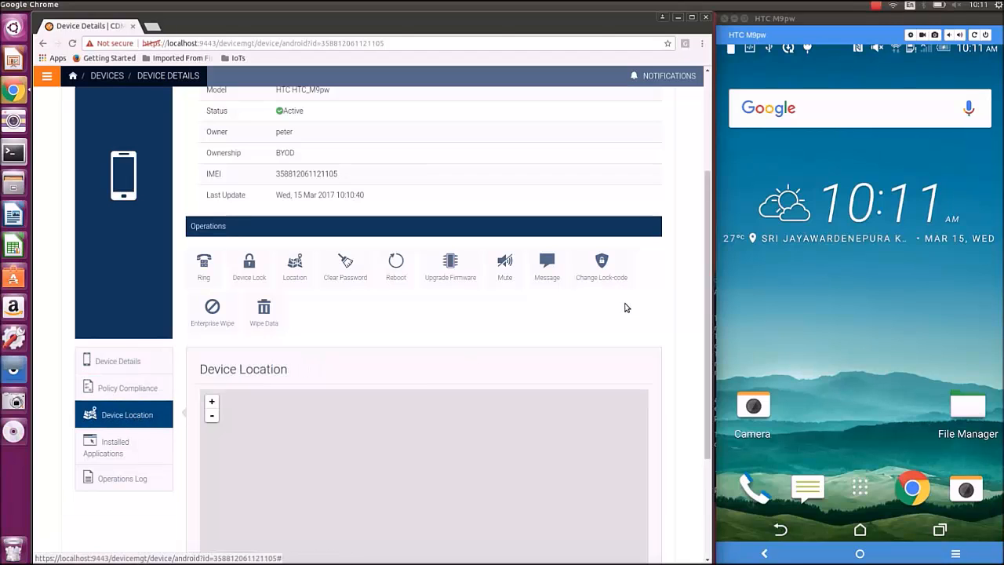
scroll("down", 3)
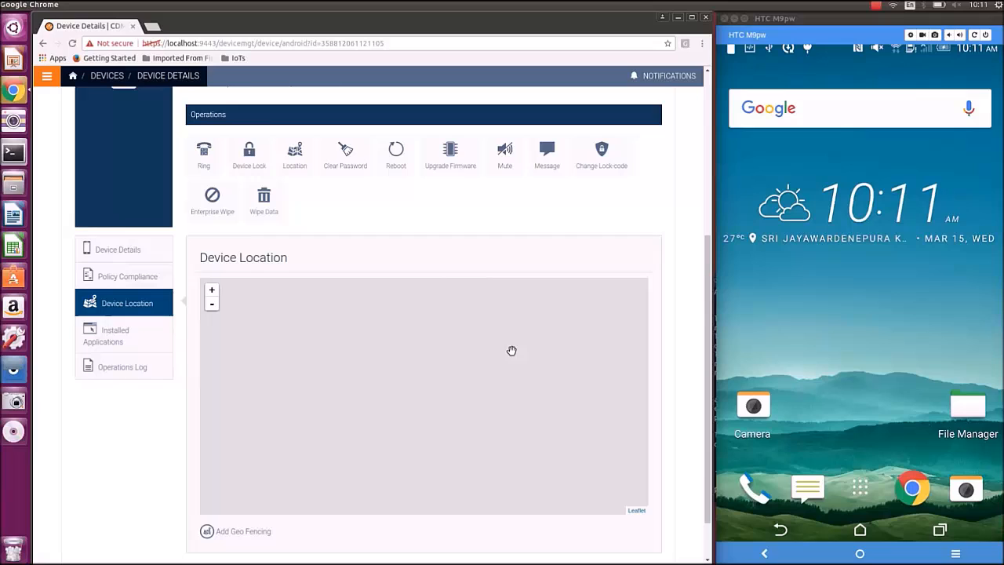
mouse_move(432, 362)
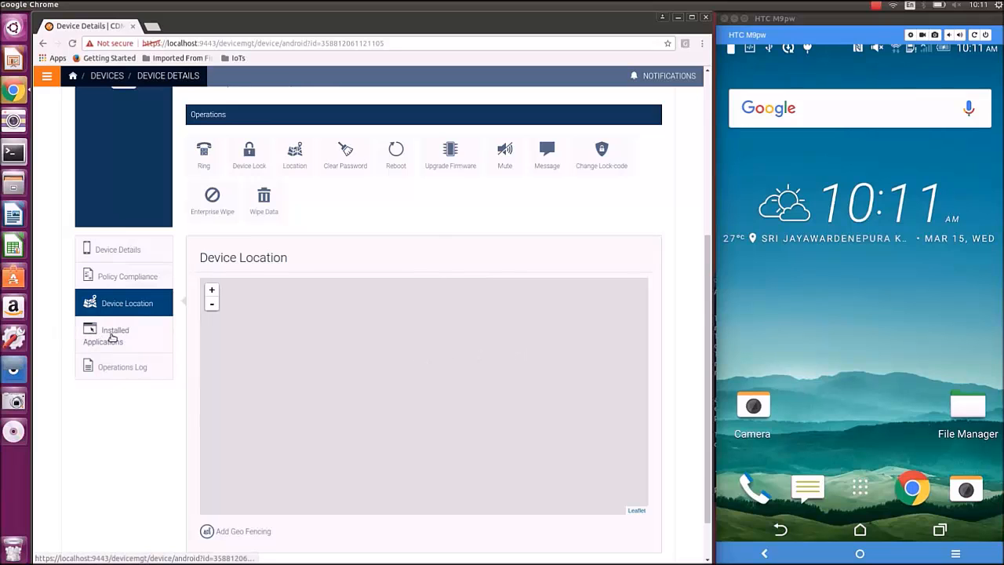
left_click(116, 335)
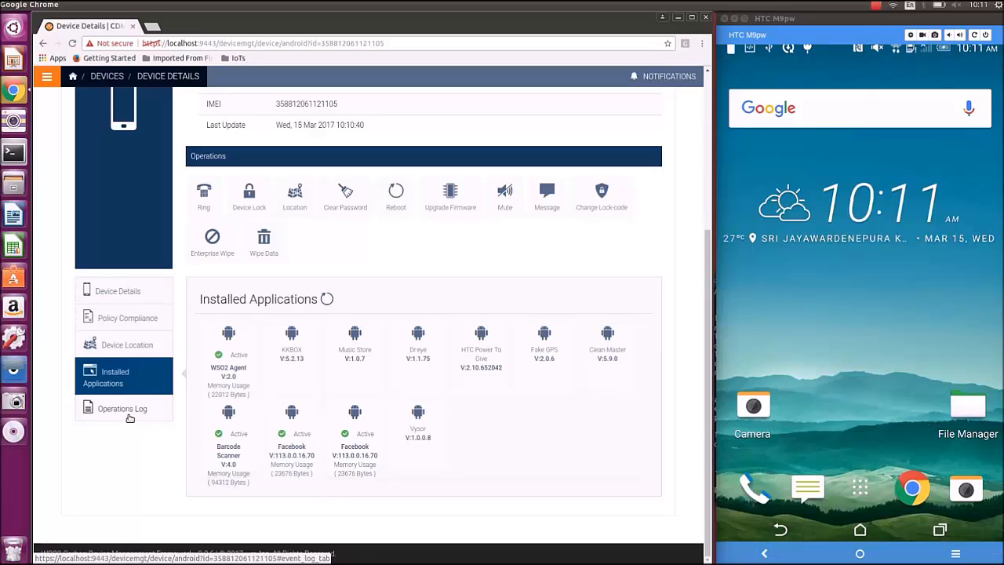
left_click(121, 408)
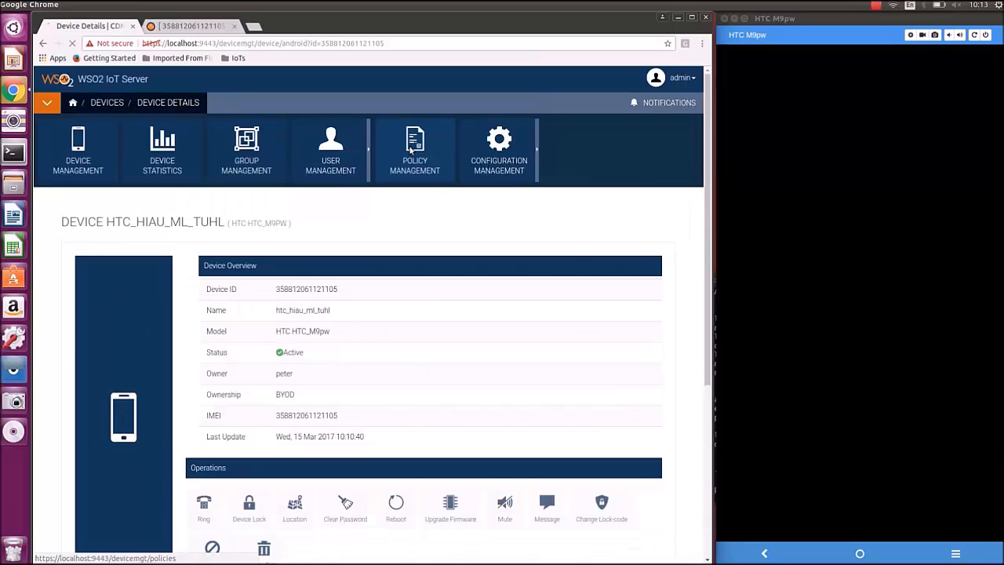
Start a new Android device policy and reach Step 2, Configure profile, showing Passcode Policy.
left_click(414, 149)
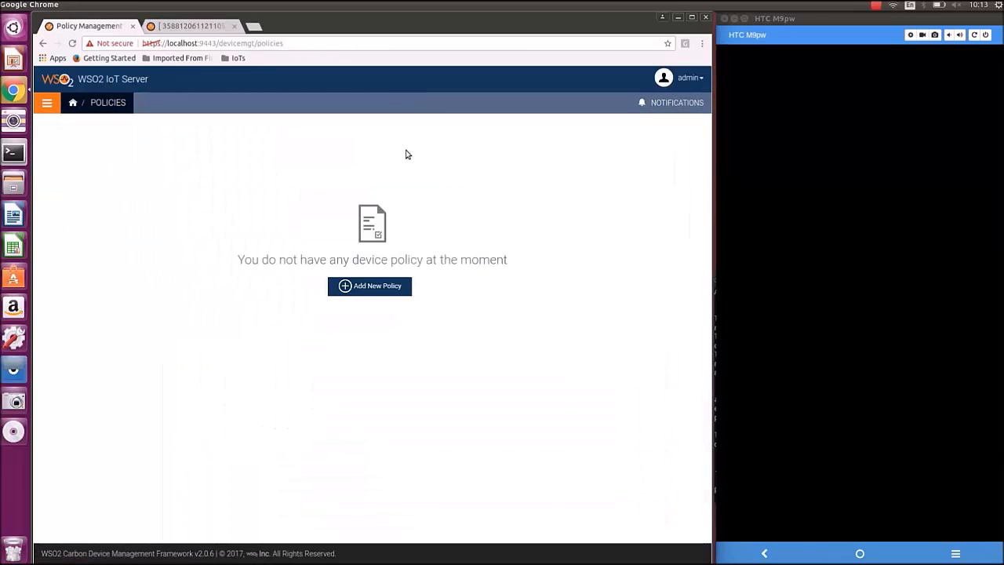
left_click(369, 285)
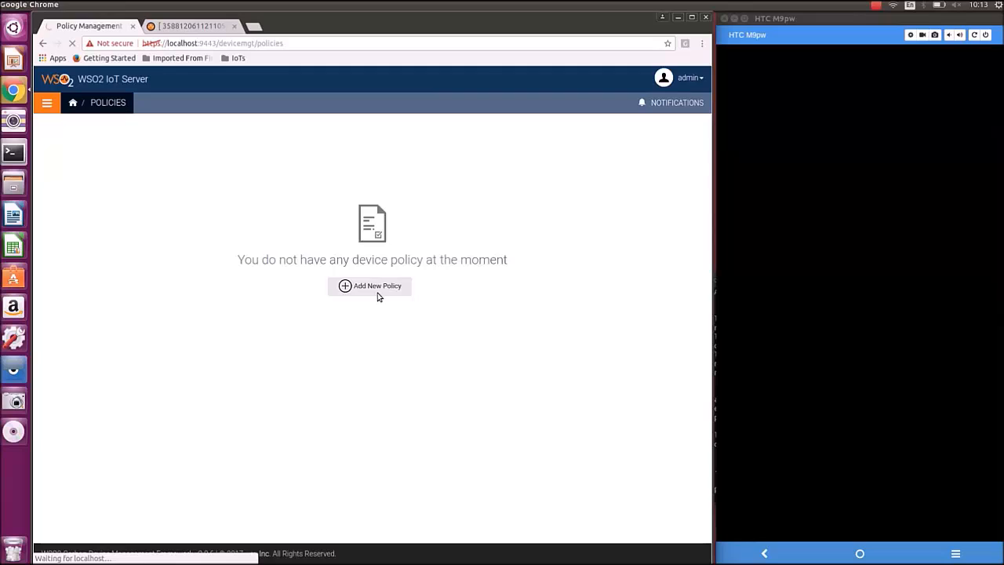
left_click(370, 285)
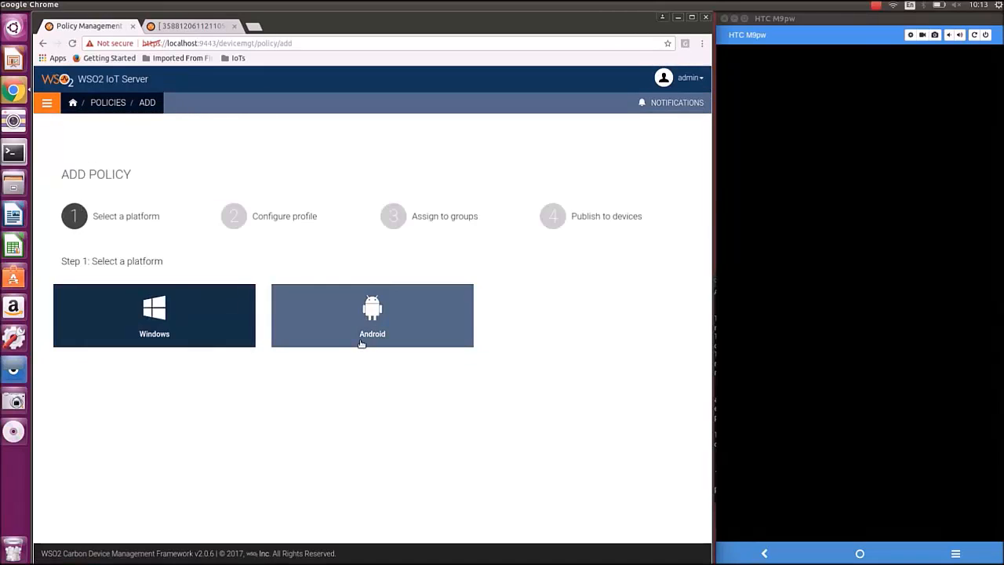
left_click(371, 315)
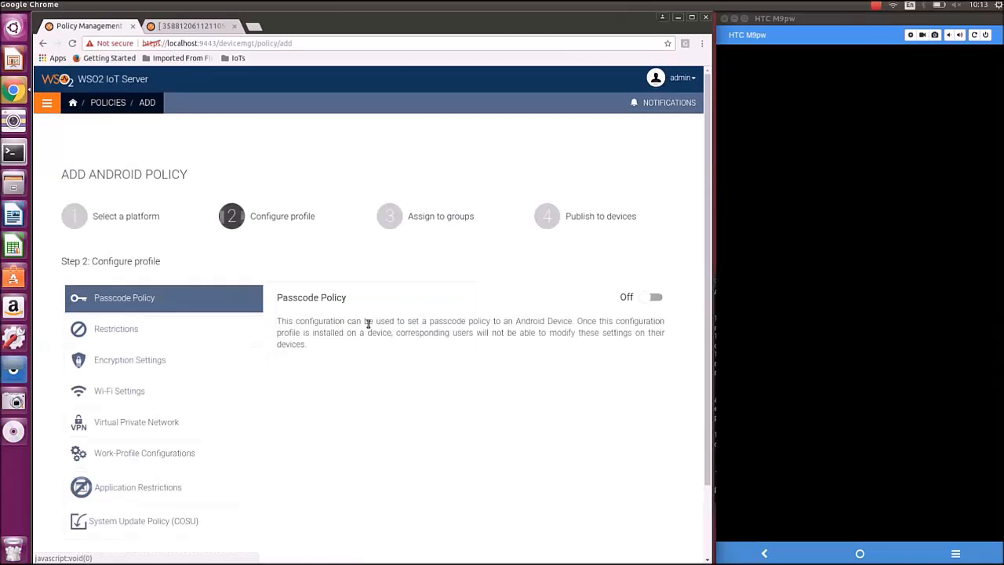
scroll("down", 3)
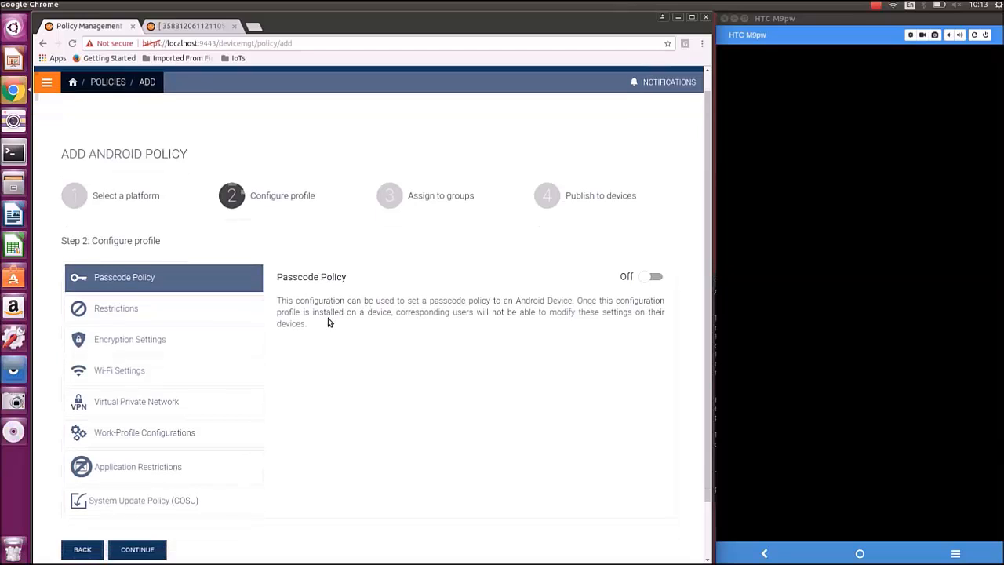
scroll("up", 3)
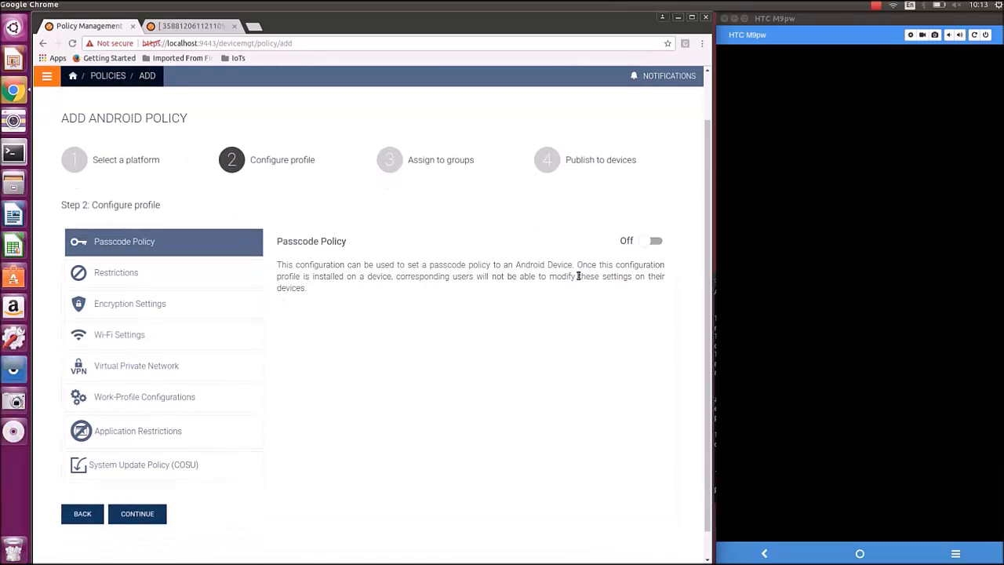
left_click(651, 240)
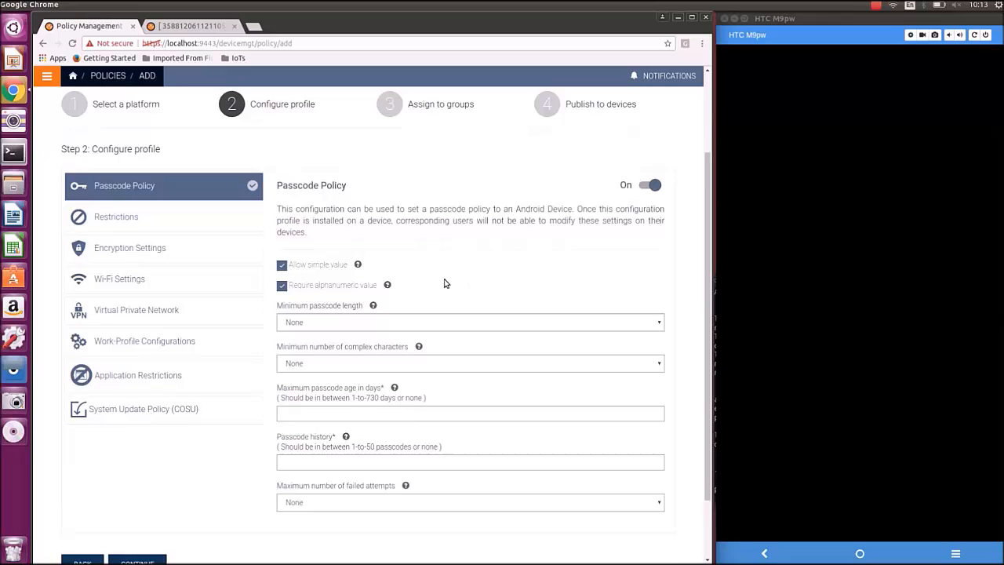
scroll("down", 3)
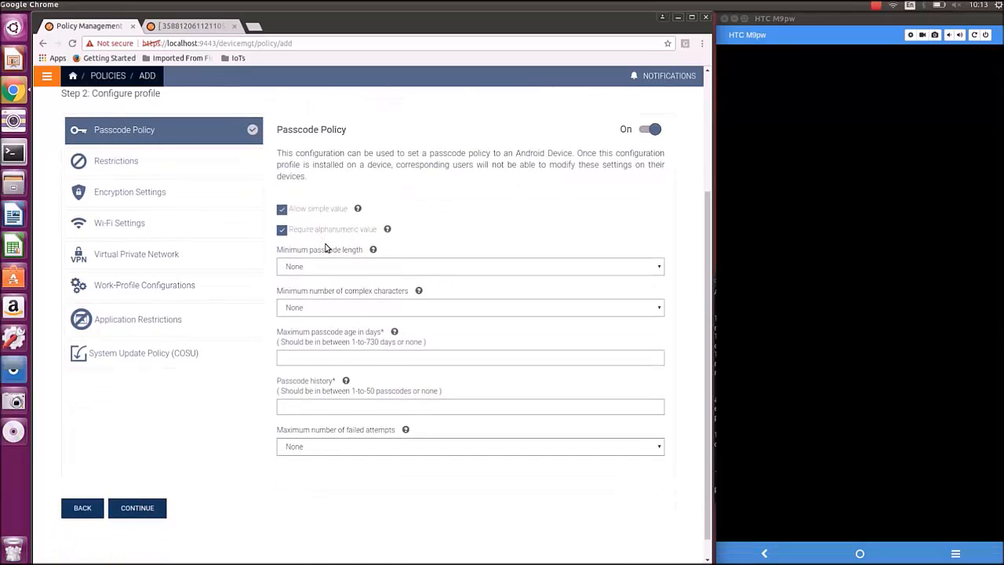
mouse_move(320, 268)
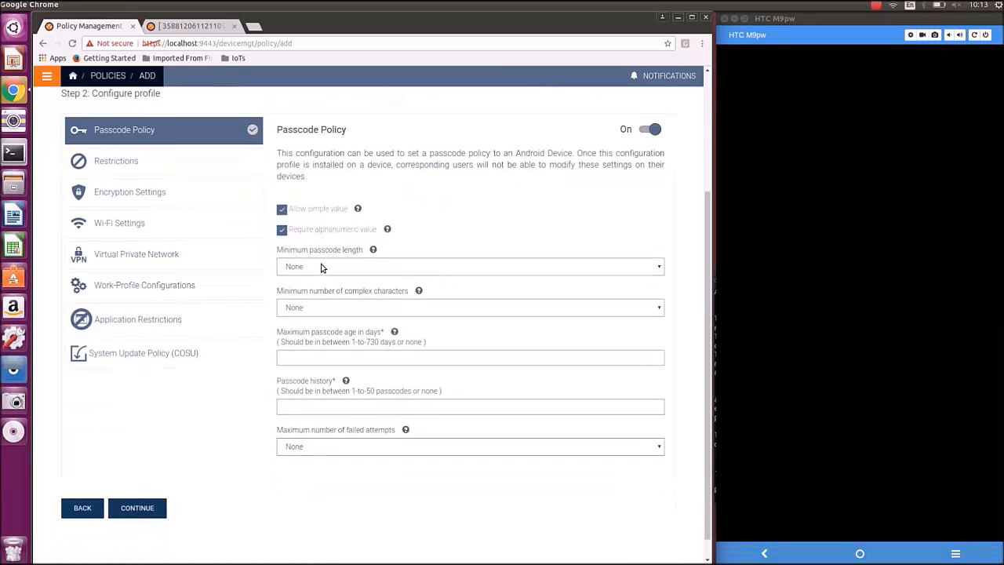
mouse_move(332, 281)
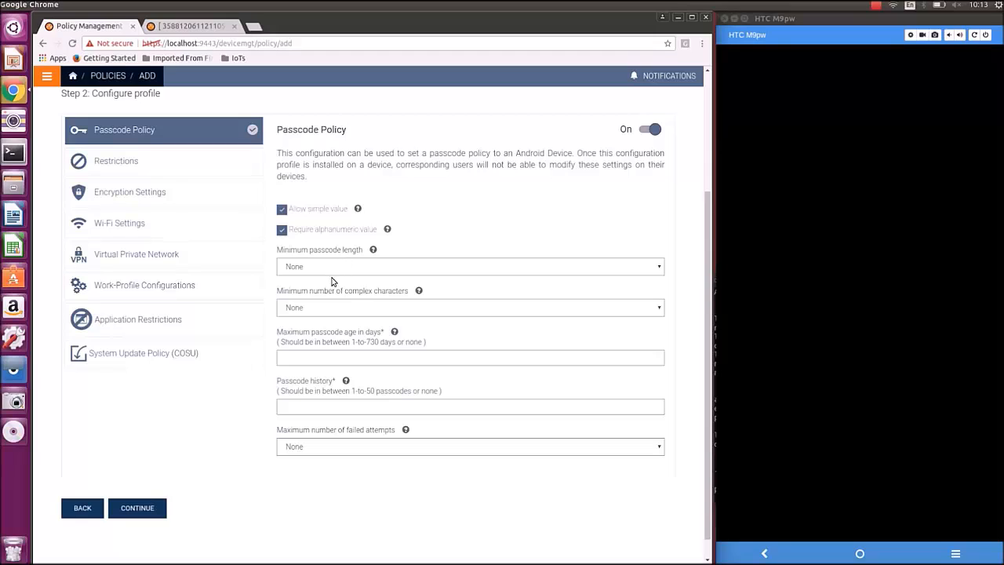
mouse_move(341, 314)
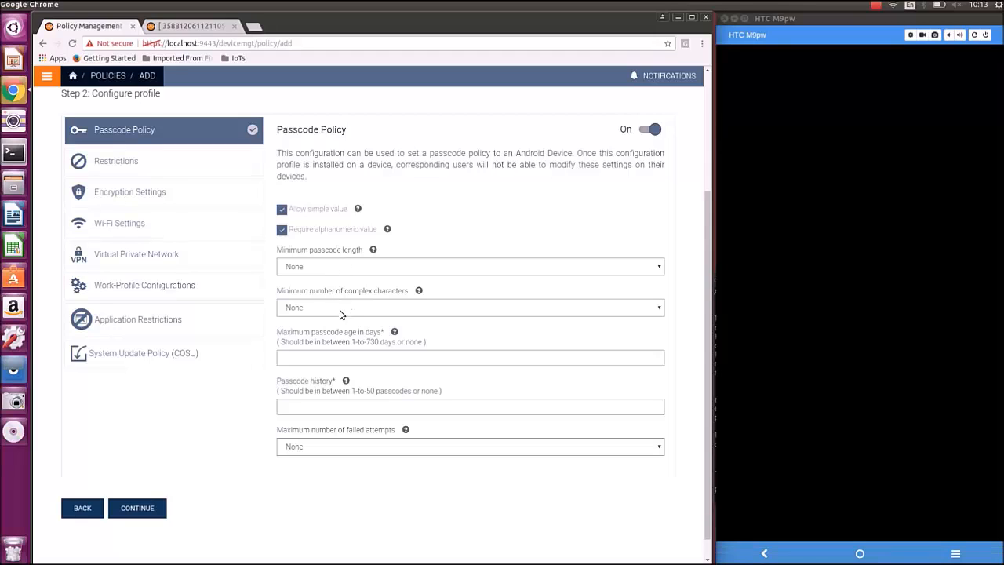
mouse_move(335, 394)
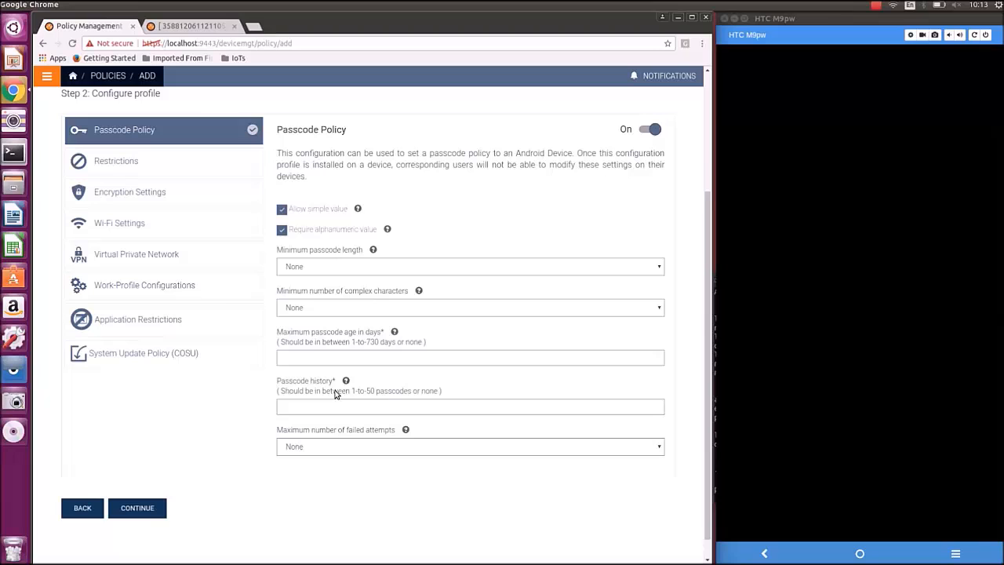
left_click(648, 129)
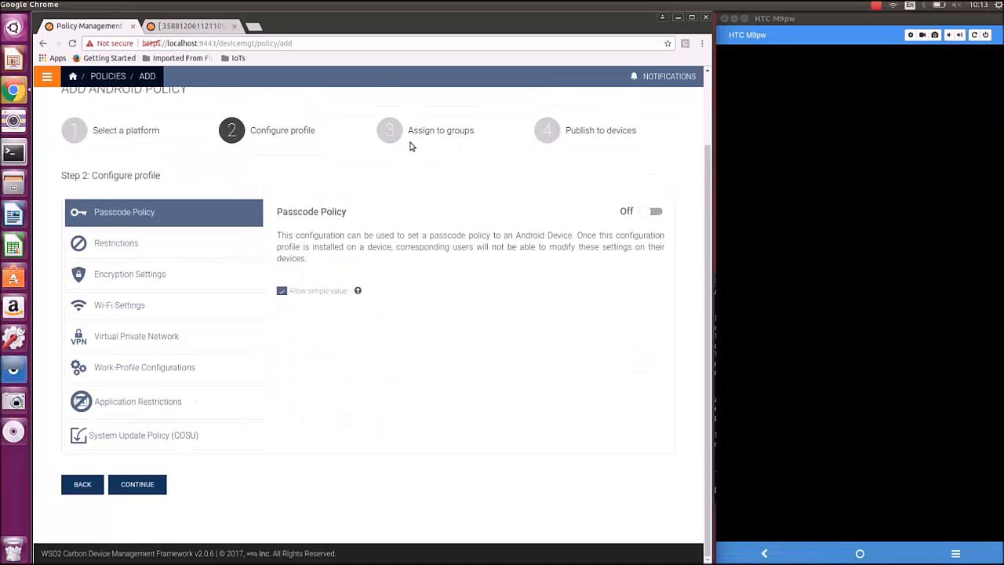
Switch Restrictions on, uncheck 'Allow use of camera', and scroll through the remaining restriction options.
left_click(117, 242)
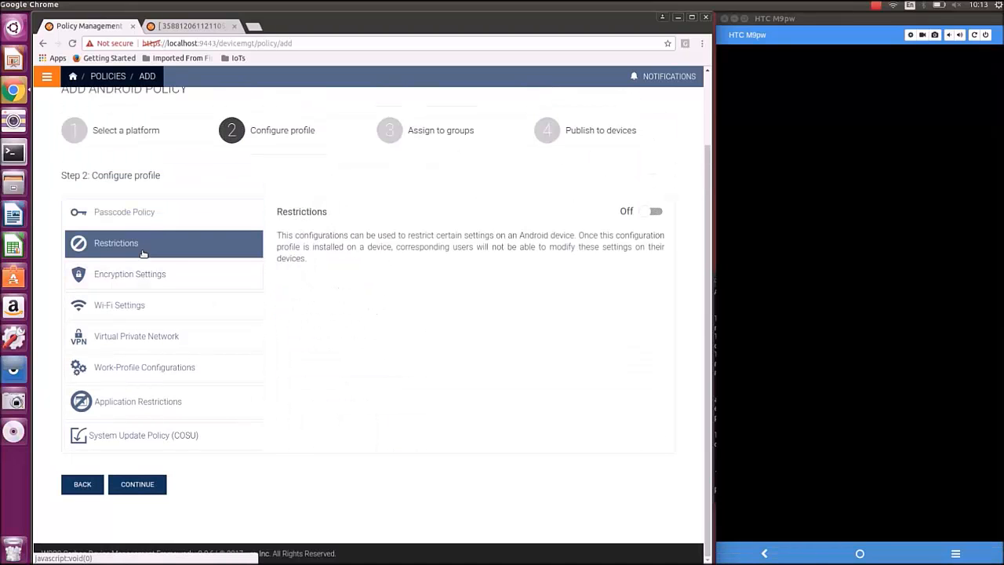
left_click(653, 210)
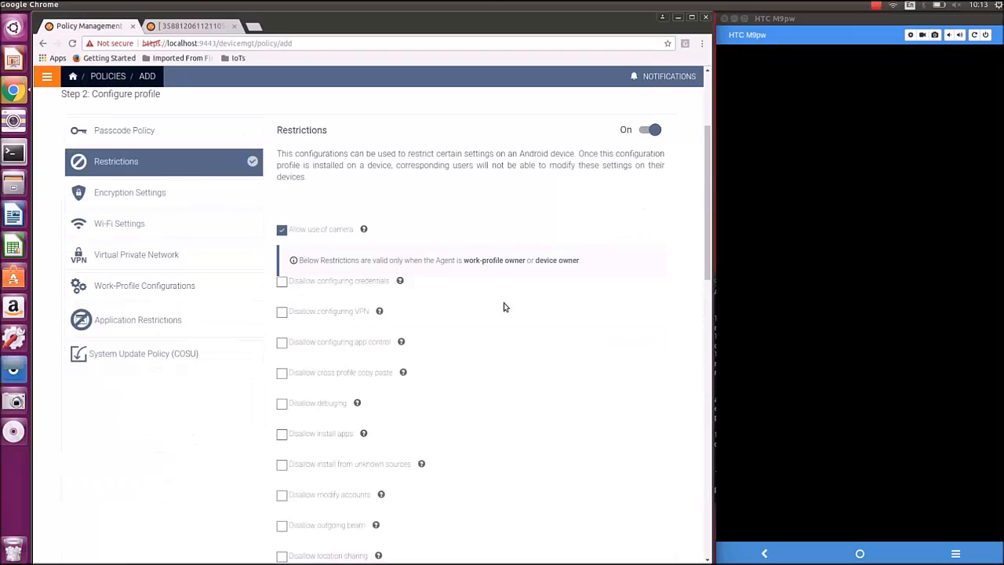
scroll("down", 3)
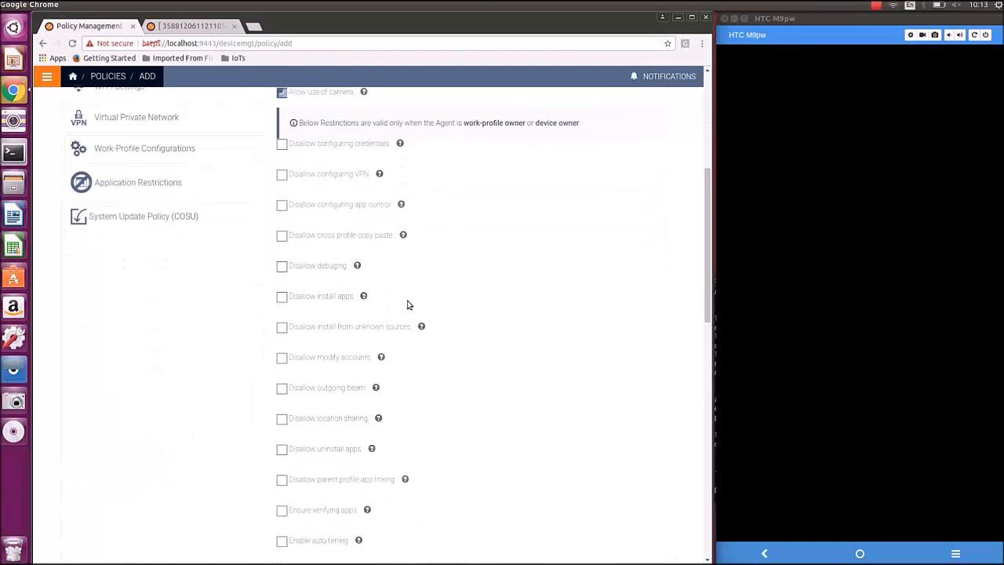
scroll("up", 3)
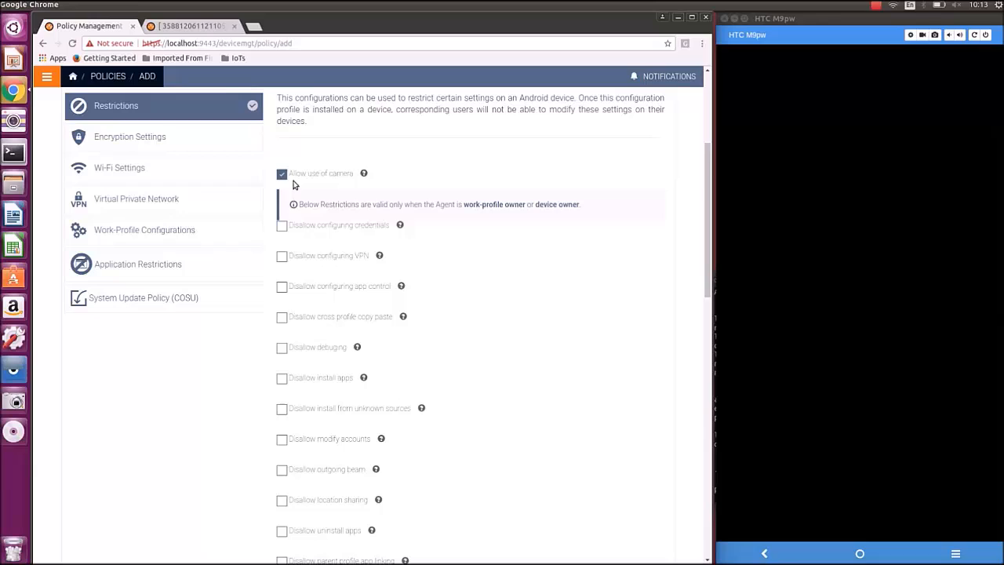
left_click(282, 173)
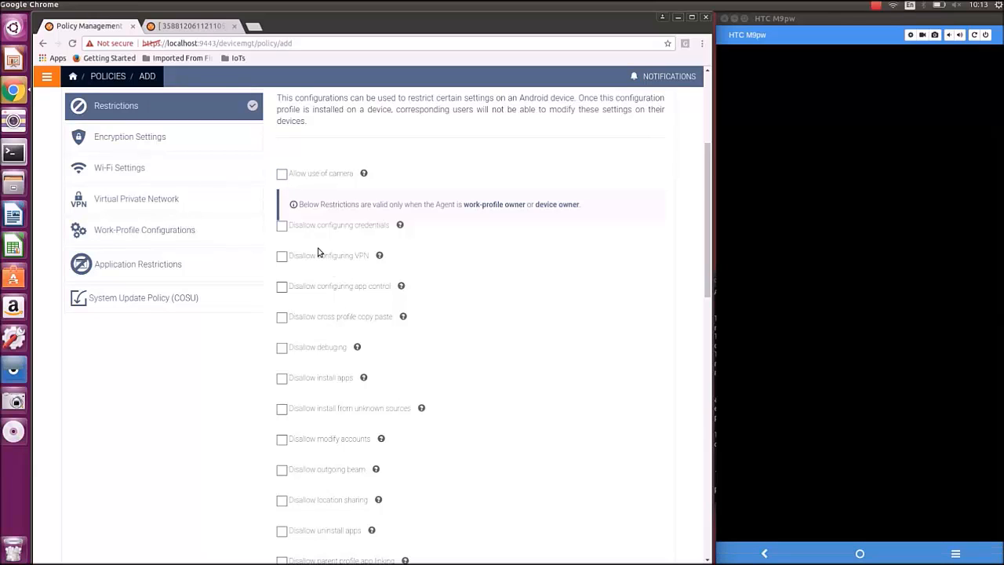
mouse_move(300, 226)
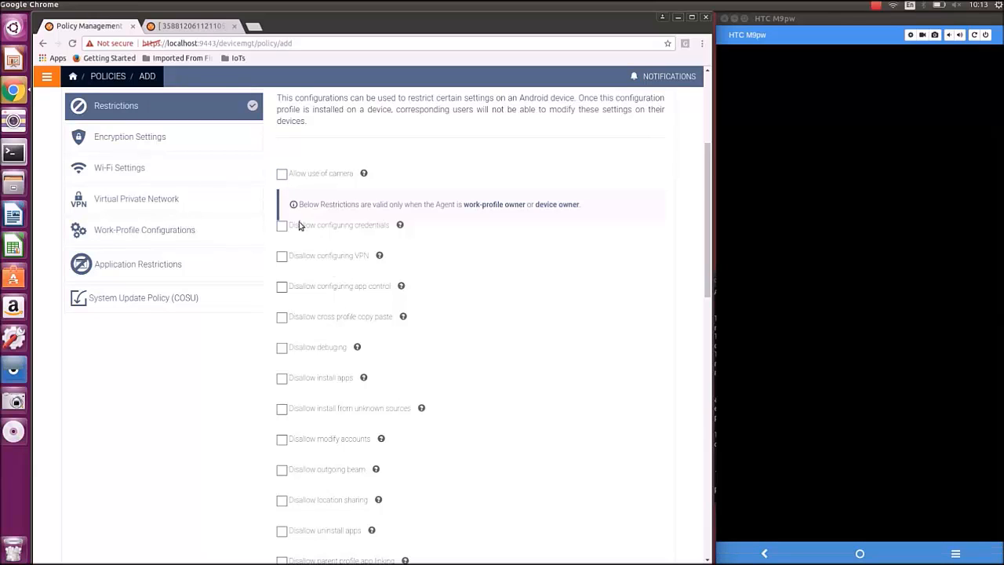
mouse_move(470, 245)
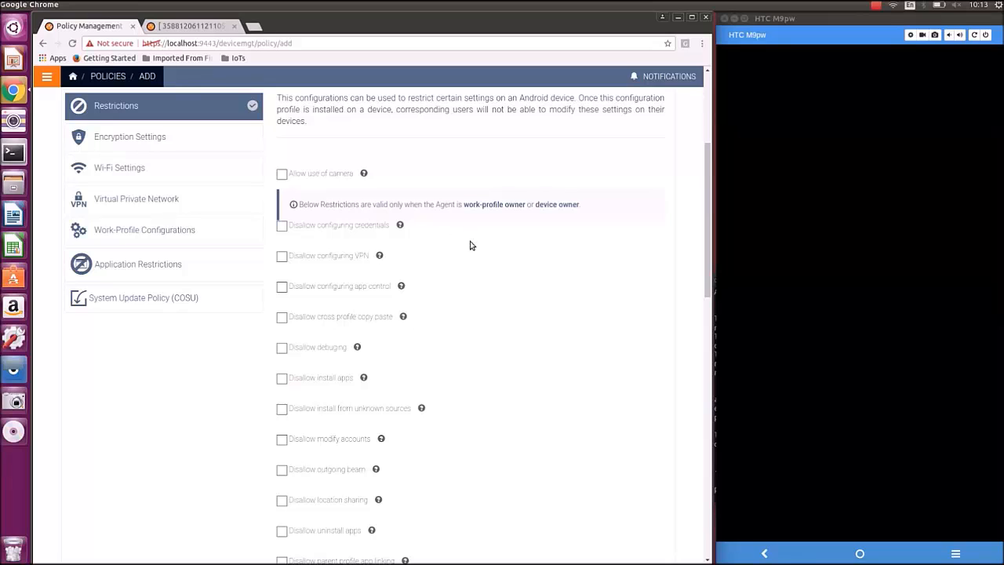
scroll("down", 3)
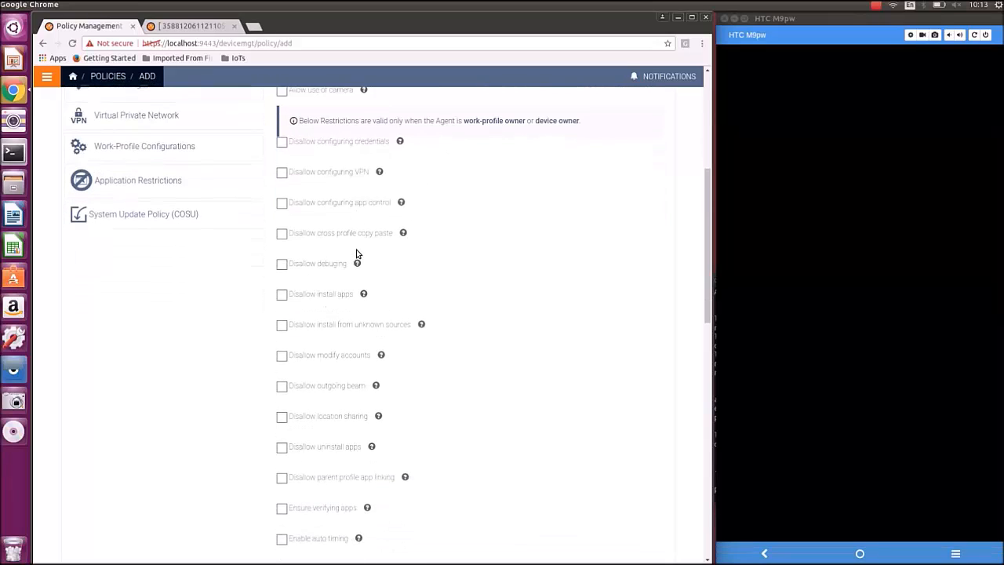
scroll("down", 3)
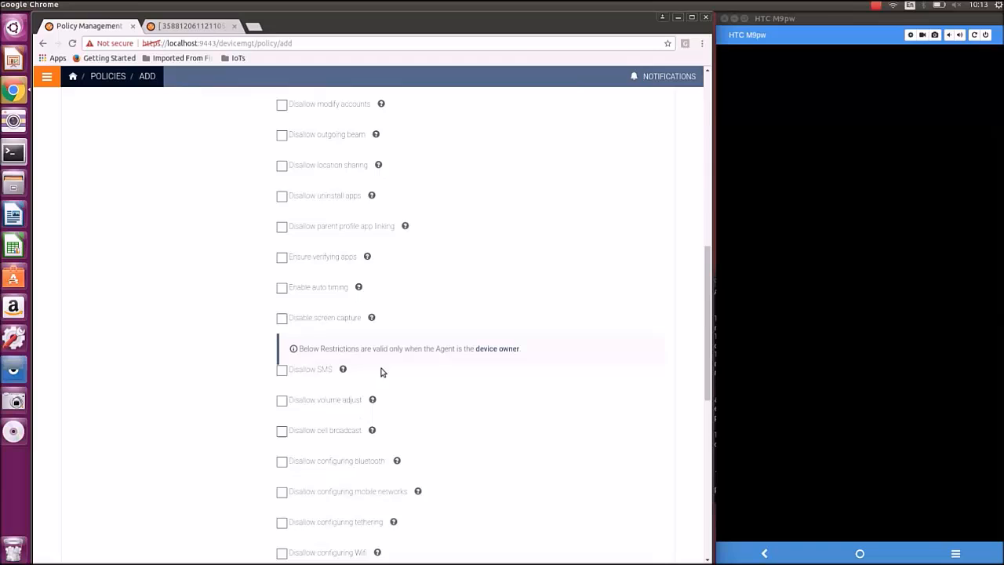
scroll("down", 3)
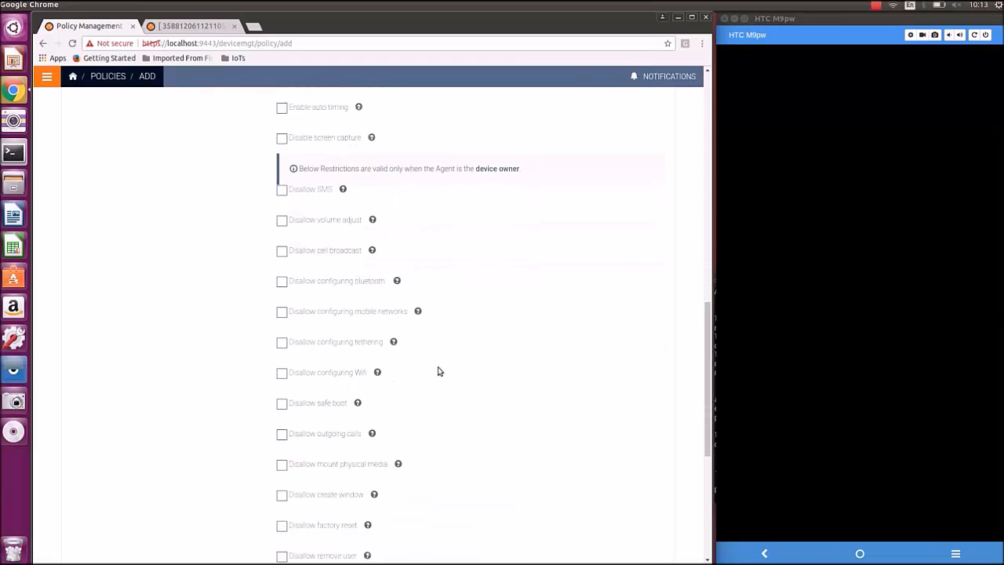
scroll("down", 3)
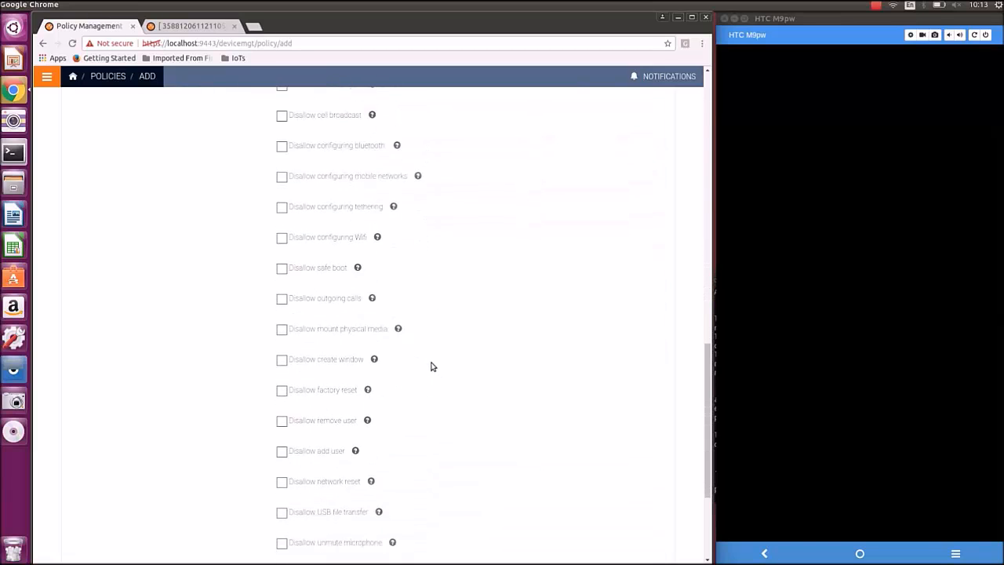
scroll("down", 3)
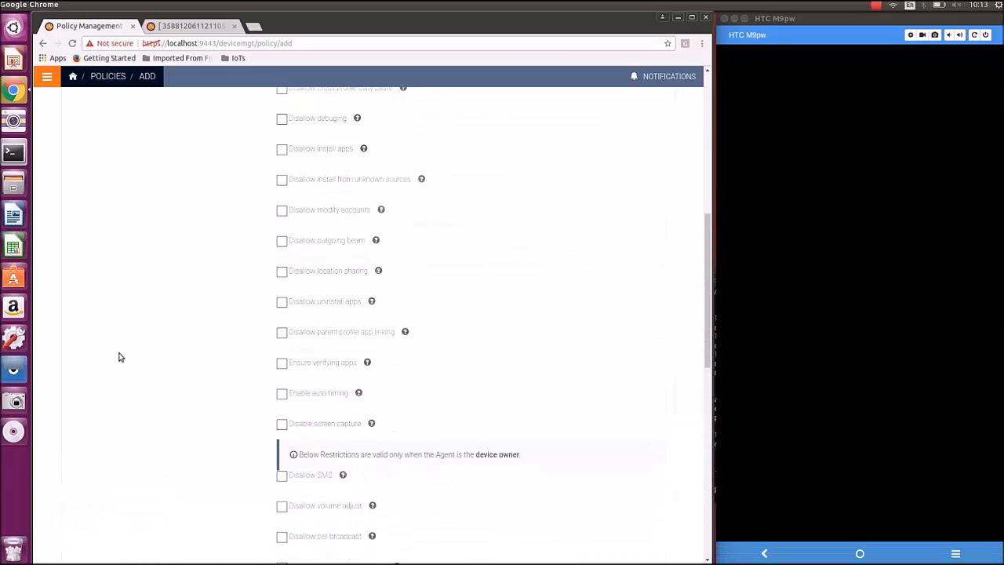
Preview Encryption, Wi-Fi and VPN settings, leaving all three switched off.
left_click(129, 275)
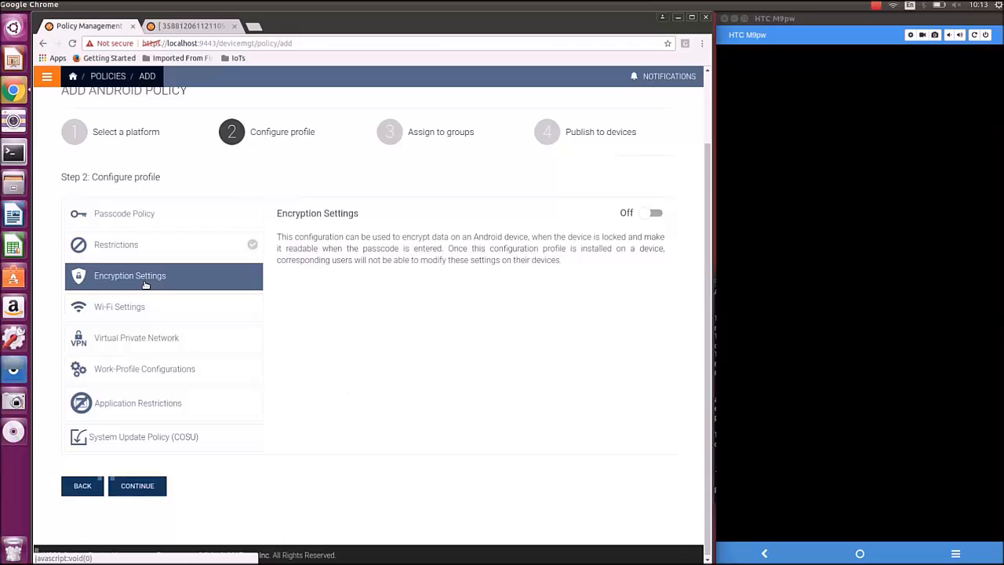
left_click(651, 212)
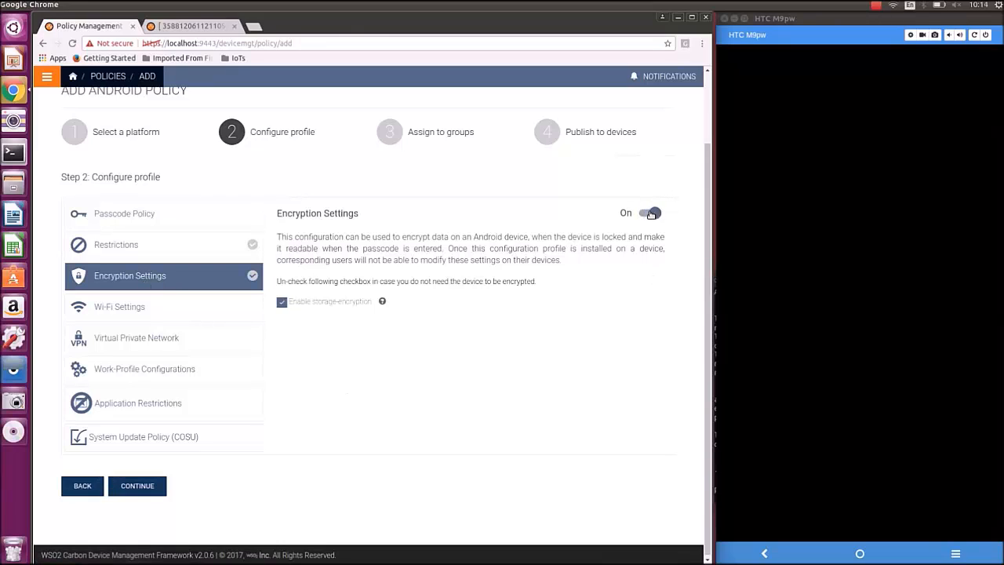
left_click(647, 213)
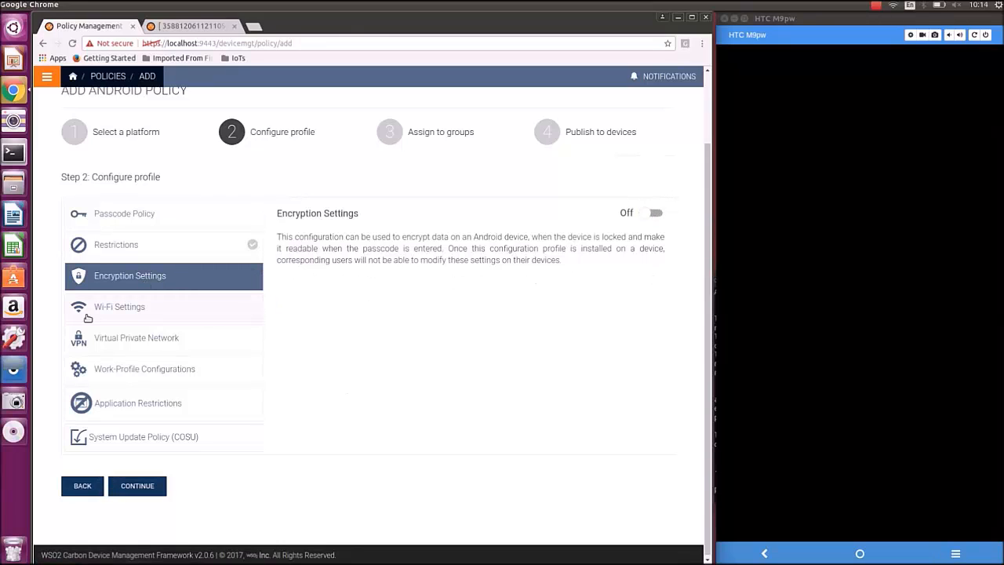
left_click(120, 306)
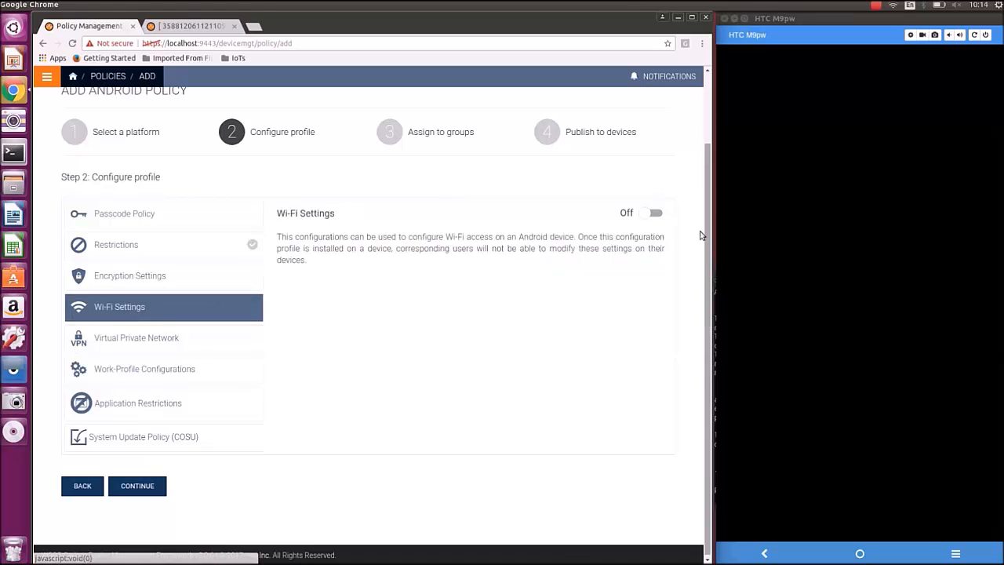
left_click(654, 213)
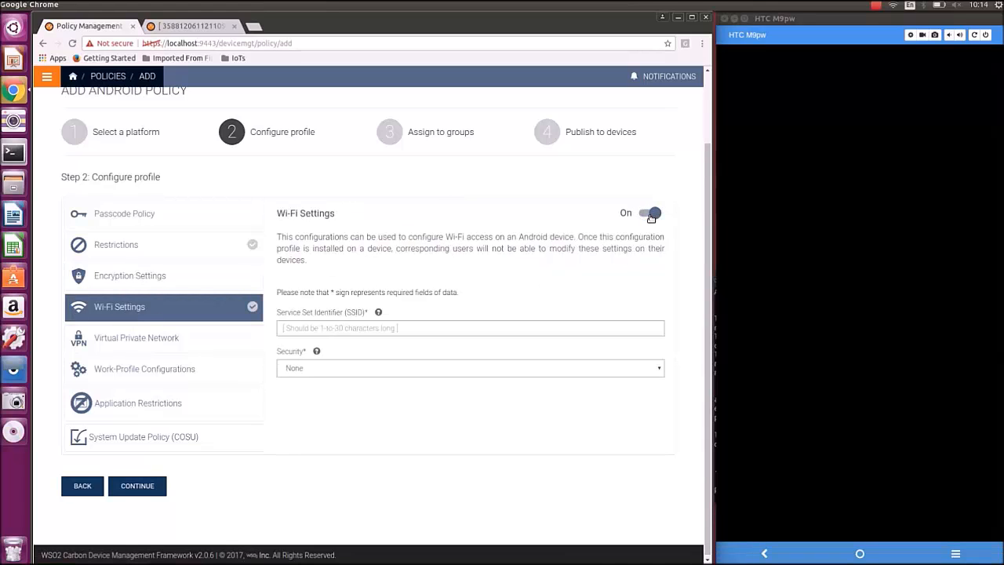
left_click(651, 213)
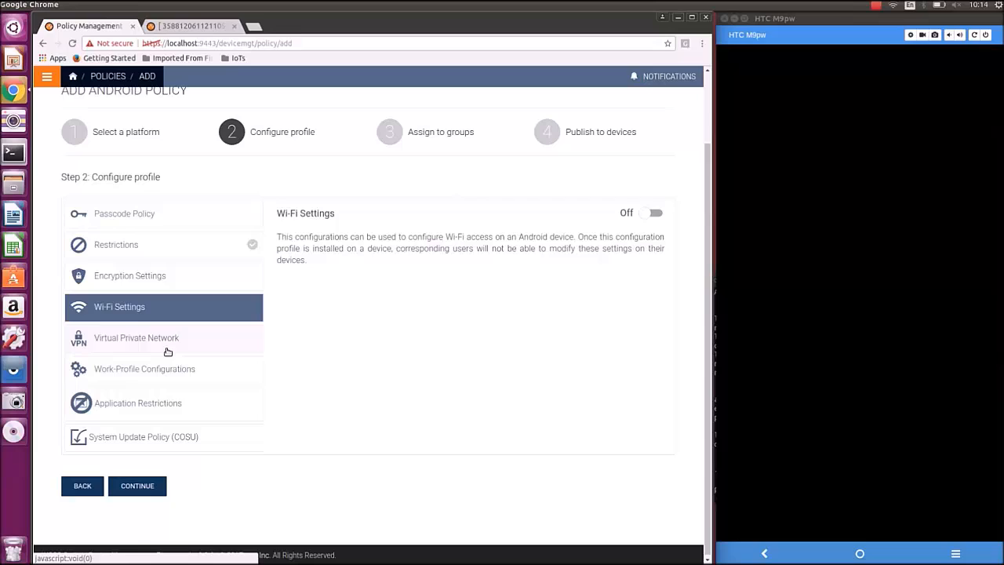
left_click(136, 337)
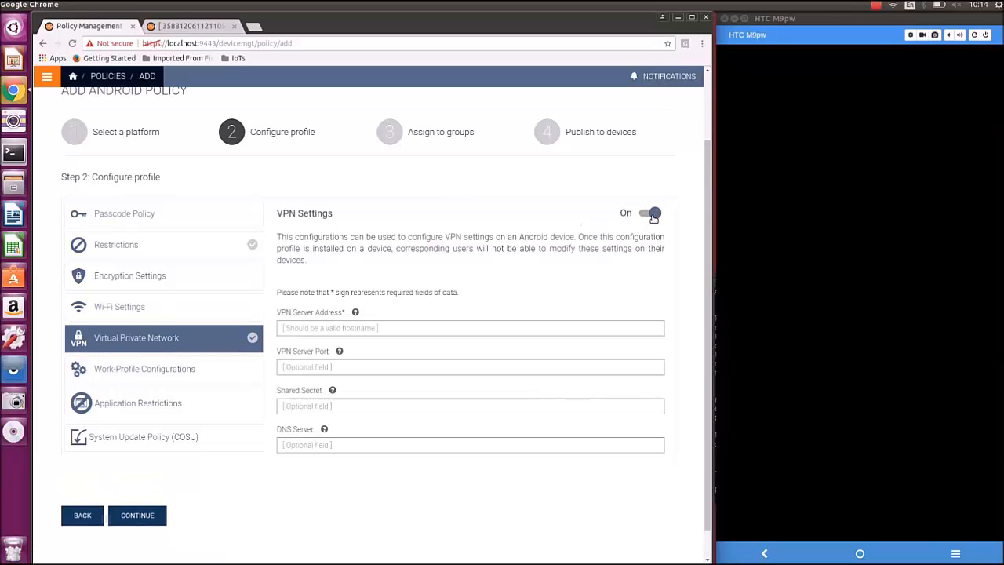
left_click(644, 212)
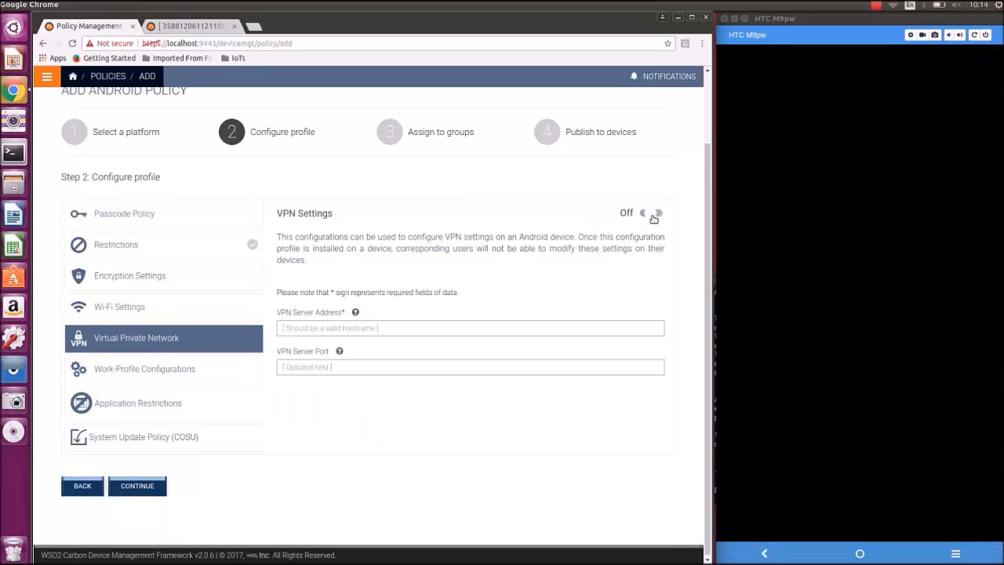
Enable the work-profile configurations to view them, then switch them off.
left_click(145, 368)
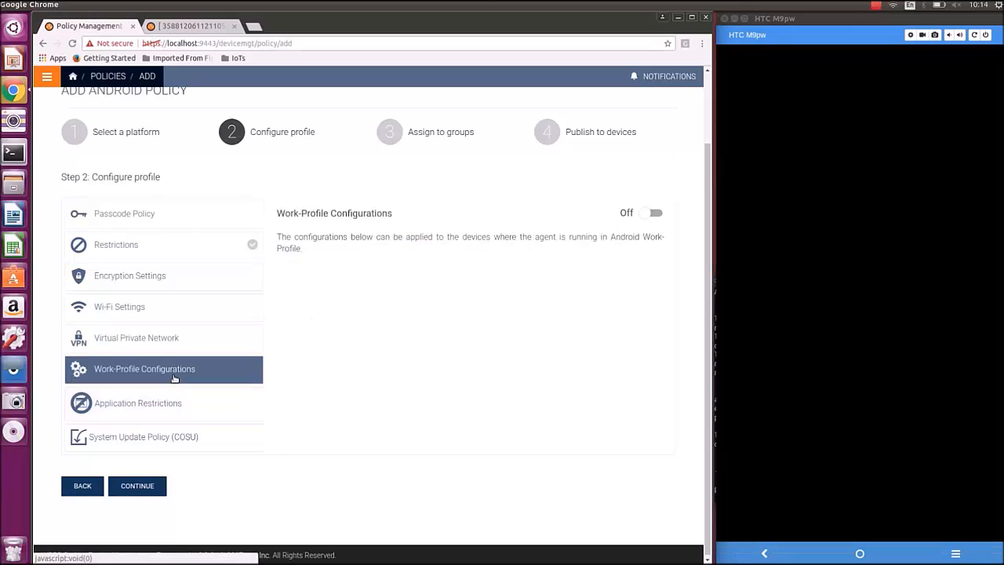
left_click(651, 213)
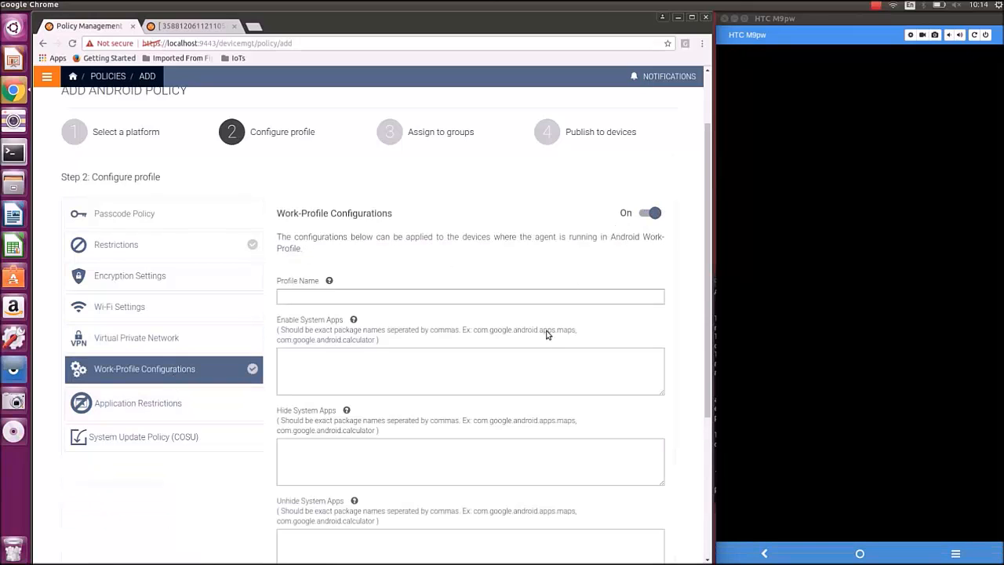
scroll("down", 3)
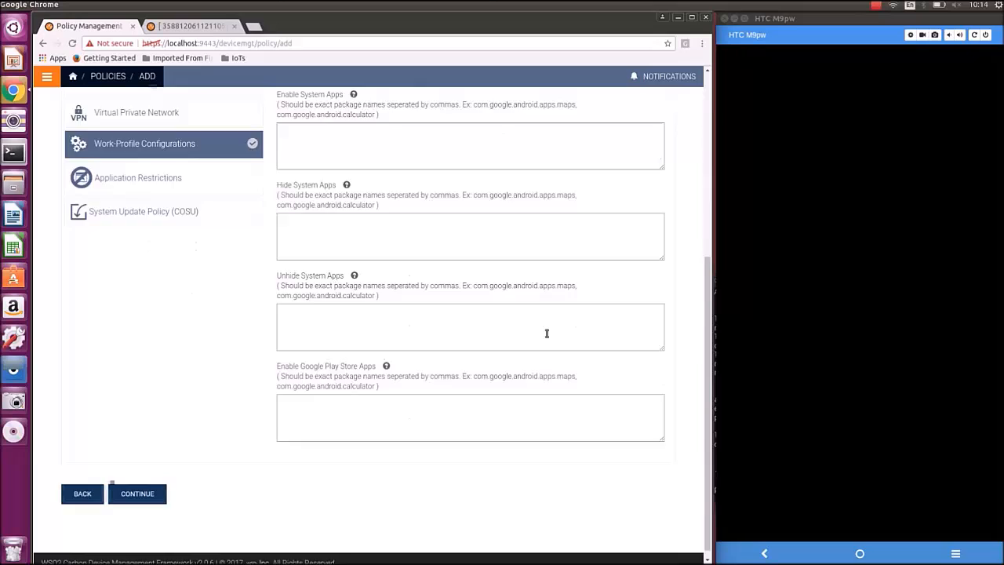
scroll("up", 3)
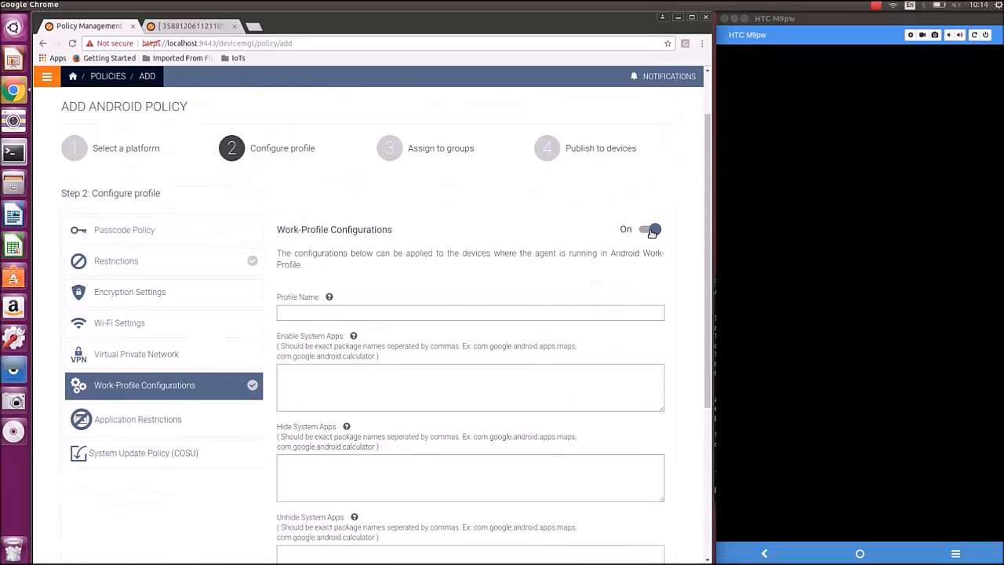
left_click(137, 419)
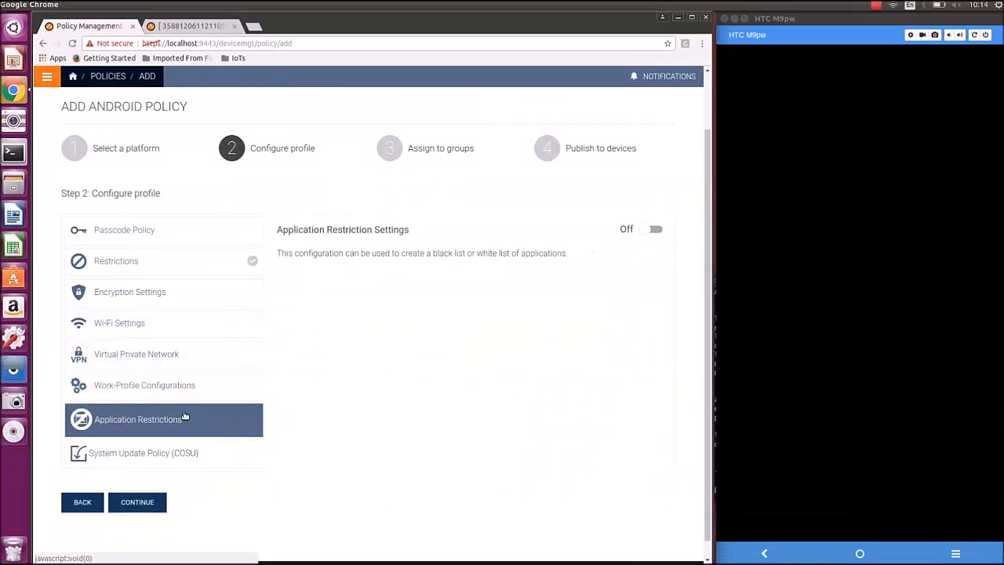
Try Application Restrictions as a black list with Gmail added, then switch them off.
left_click(650, 229)
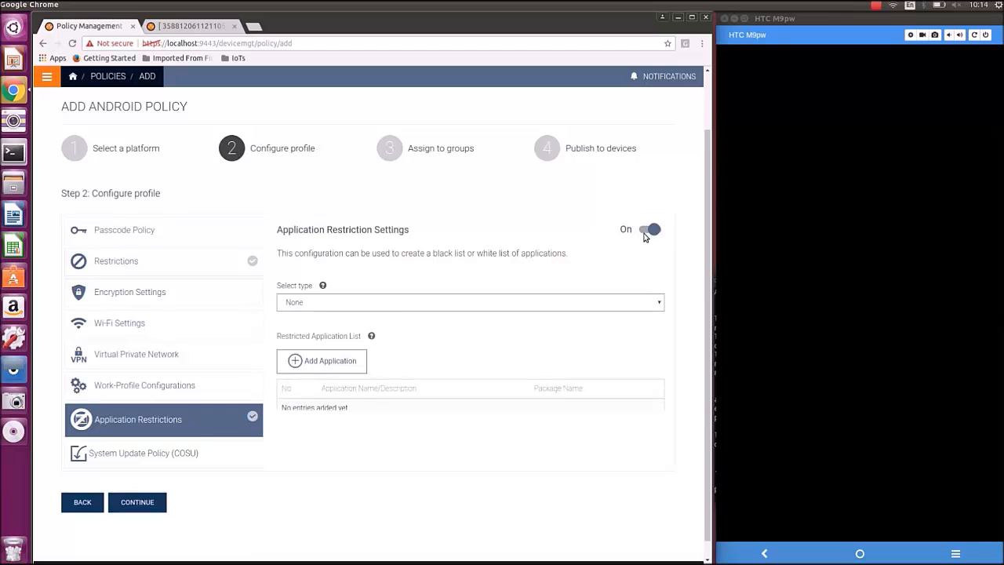
scroll("down", 3)
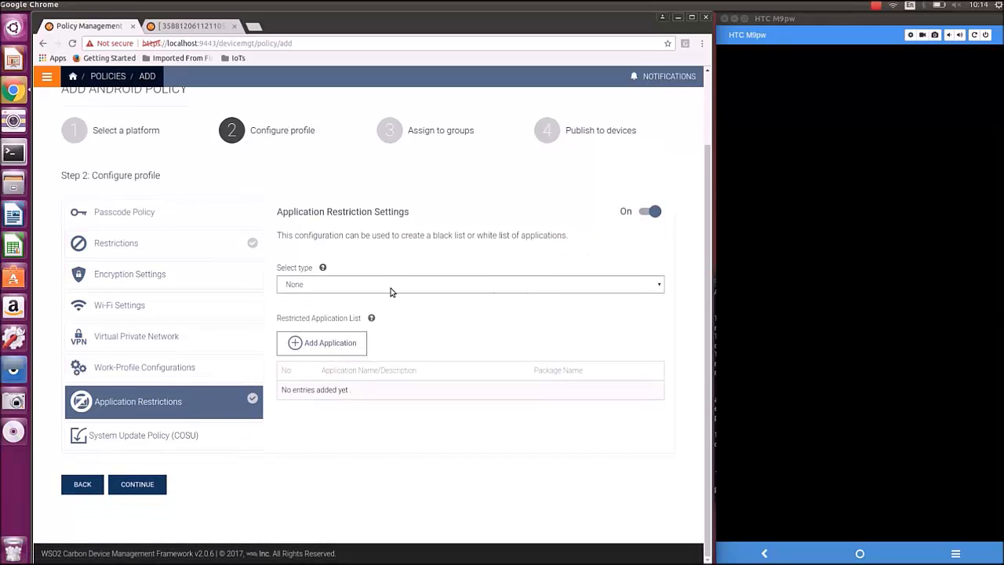
left_click(470, 284)
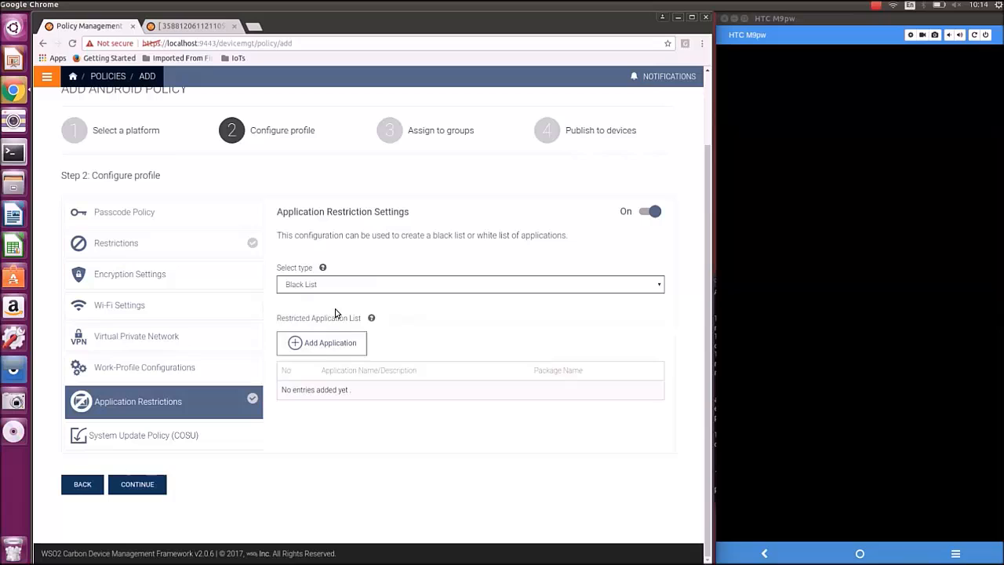
left_click(322, 342)
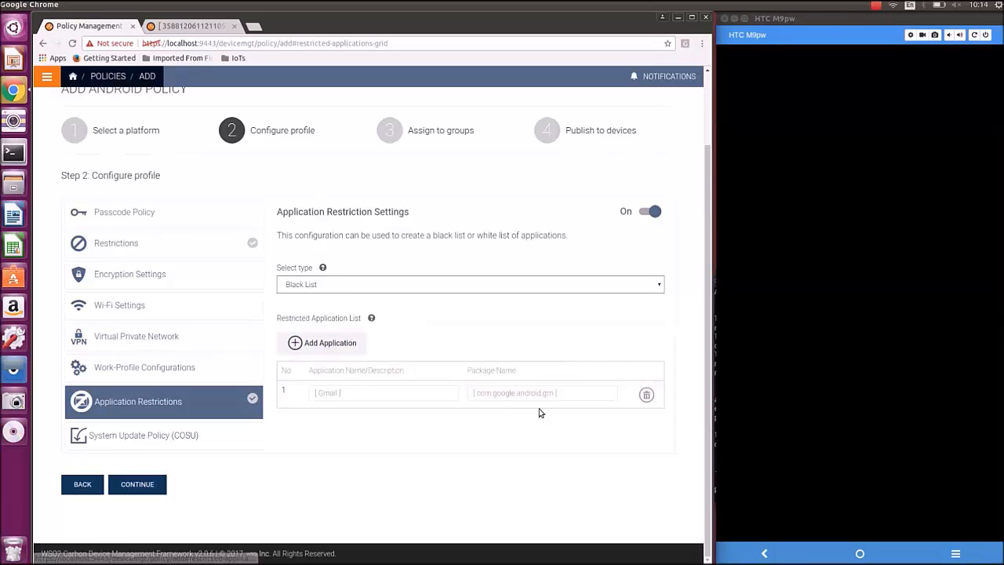
mouse_move(424, 330)
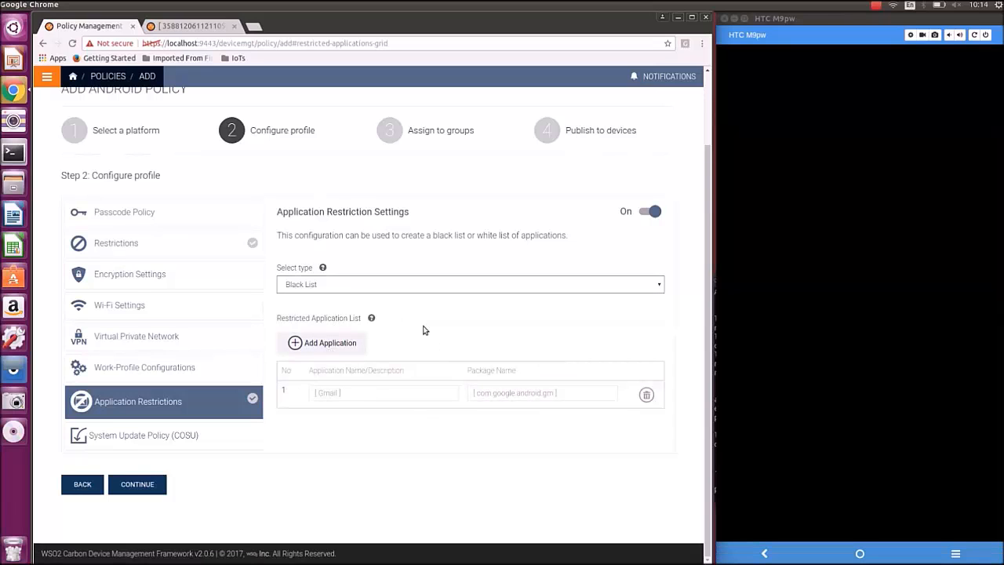
mouse_move(579, 304)
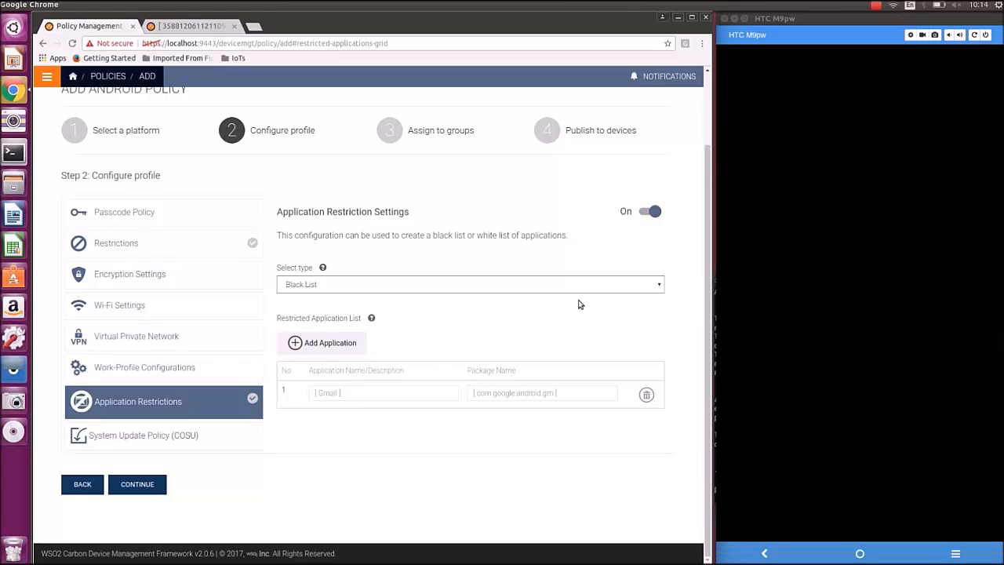
left_click(649, 211)
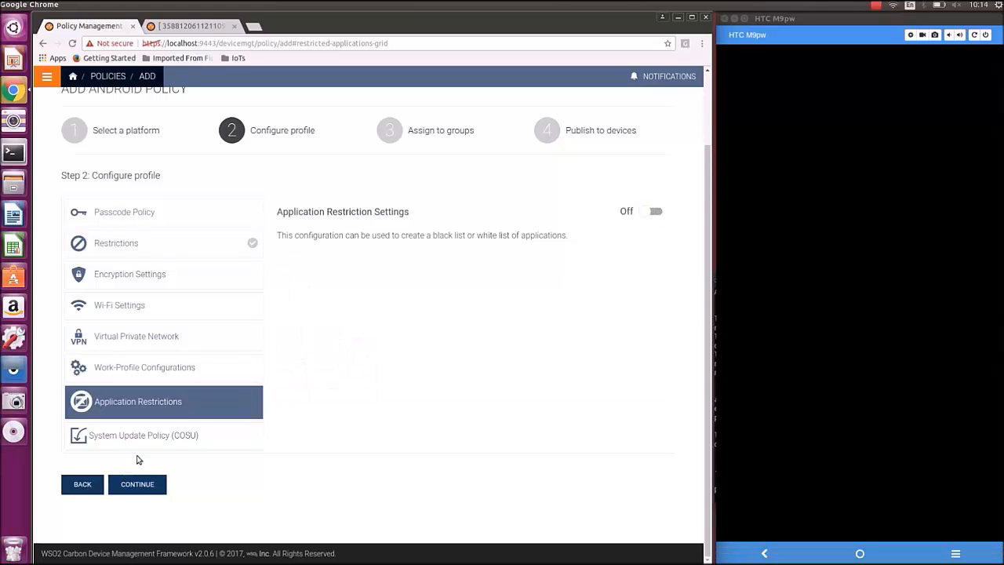
Toggle System Update Policy (COSU) on and off, then return to the Restrictions settings.
left_click(143, 434)
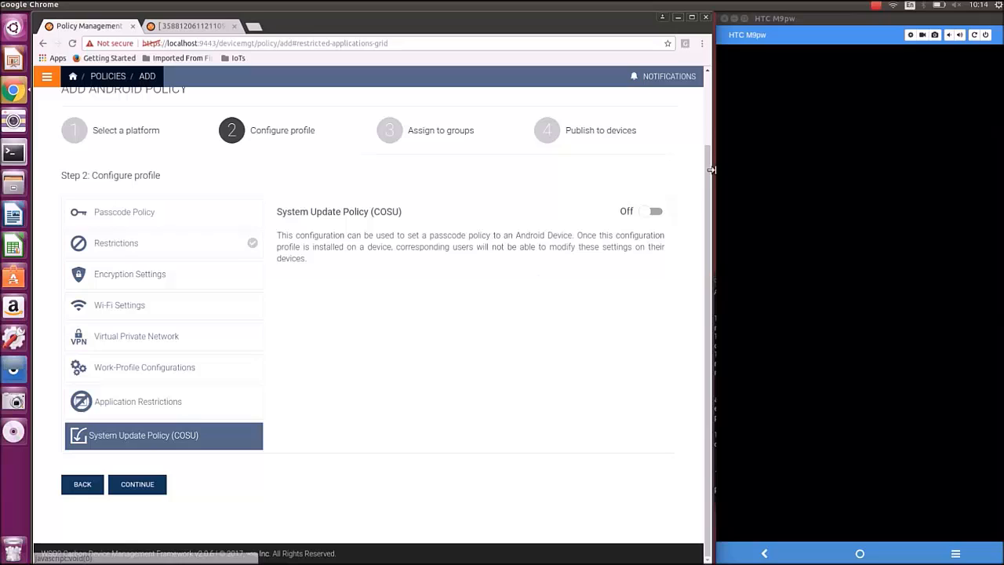
left_click(653, 211)
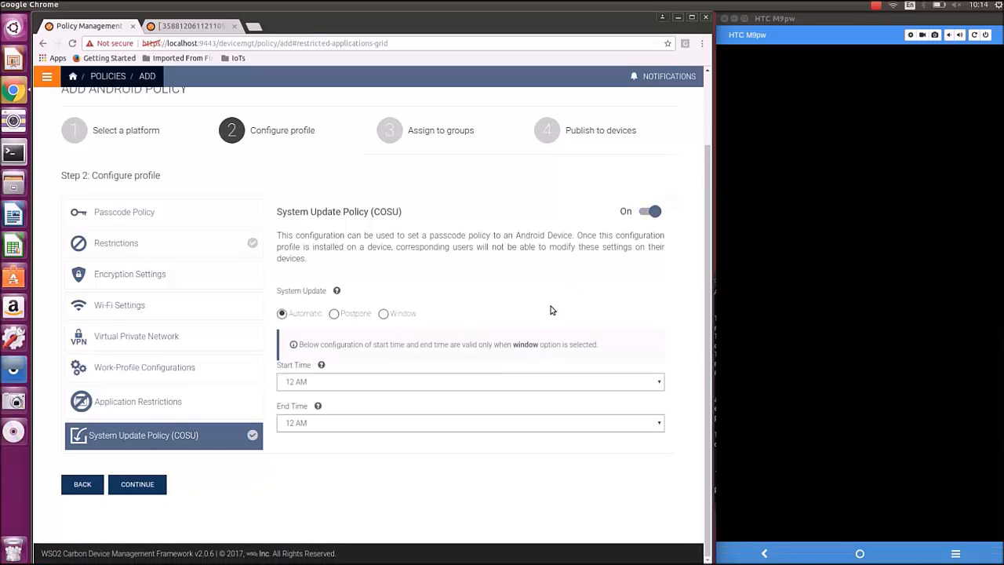
left_click(648, 210)
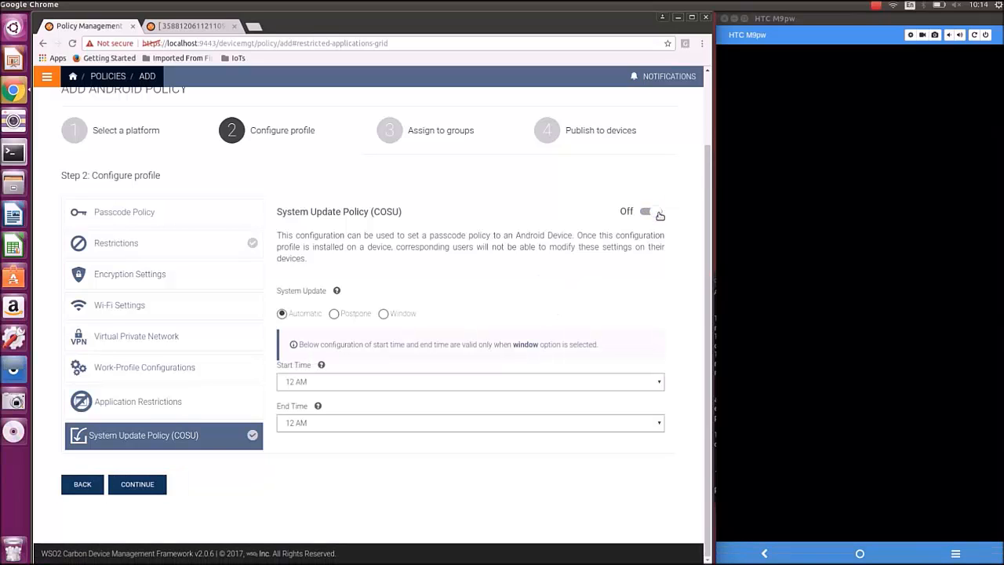
left_click(116, 243)
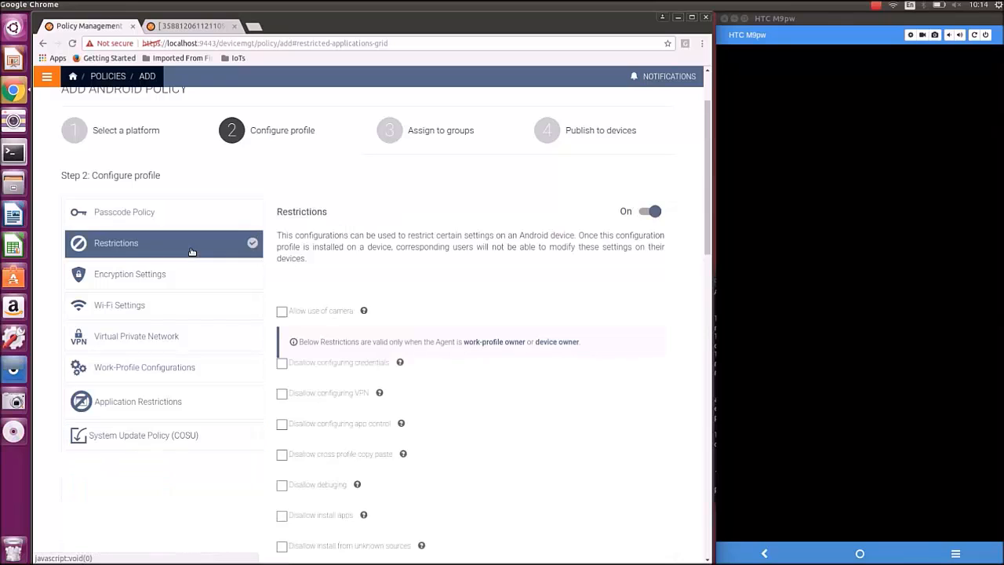
mouse_move(484, 298)
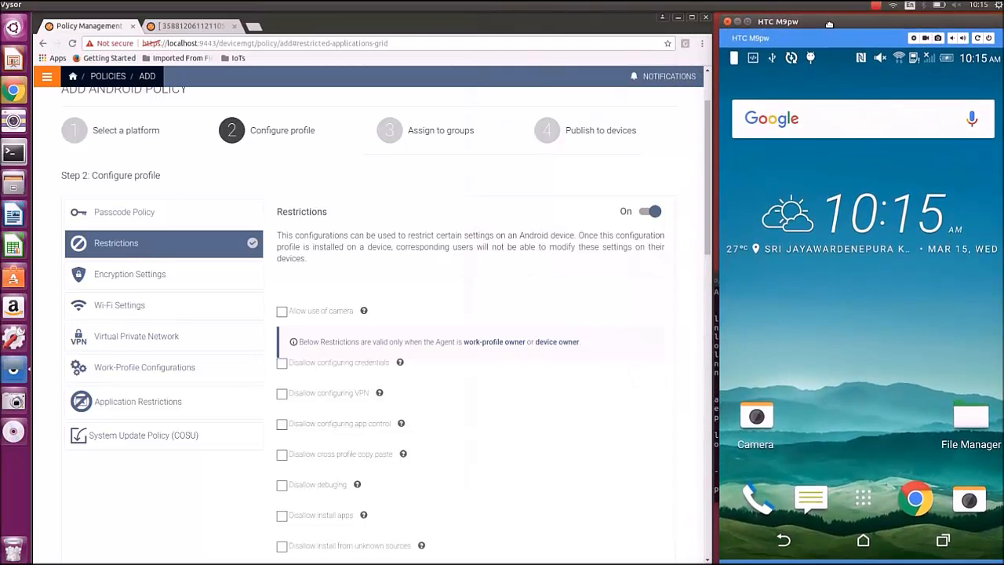
scroll("down", 3)
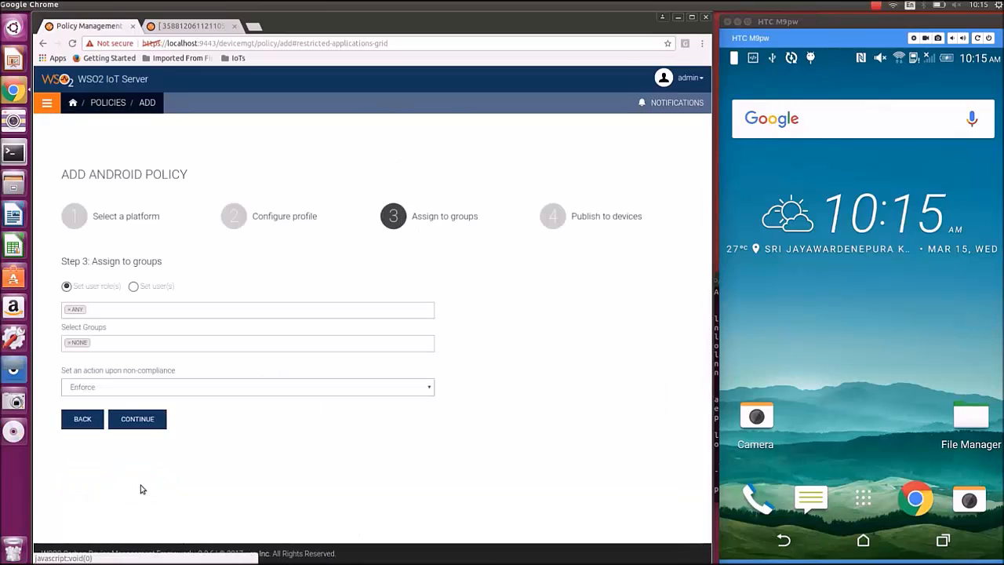
mouse_move(76, 311)
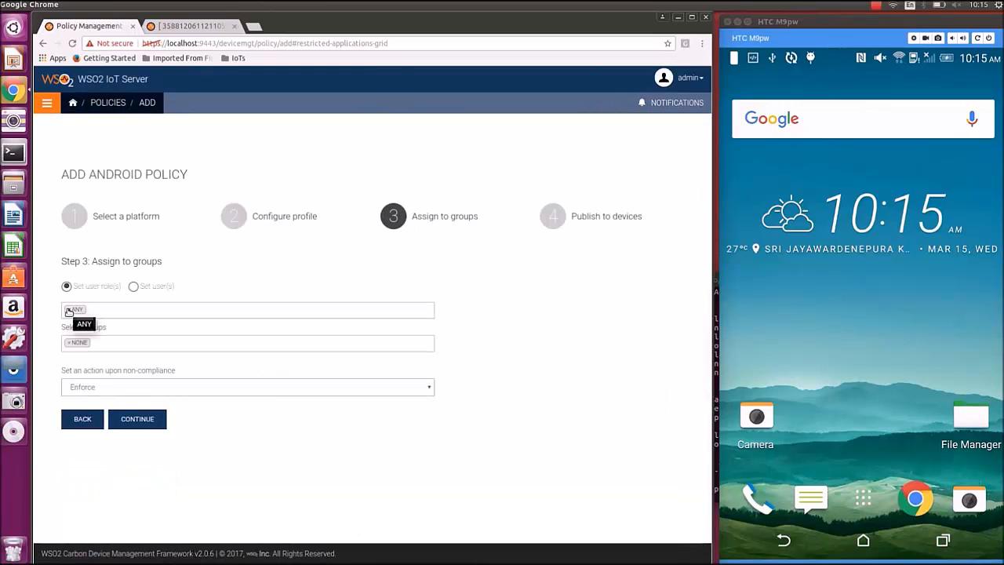
left_click(247, 310)
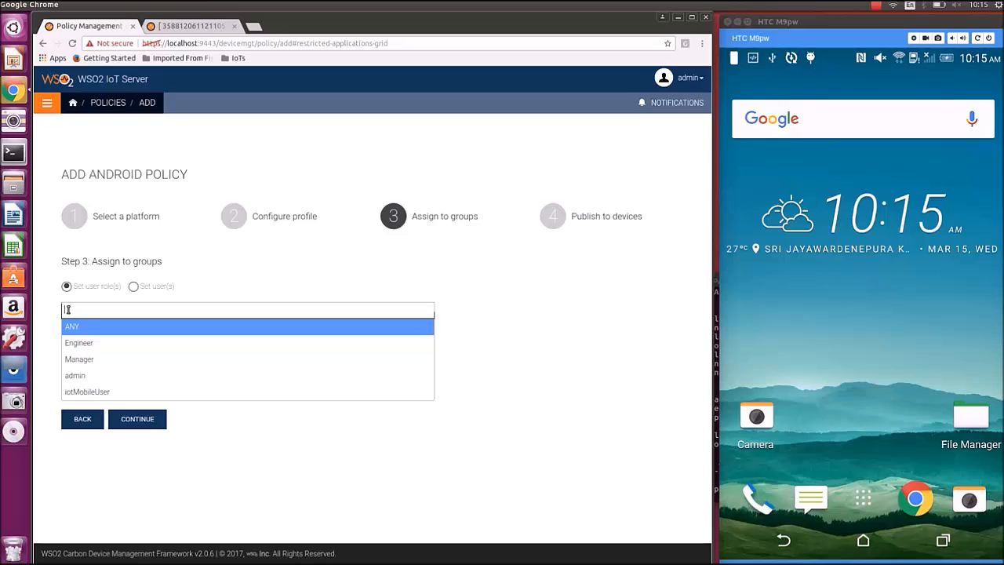
left_click(78, 343)
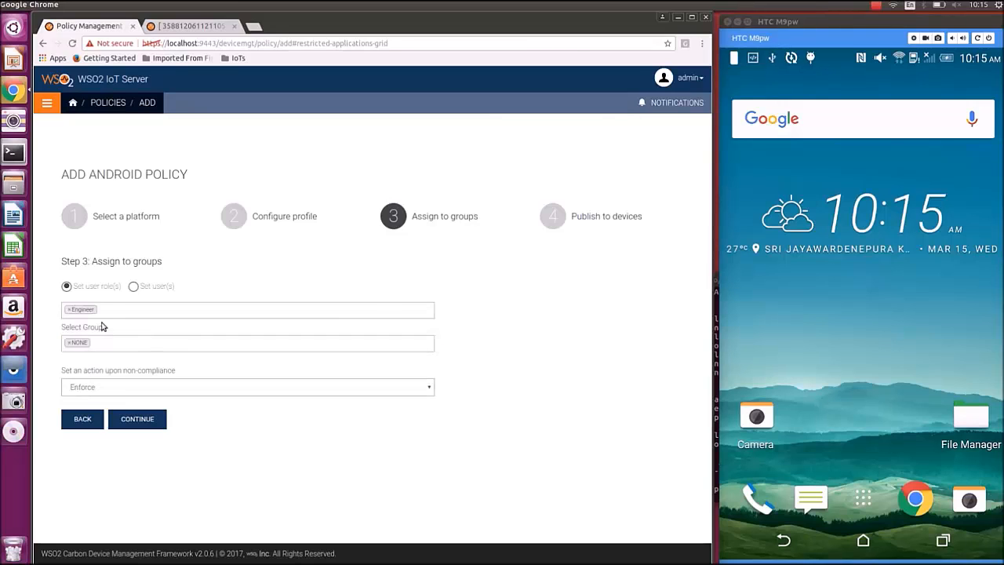
left_click(248, 309)
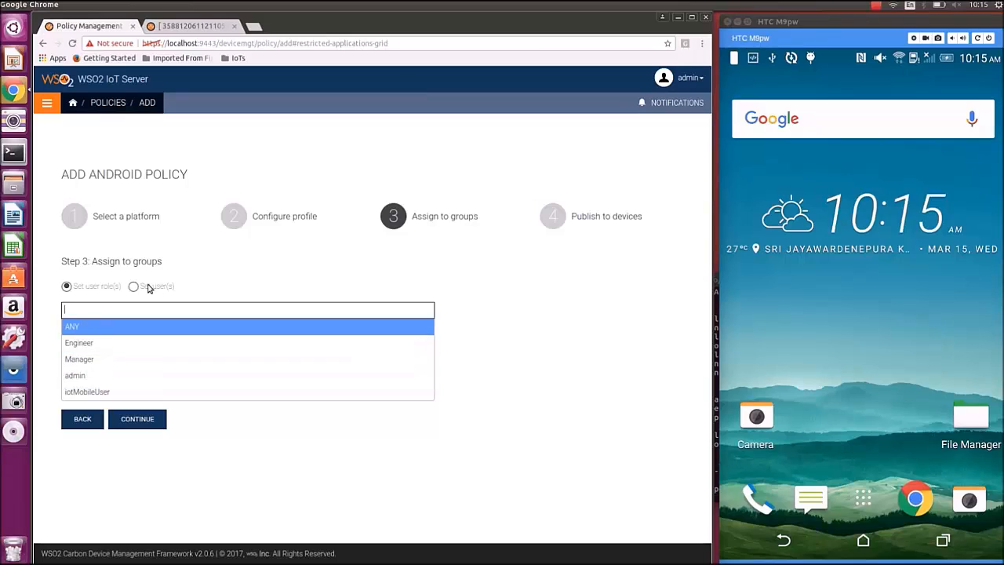
left_click(133, 286)
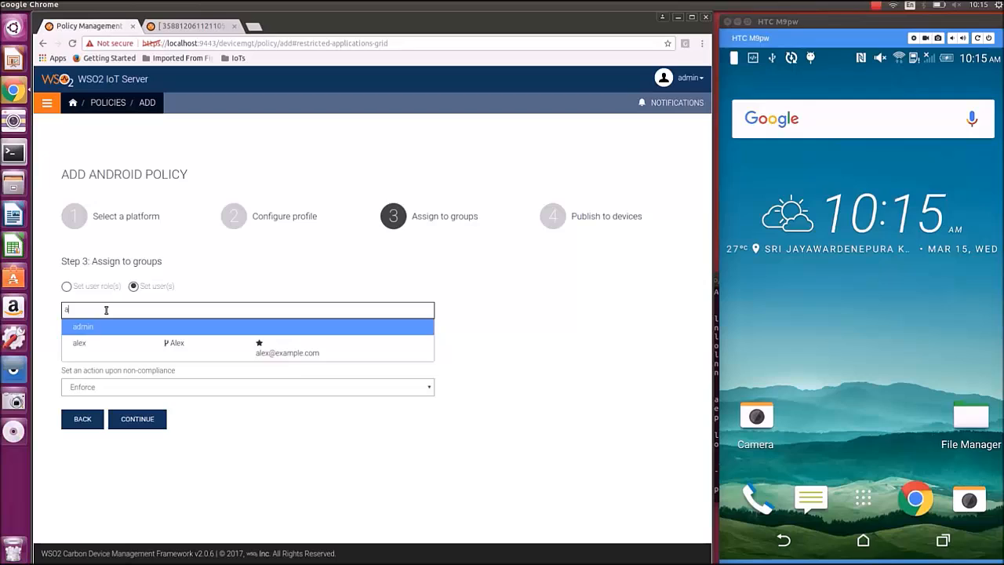
type("pe")
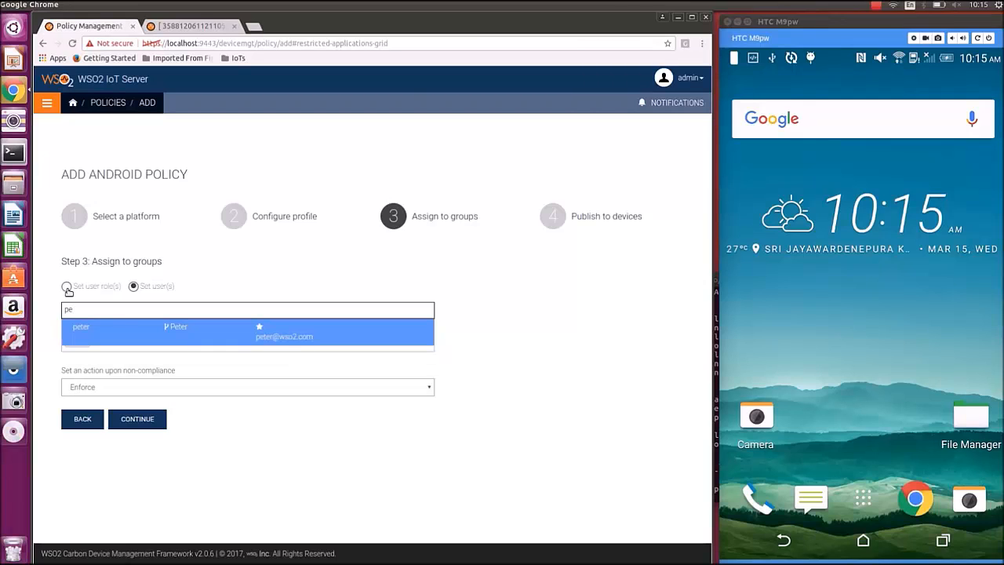
left_click(66, 286)
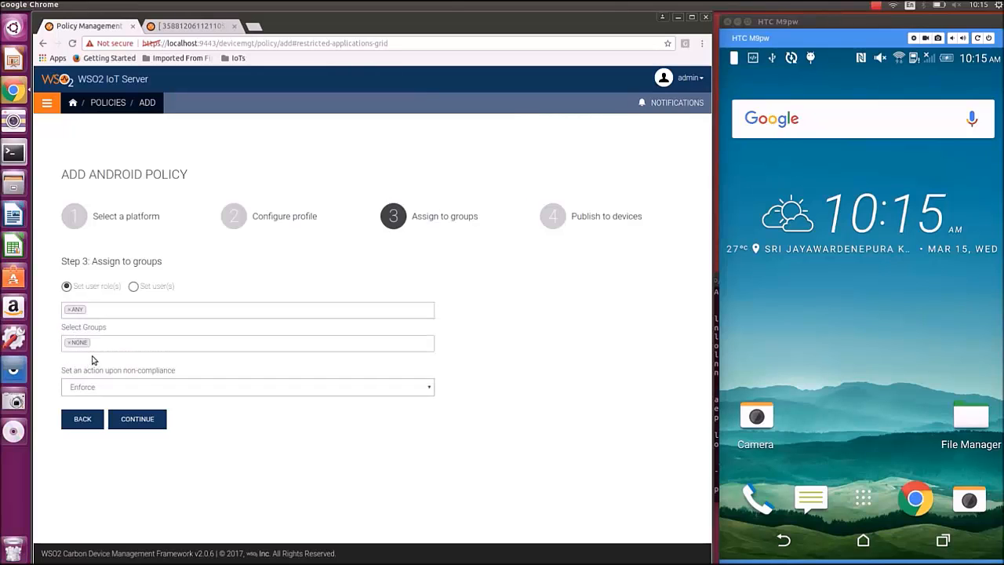
mouse_move(79, 380)
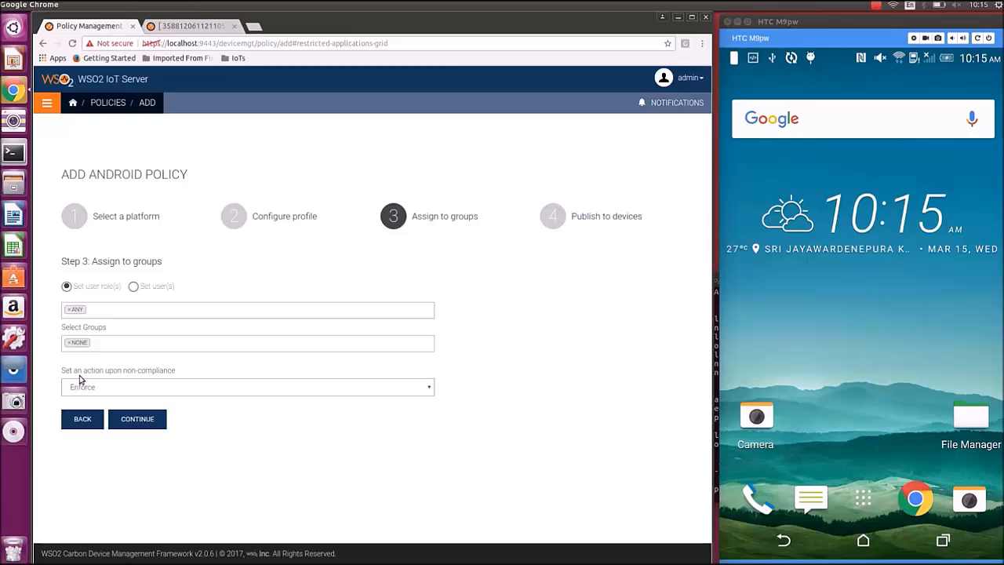
mouse_move(210, 387)
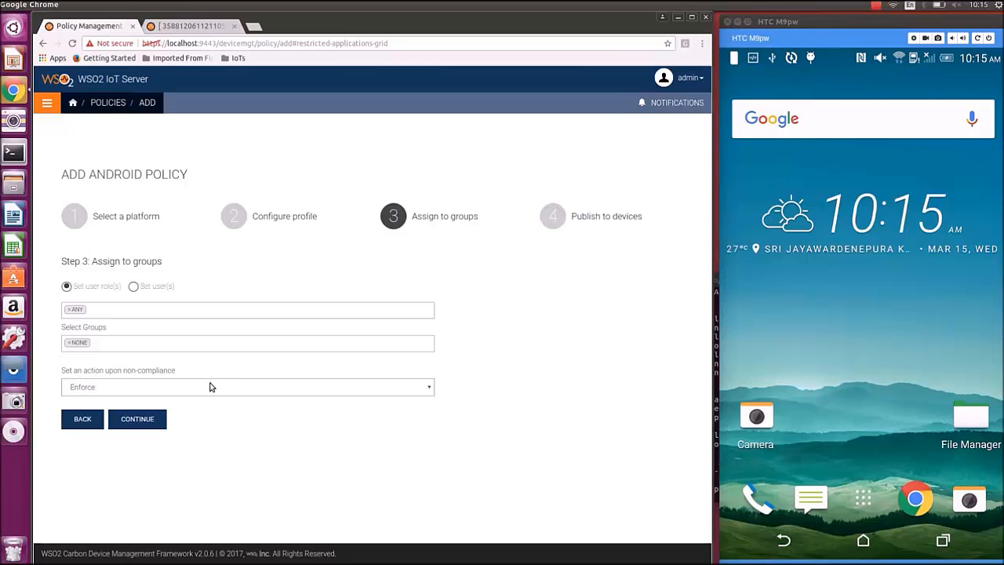
mouse_move(204, 392)
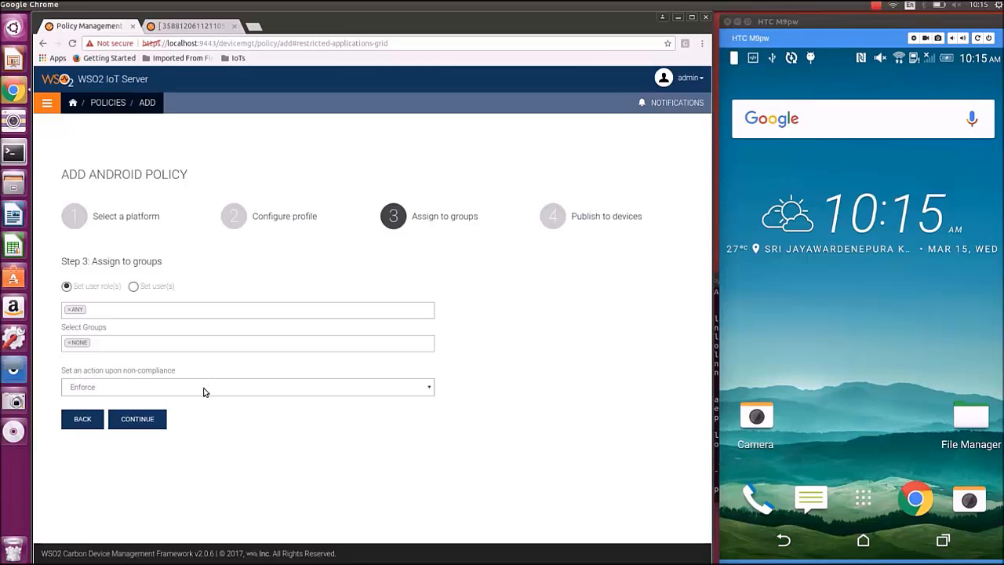
left_click(247, 387)
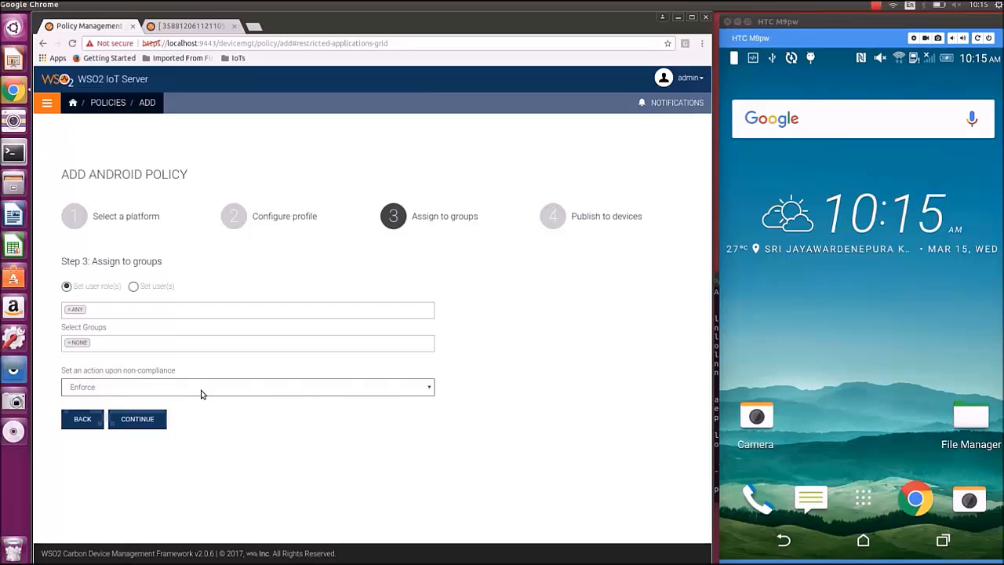
mouse_move(138, 418)
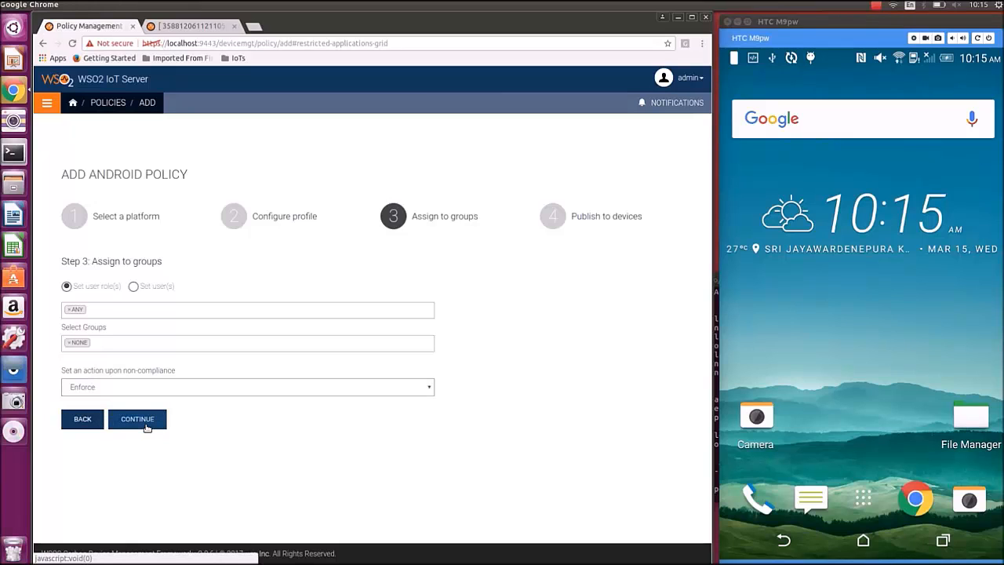
left_click(138, 418)
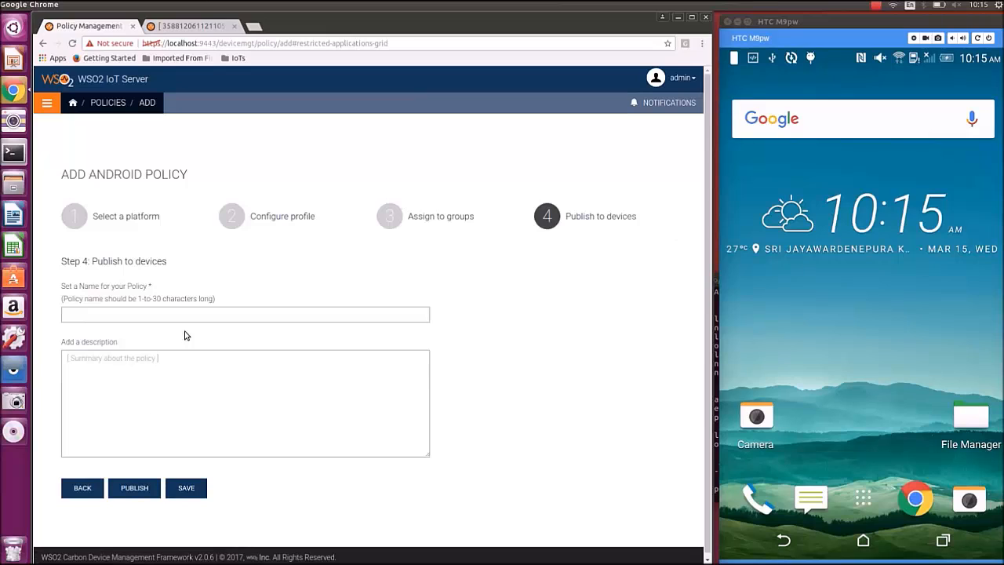
Name the policy CamBlock with description 'Blocks camera' and publish it.
type("q")
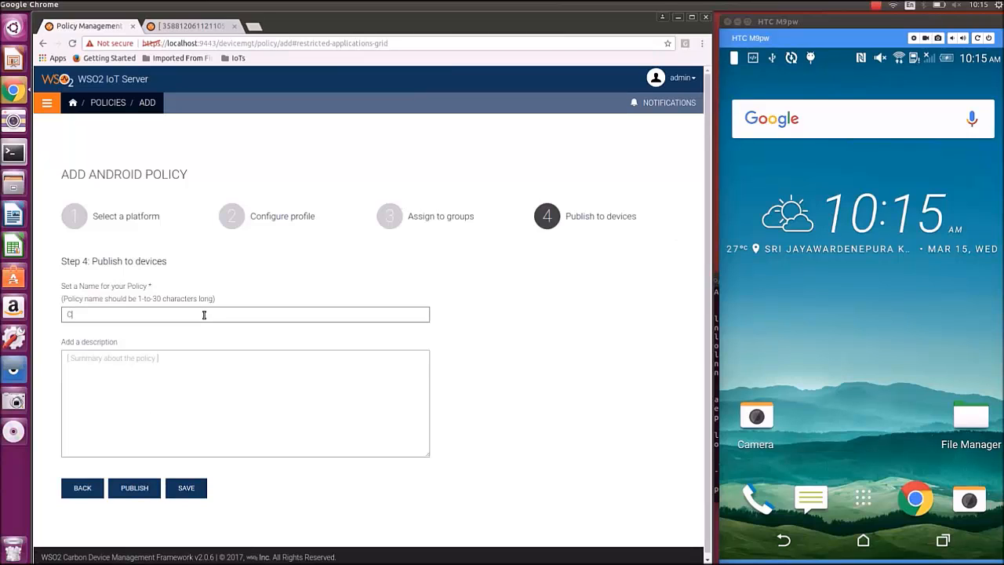
type("CamBlock")
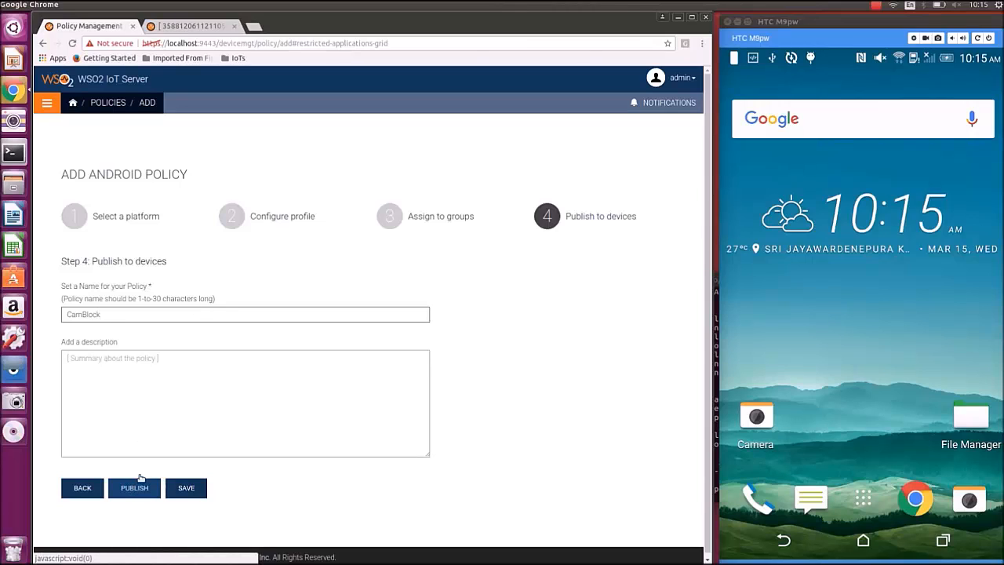
type("Block")
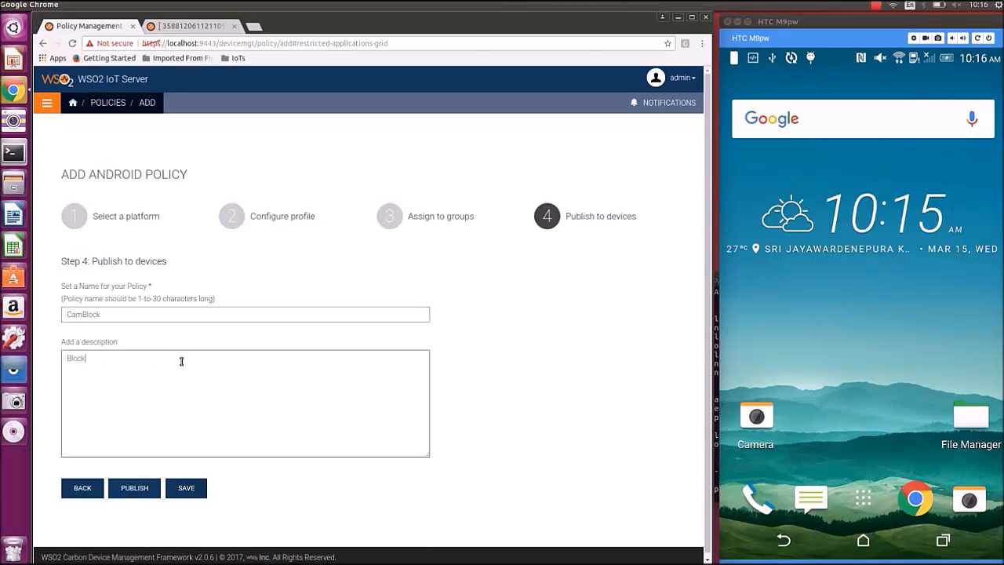
type("s camera")
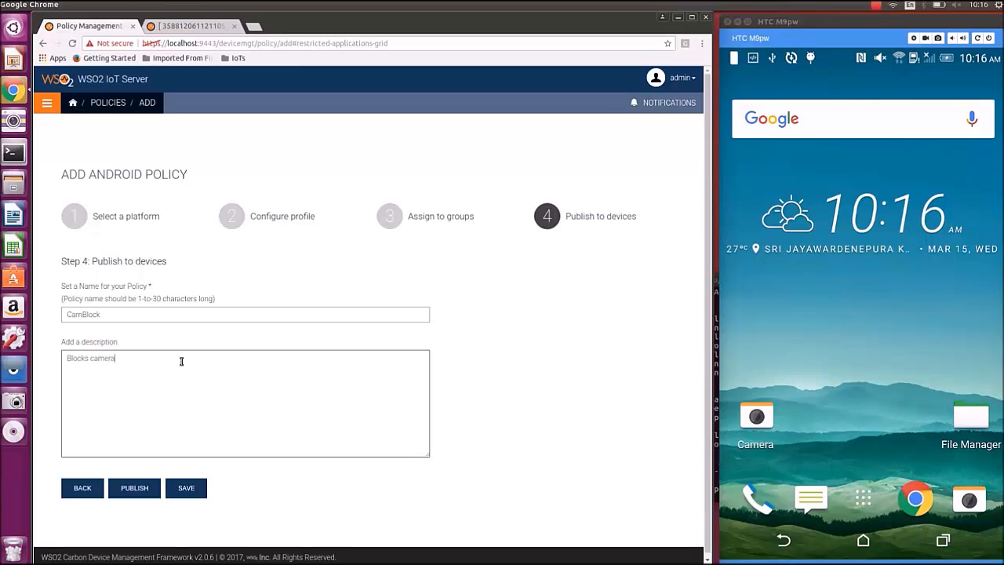
left_click(134, 488)
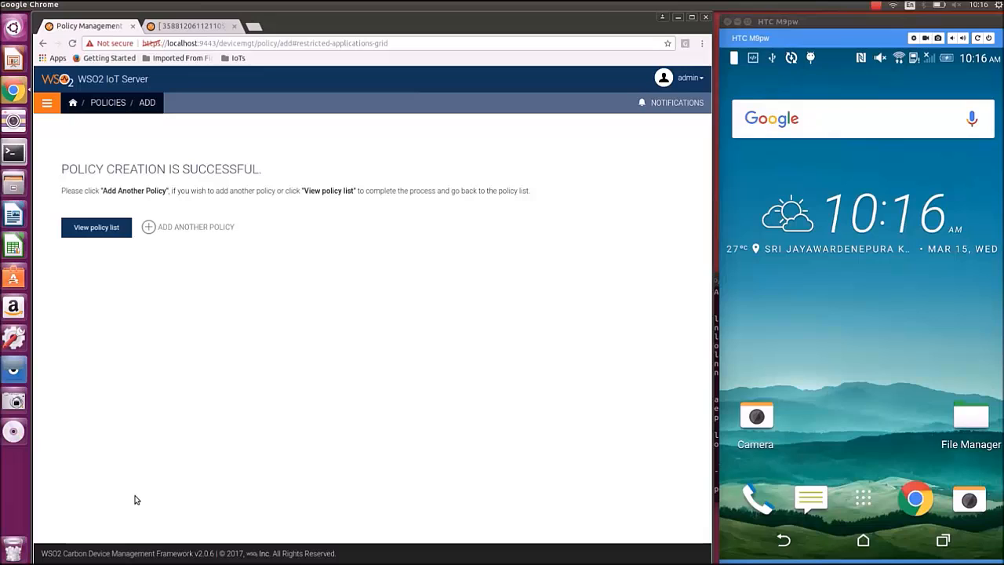
mouse_move(96, 226)
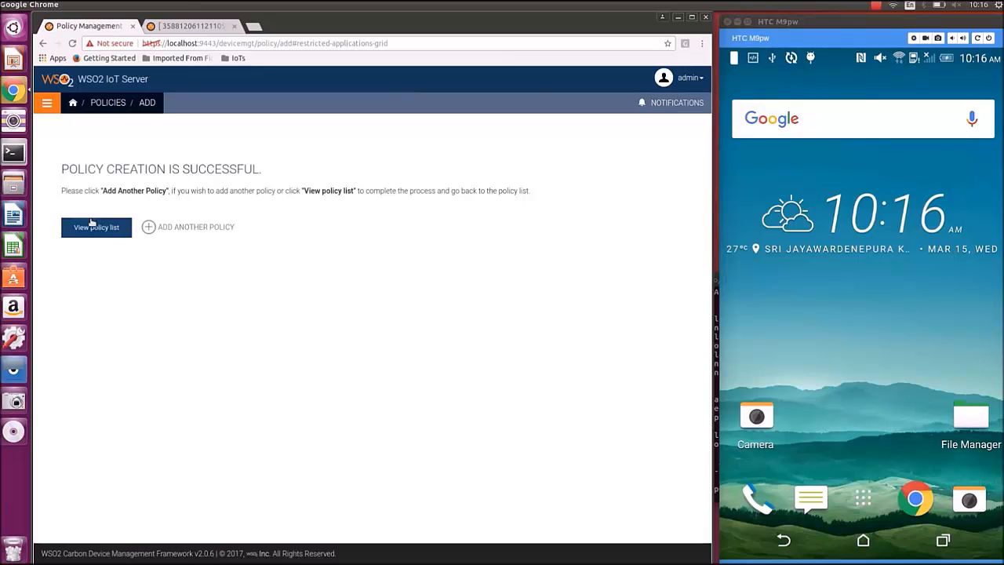
From the policy list, apply changes to devices and confirm so CamBlock becomes Active.
left_click(95, 226)
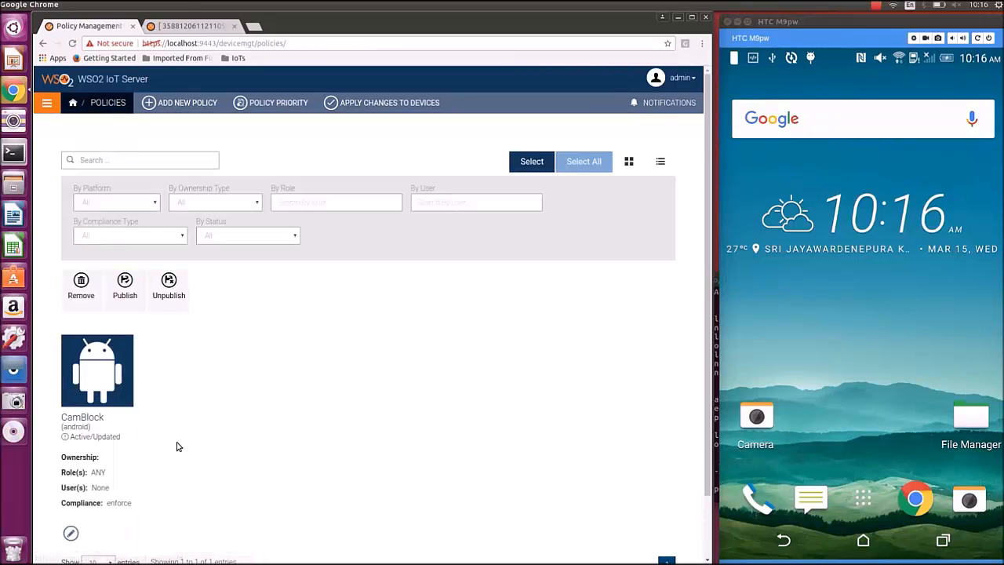
mouse_move(216, 417)
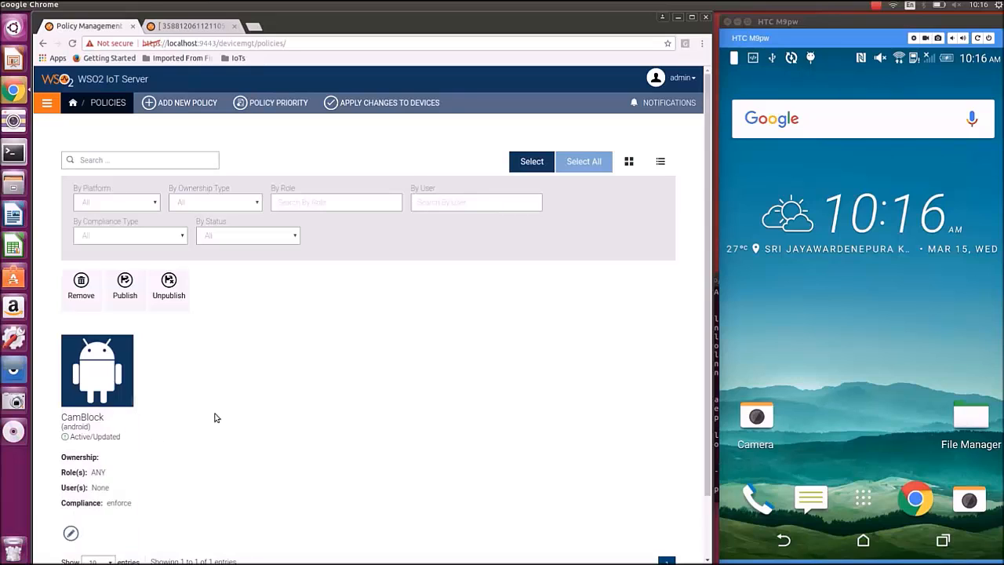
mouse_move(761, 406)
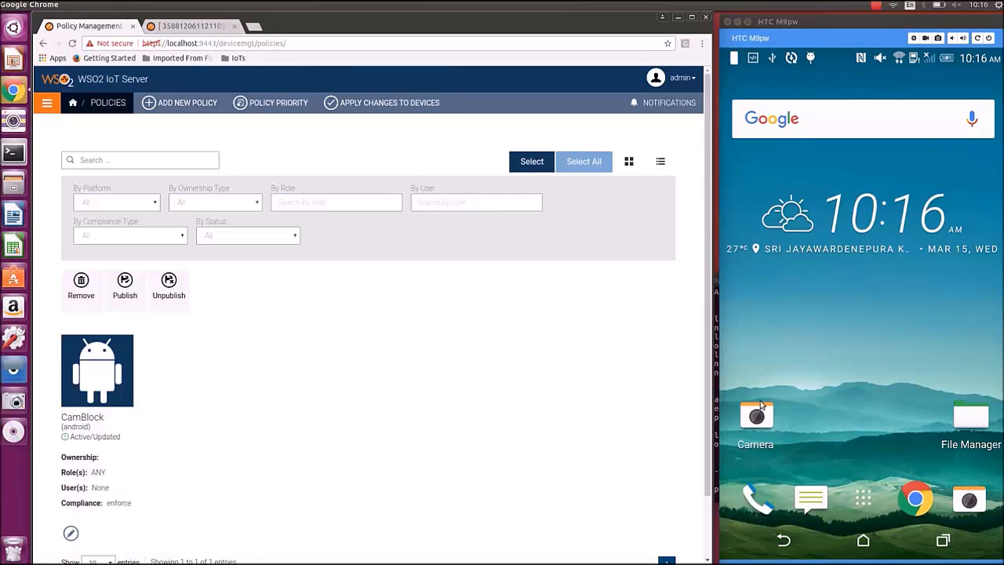
scroll("down", 3)
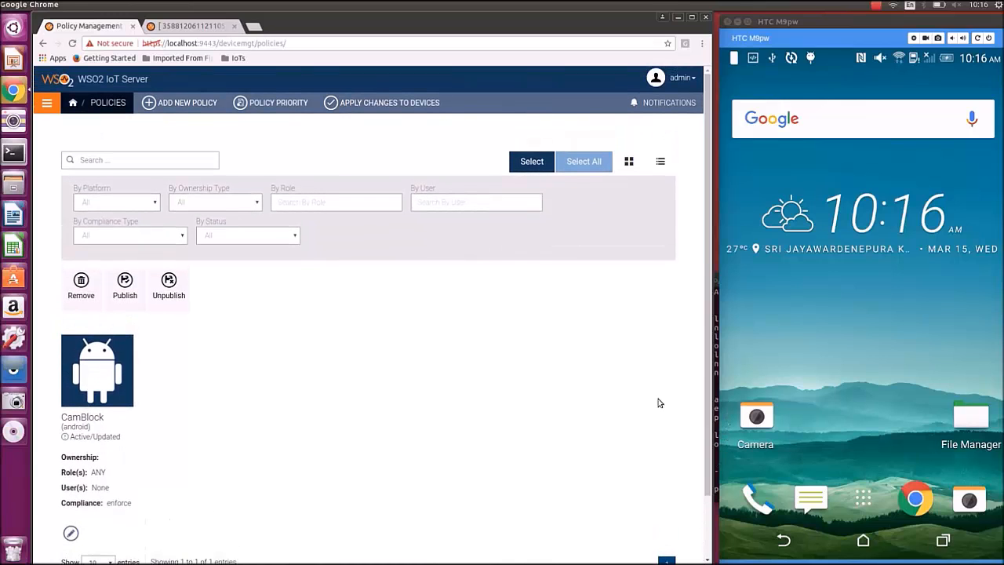
mouse_move(457, 394)
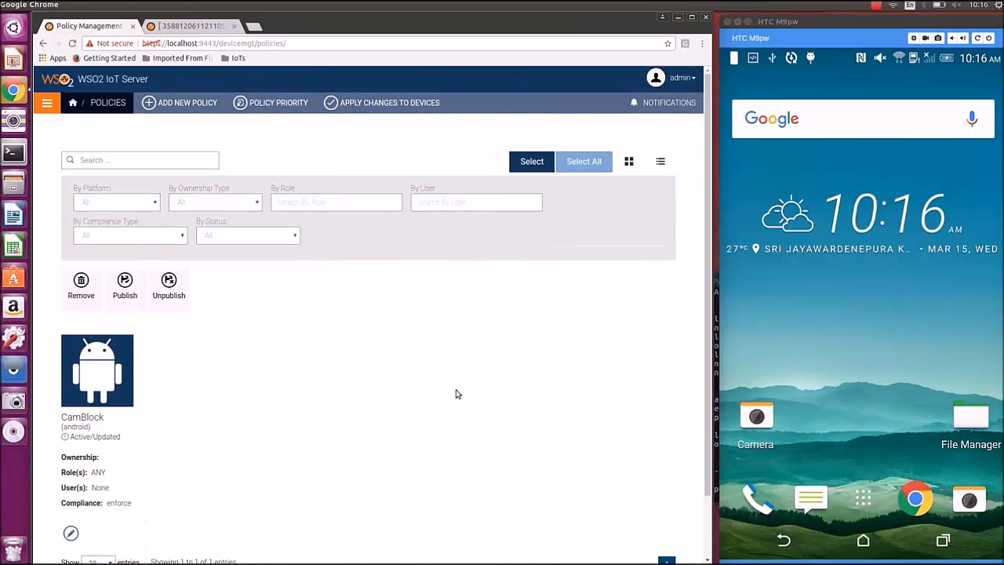
mouse_move(382, 102)
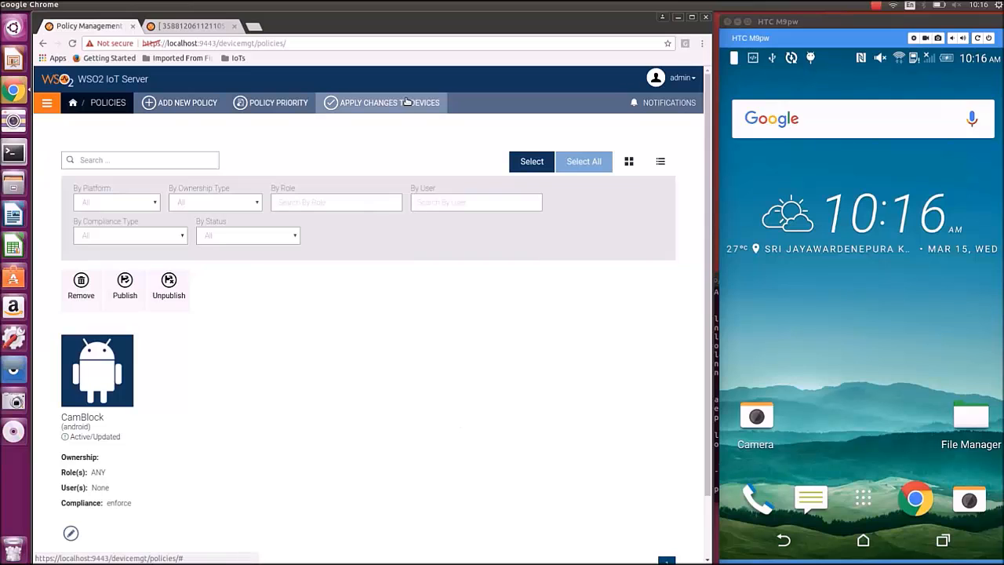
left_click(382, 102)
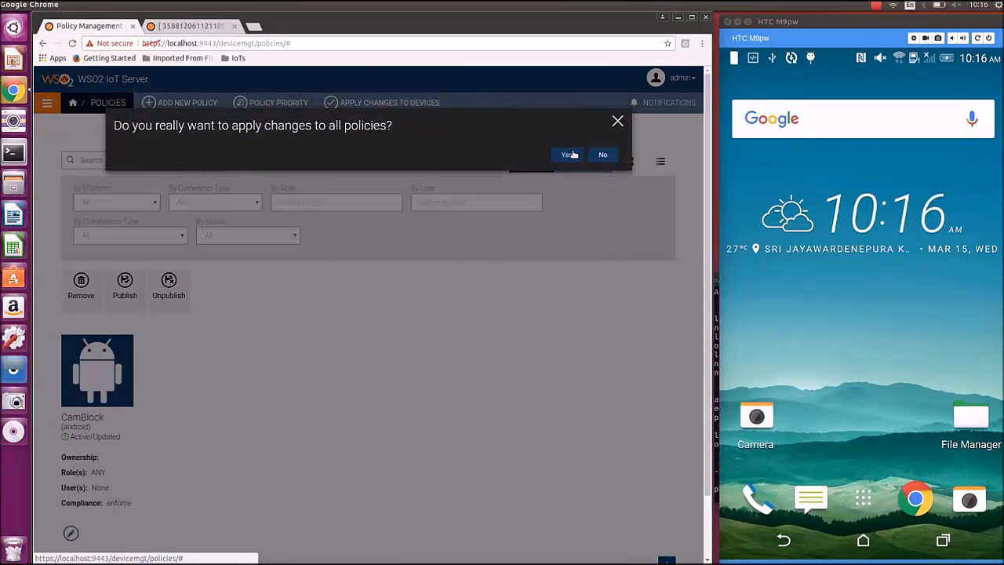
left_click(567, 154)
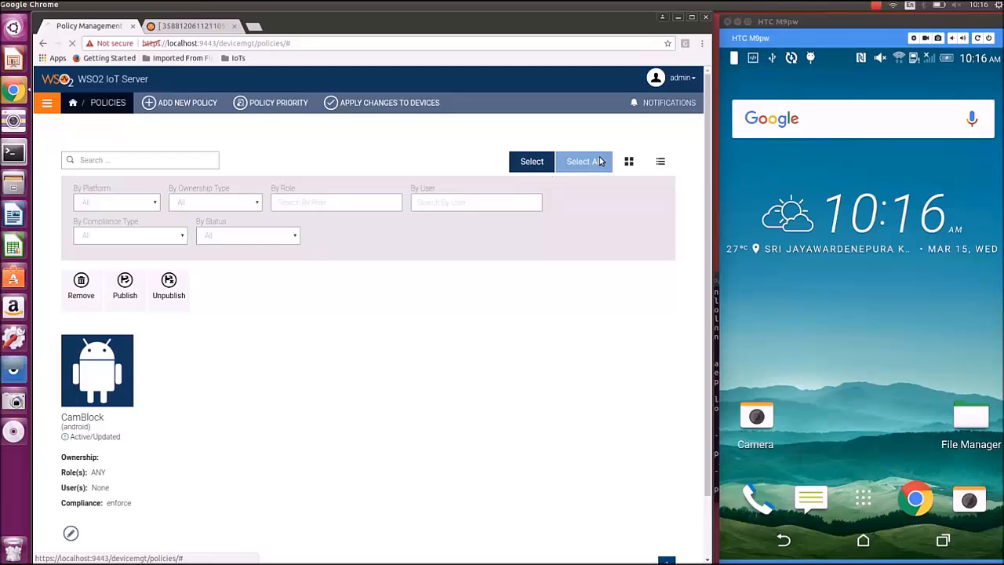
left_click(382, 102)
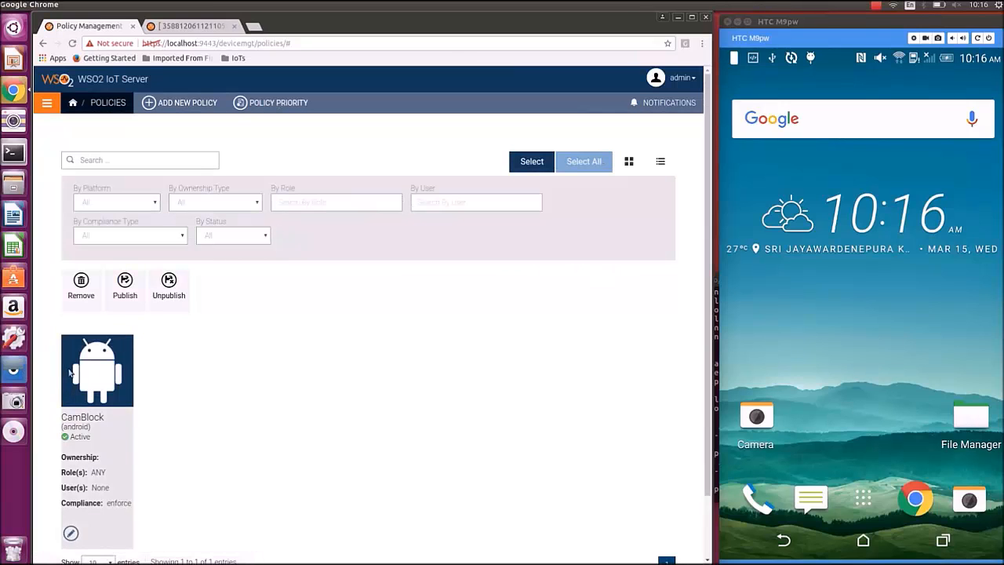
Open the HTC device's details and confirm CamBlock shows Compliant under Policy Compliance.
left_click(46, 103)
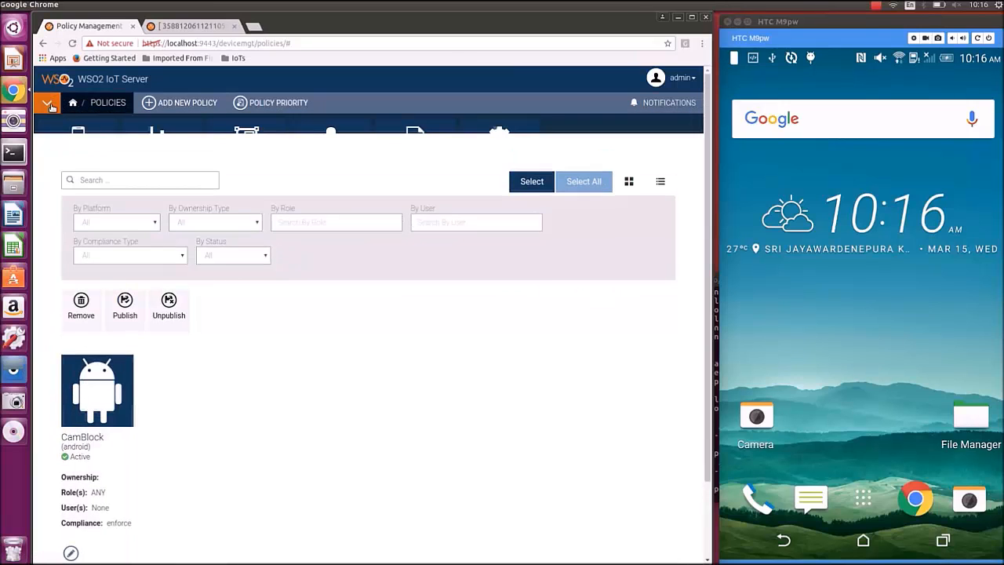
left_click(47, 103)
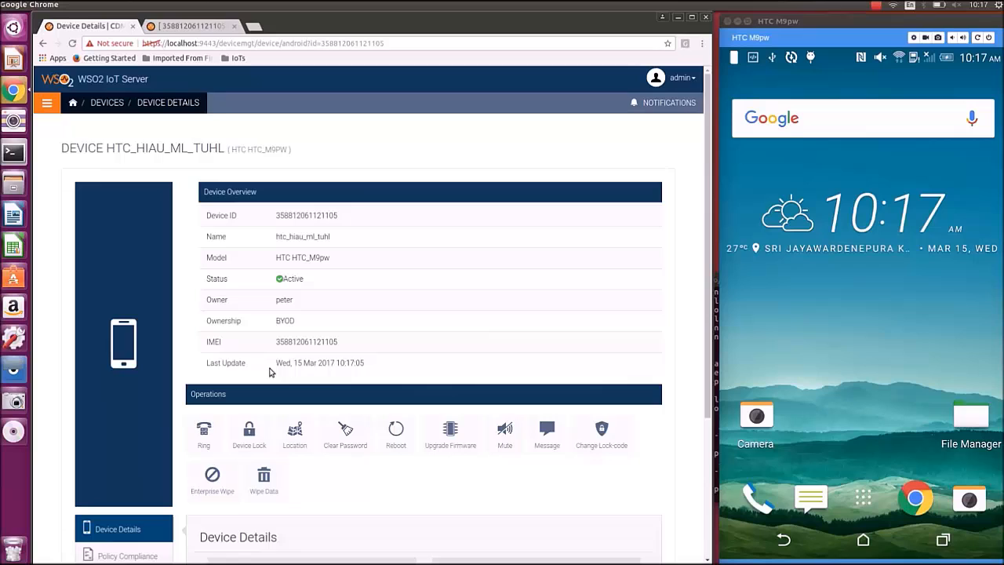
left_click(123, 471)
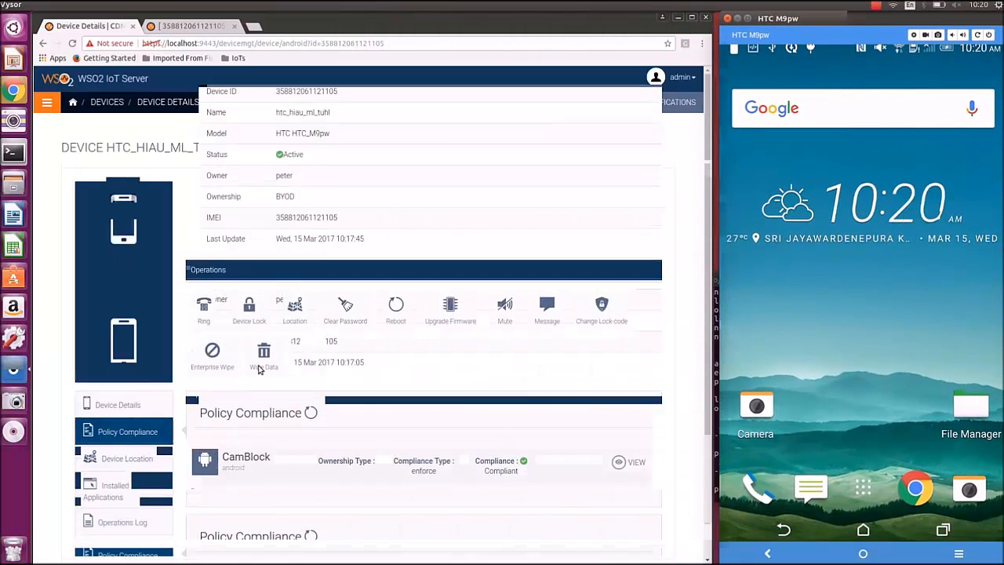
scroll("up", 3)
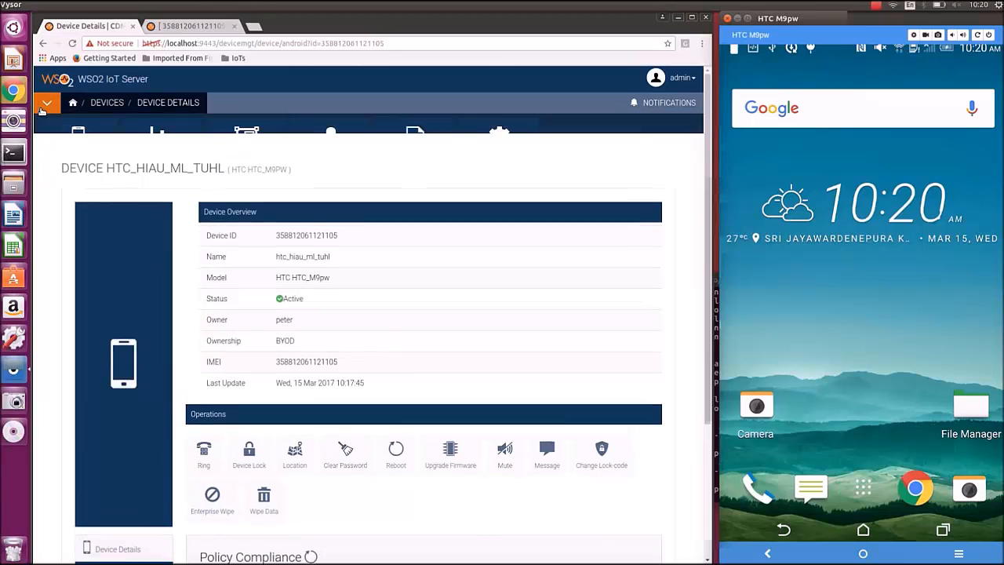
Navigate to User Management > Users and open the Add User form.
left_click(45, 103)
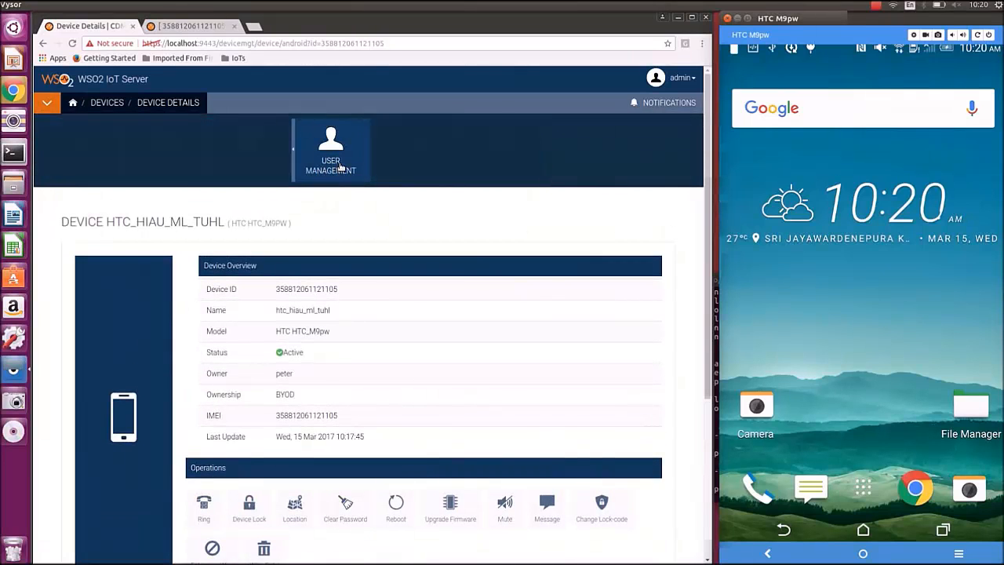
left_click(330, 149)
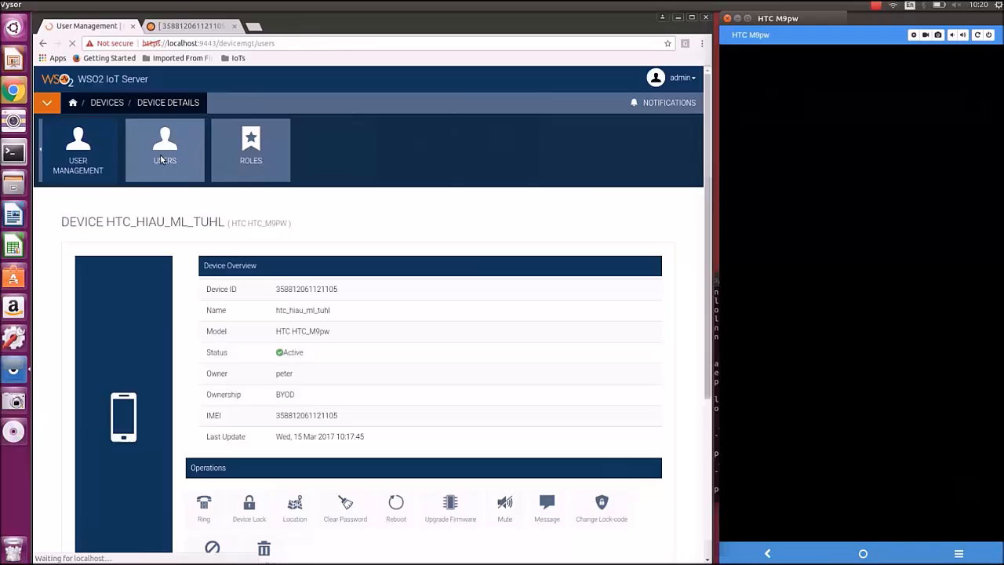
left_click(164, 149)
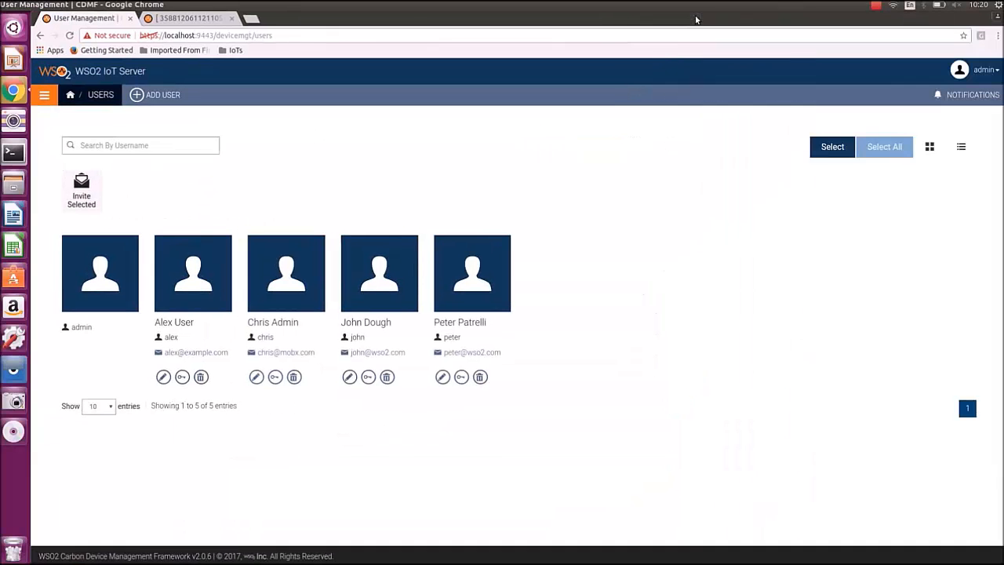
mouse_move(213, 170)
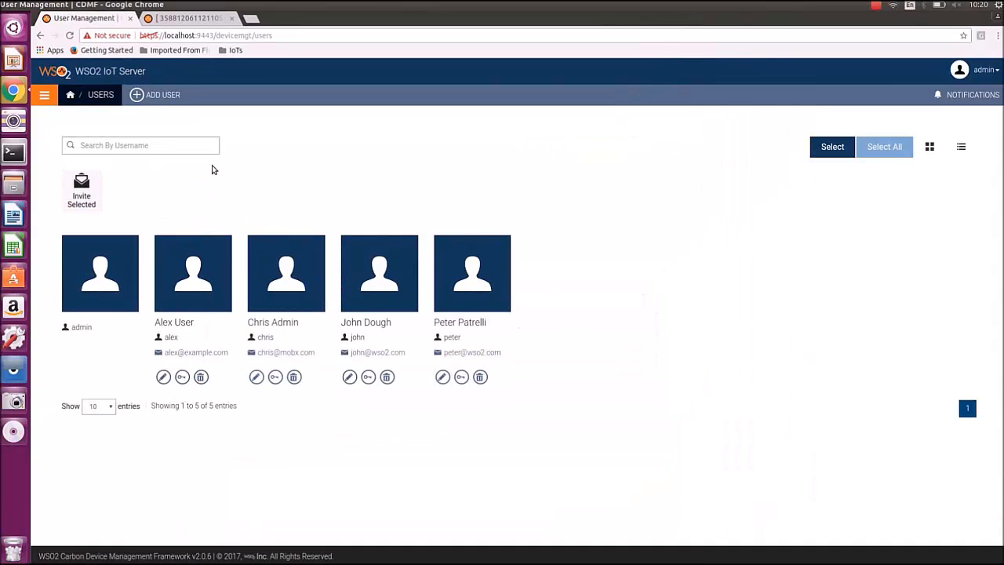
left_click(163, 95)
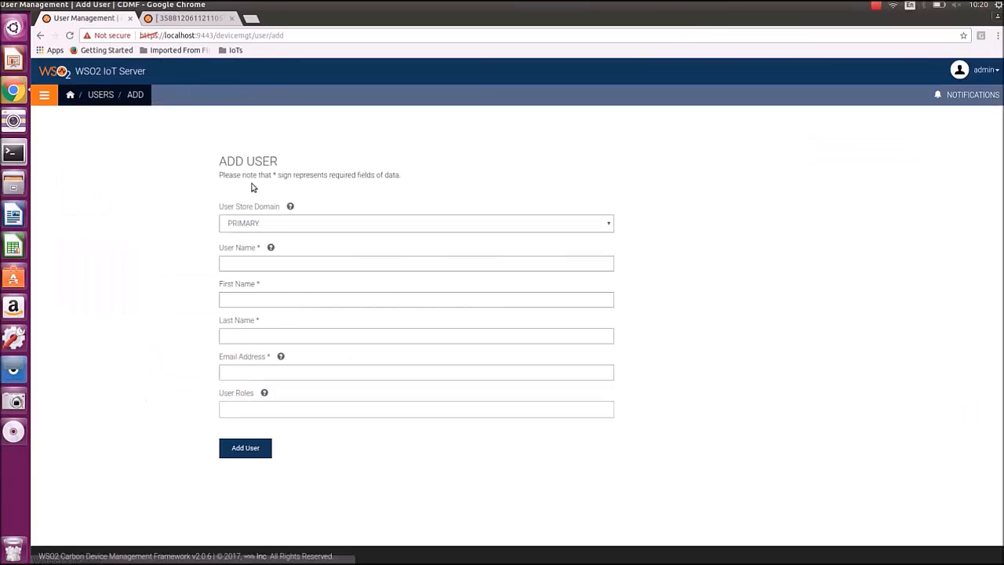
Enter the new user's details: username barney, last name Stinson.
left_click(416, 263)
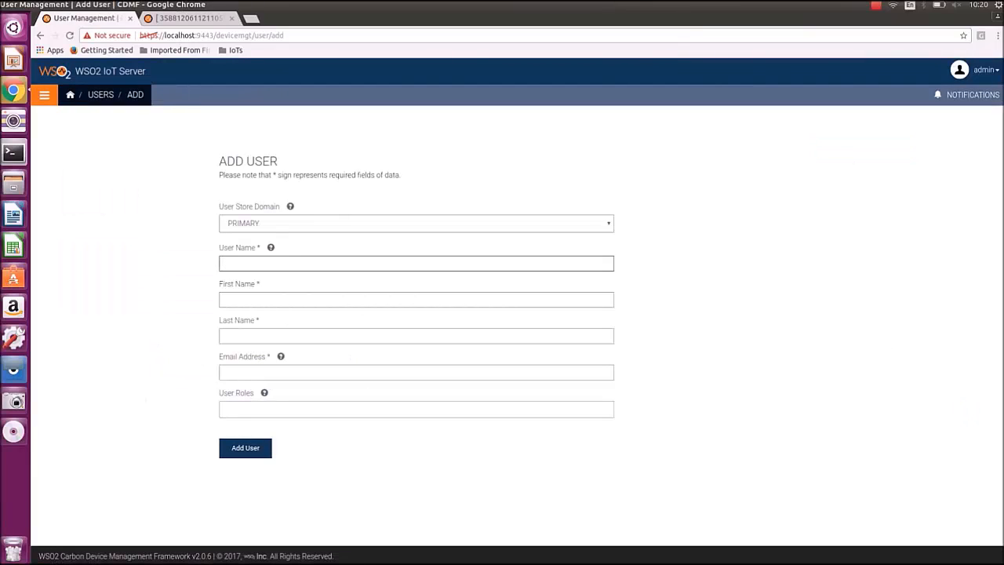
left_click(416, 263)
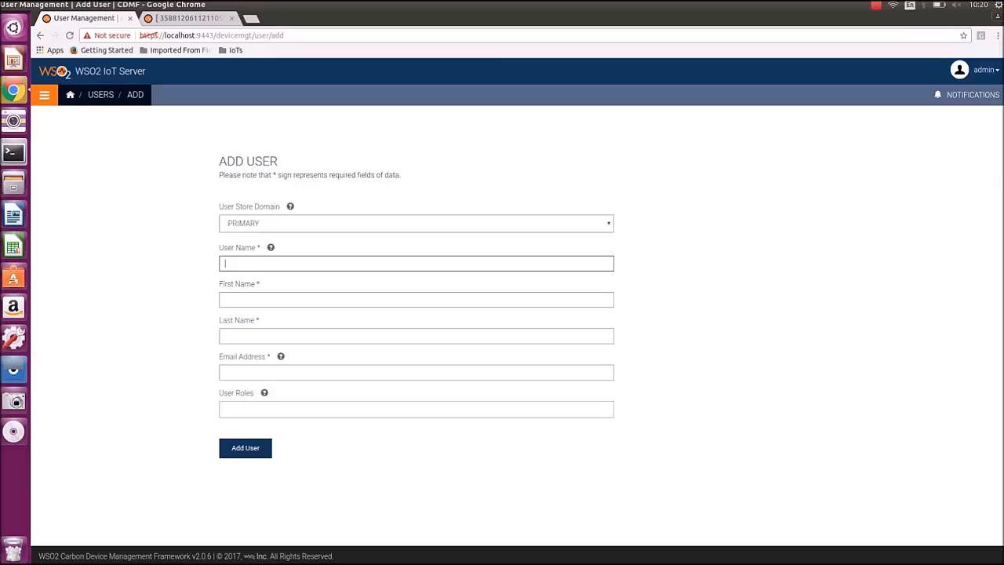
type("barney")
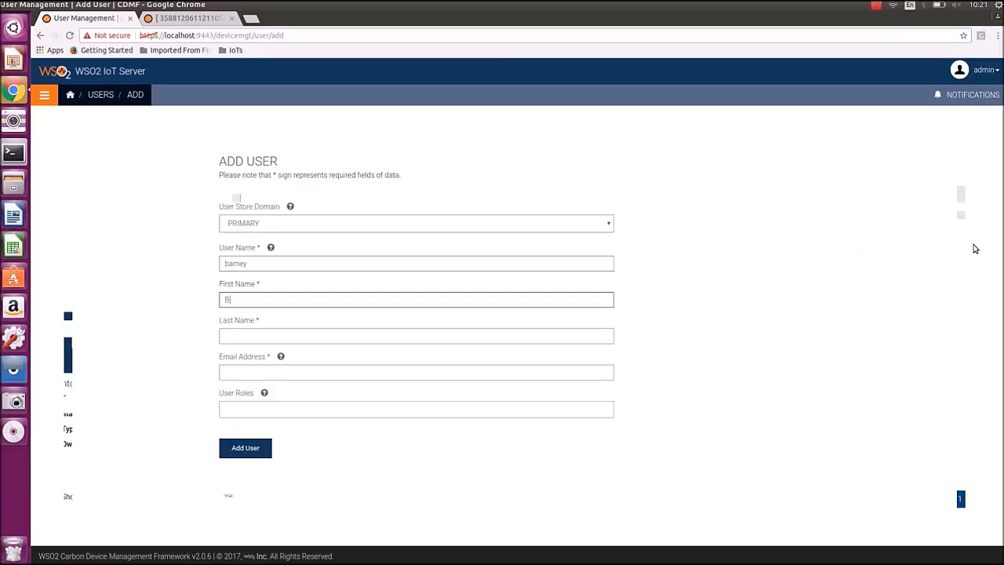
type("Stinson")
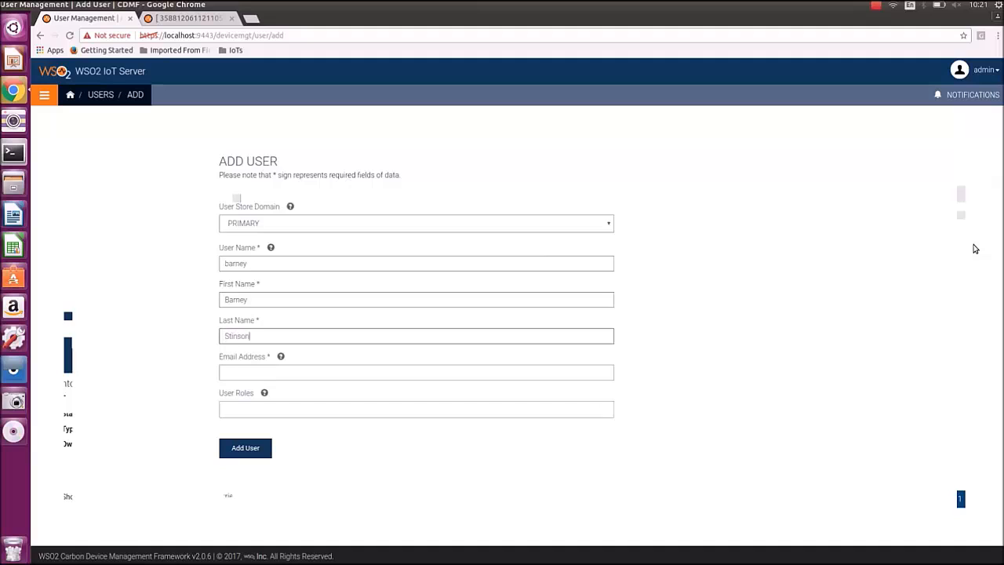
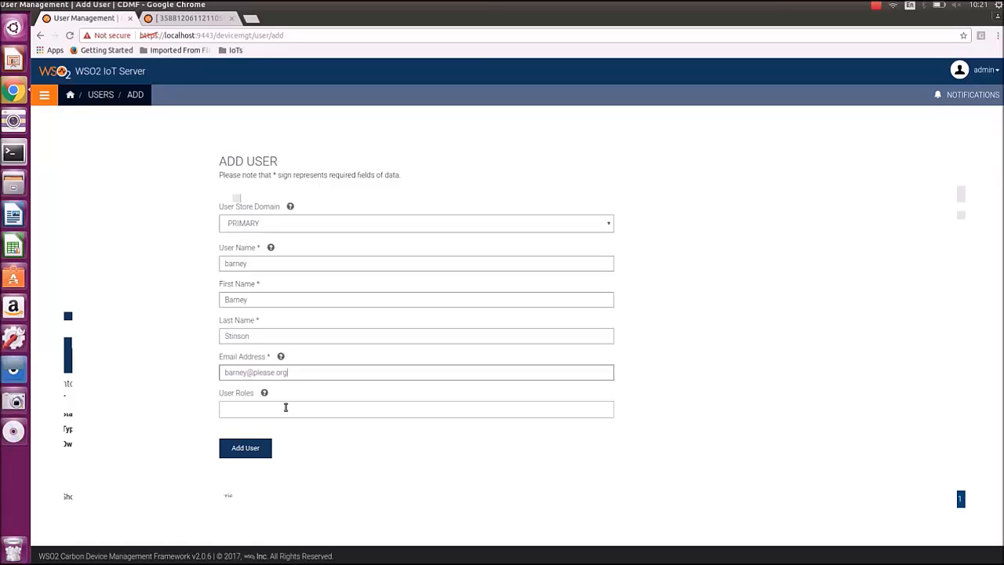
Assign the Manager role and submit the new user.
left_click(416, 409)
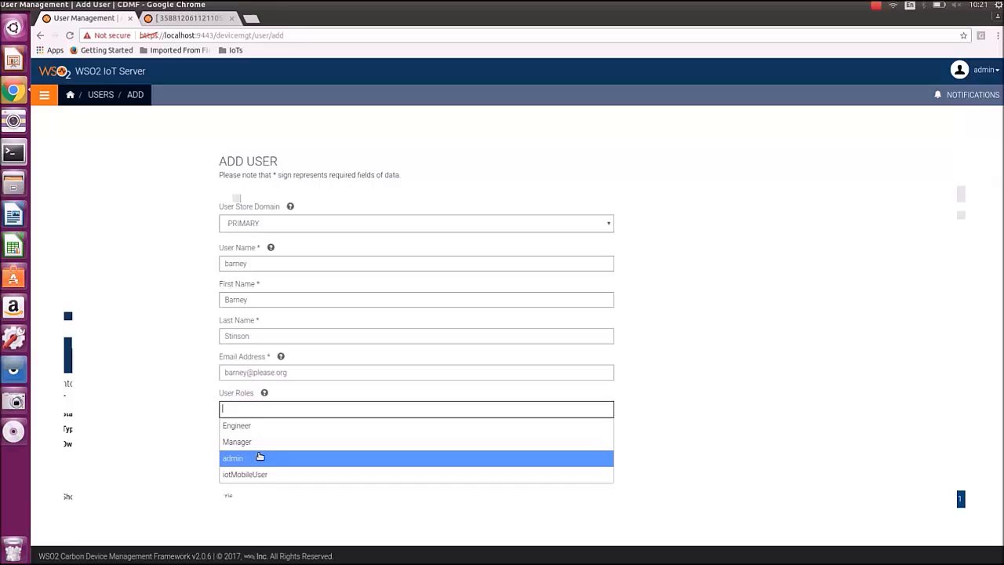
left_click(237, 441)
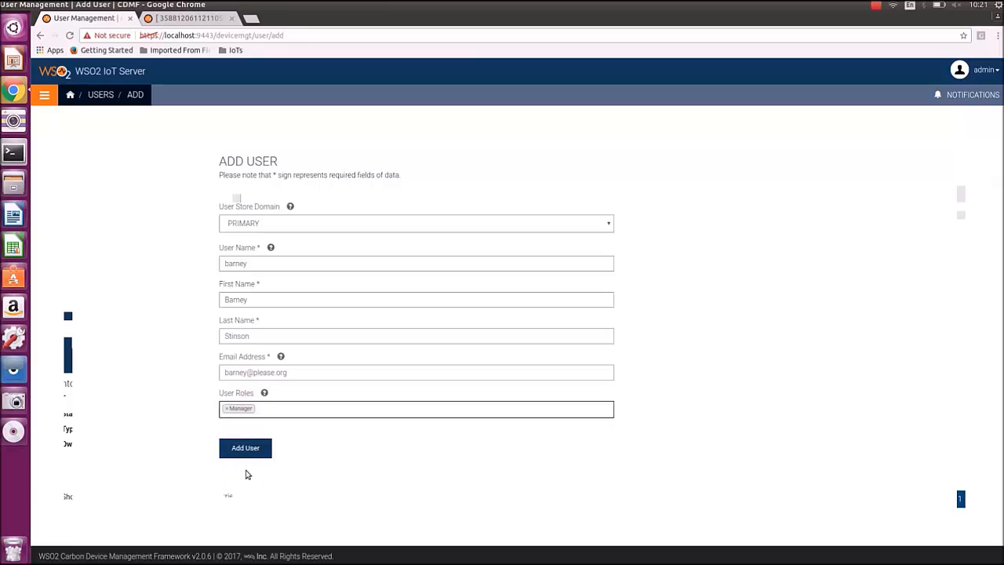
left_click(244, 447)
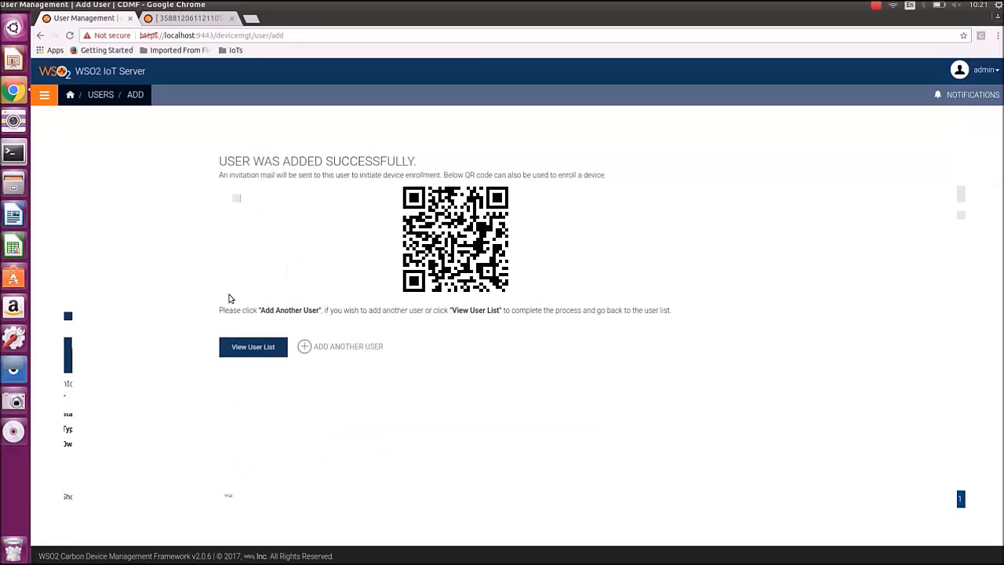
mouse_move(124, 123)
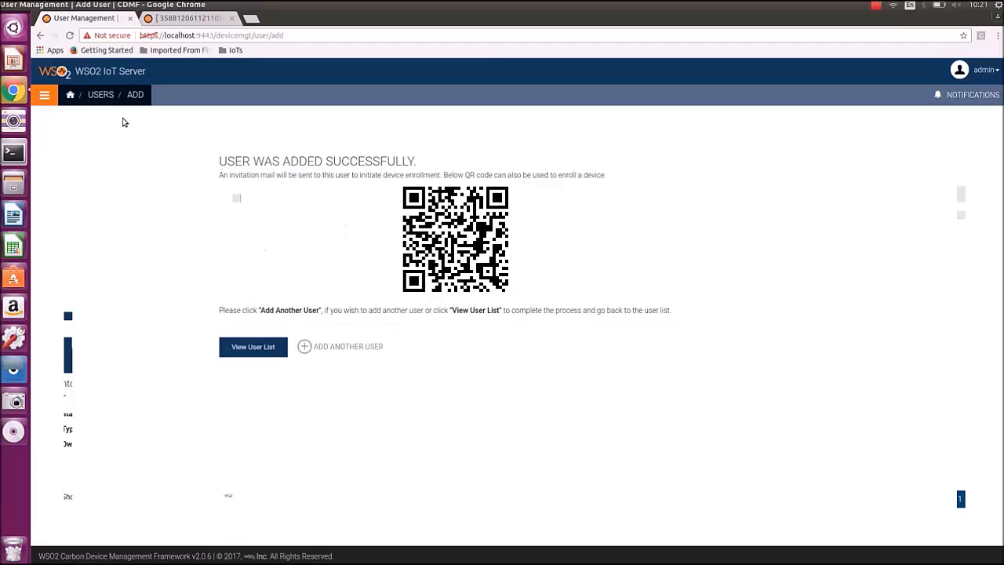
Return to the user list, now showing Barney Stinson, and open the main menu.
left_click(253, 346)
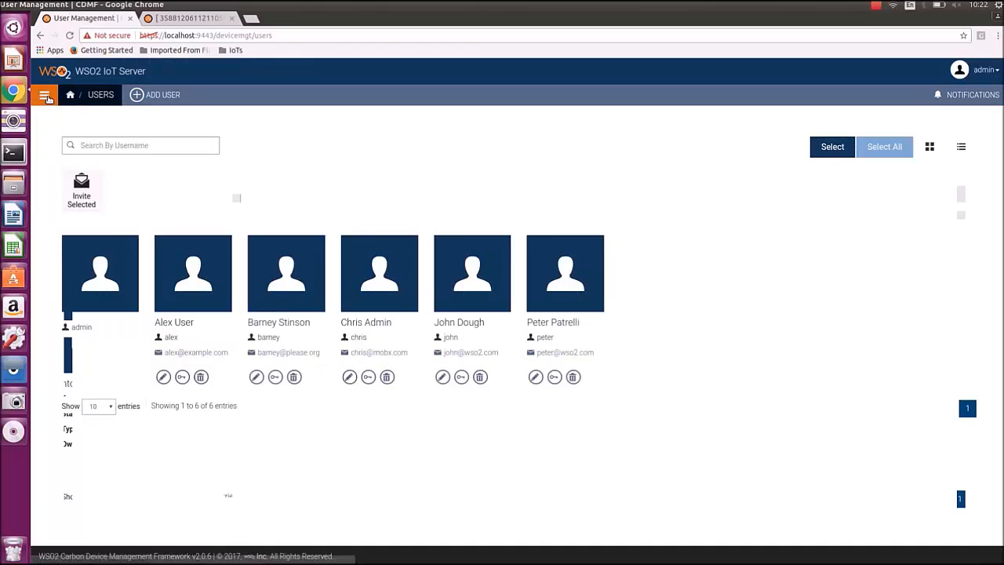
left_click(45, 94)
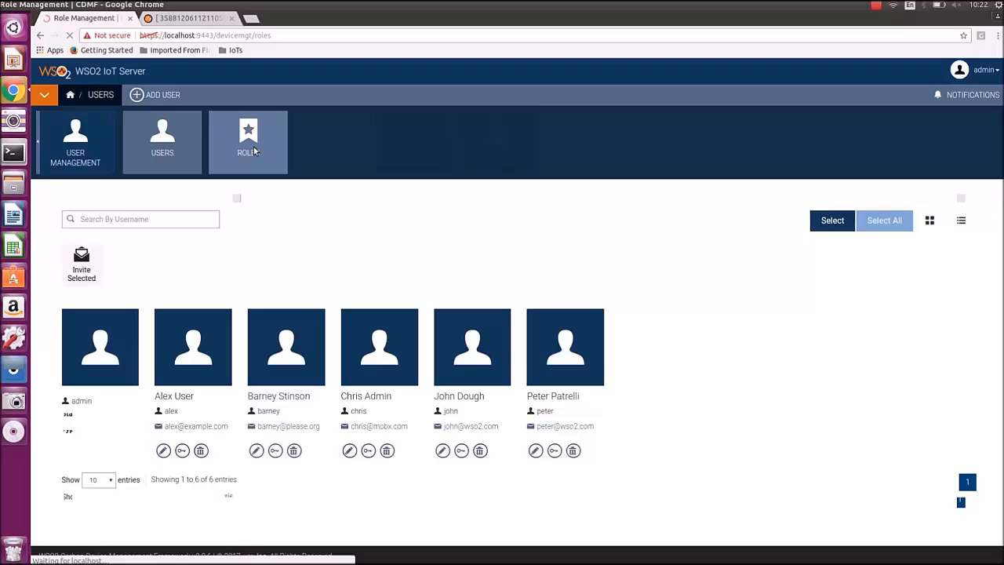
Go to the Roles list of four roles and open the Add Role form.
left_click(248, 141)
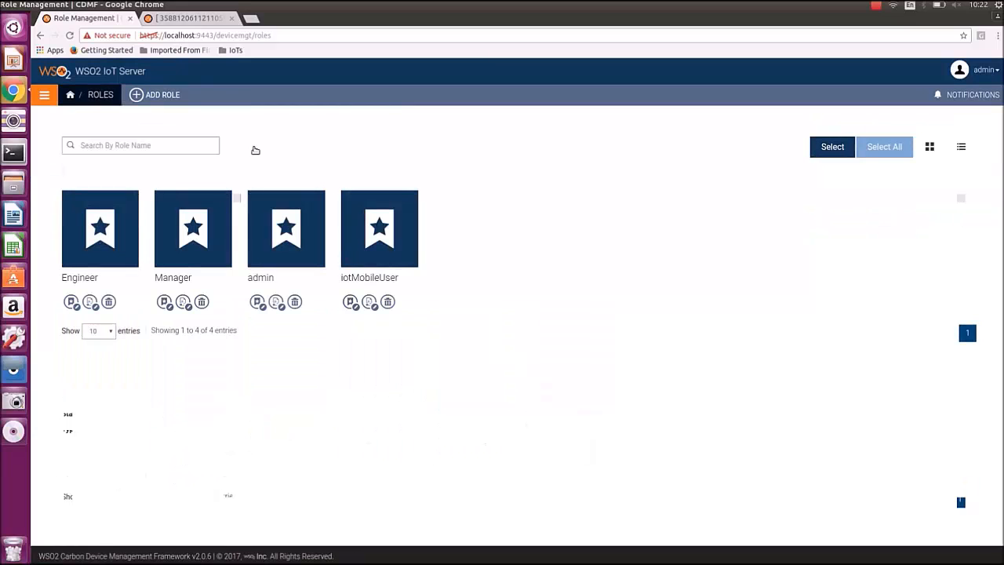
mouse_move(576, 320)
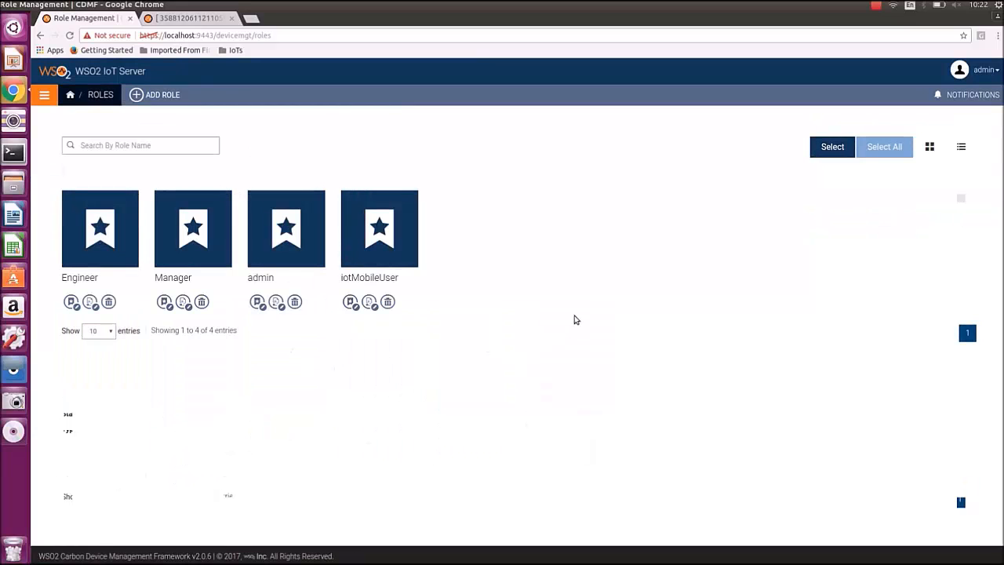
mouse_move(165, 270)
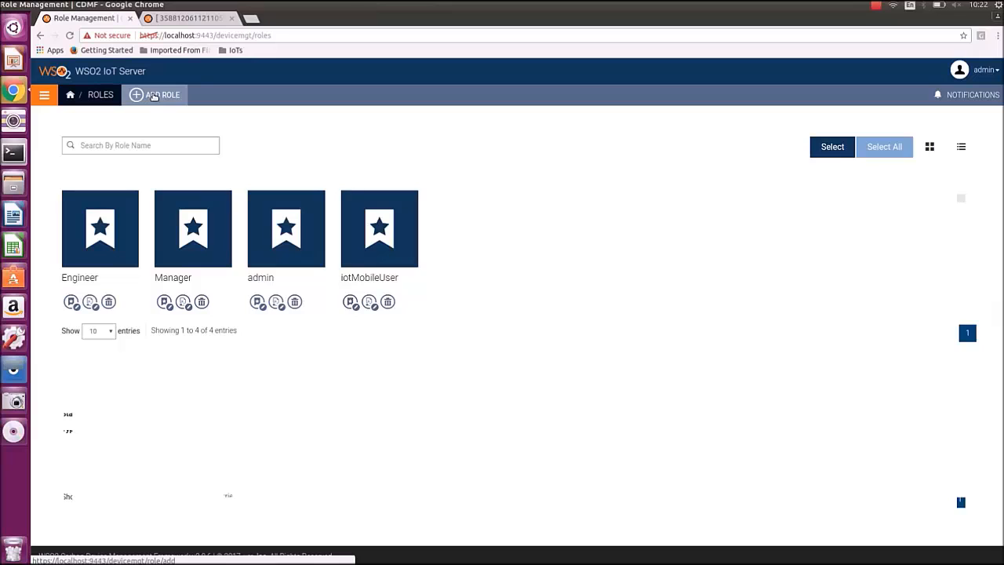
left_click(162, 94)
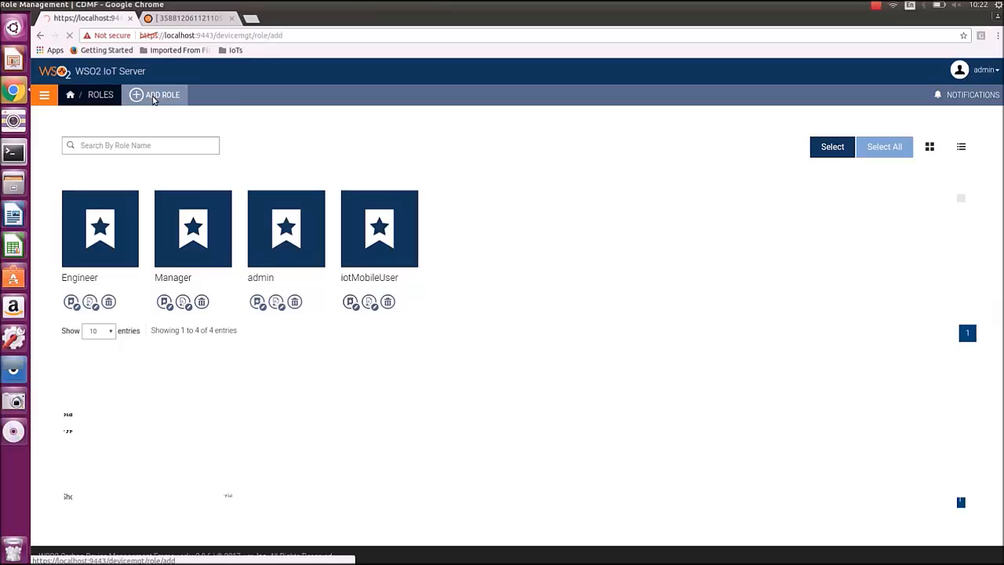
left_click(162, 95)
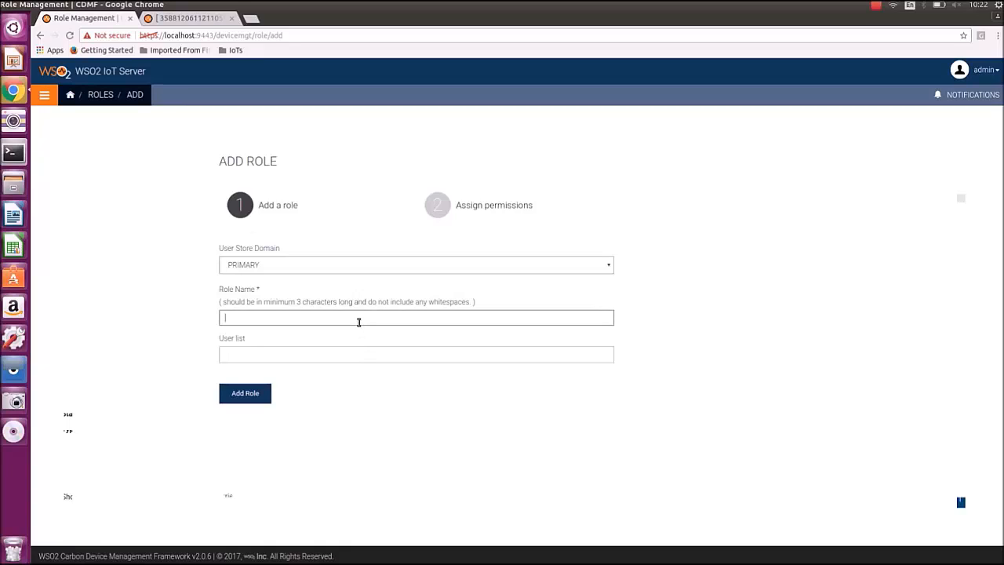
Create role 'Analyst' with users barney and alex as members.
type("Analyst")
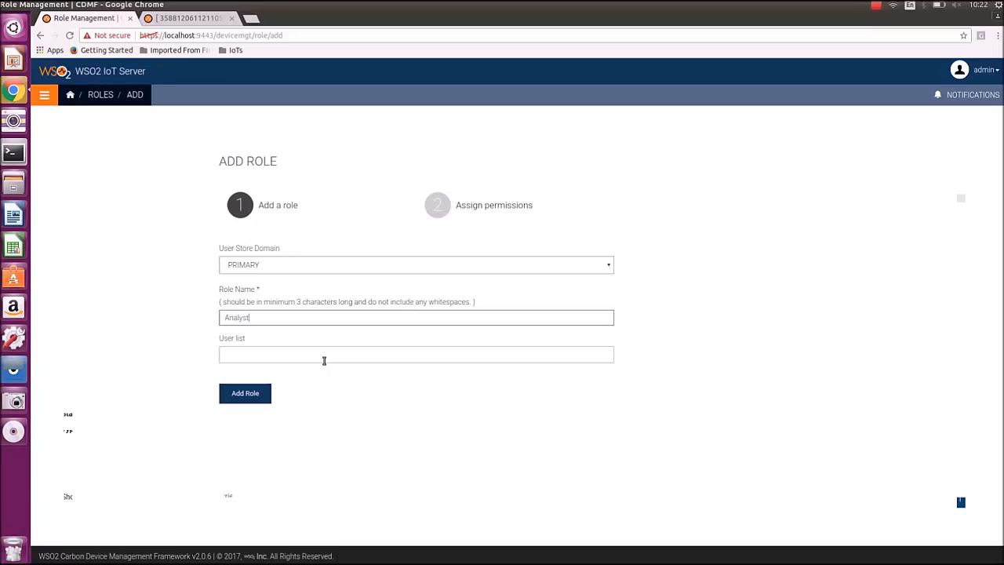
type("b")
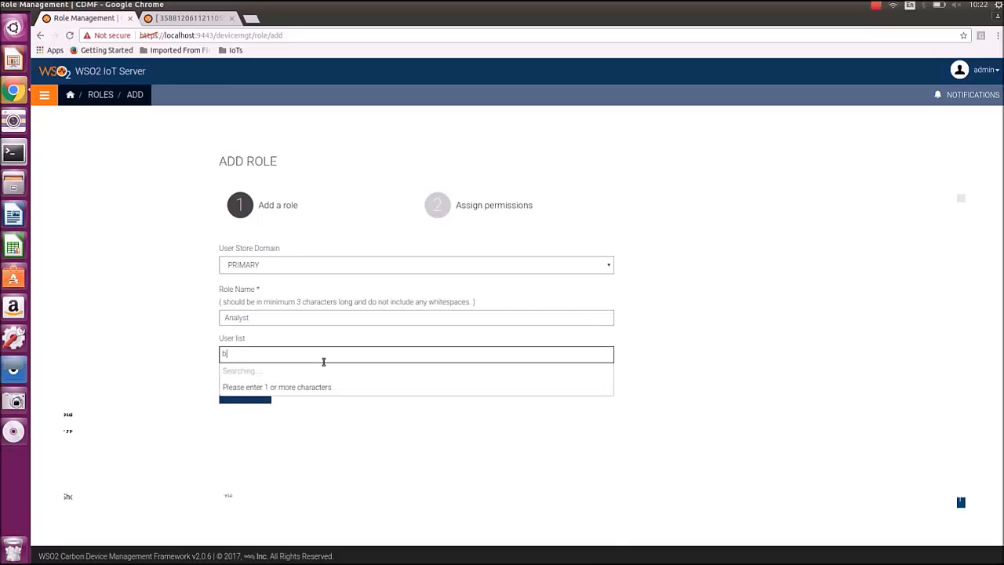
left_click(275, 387)
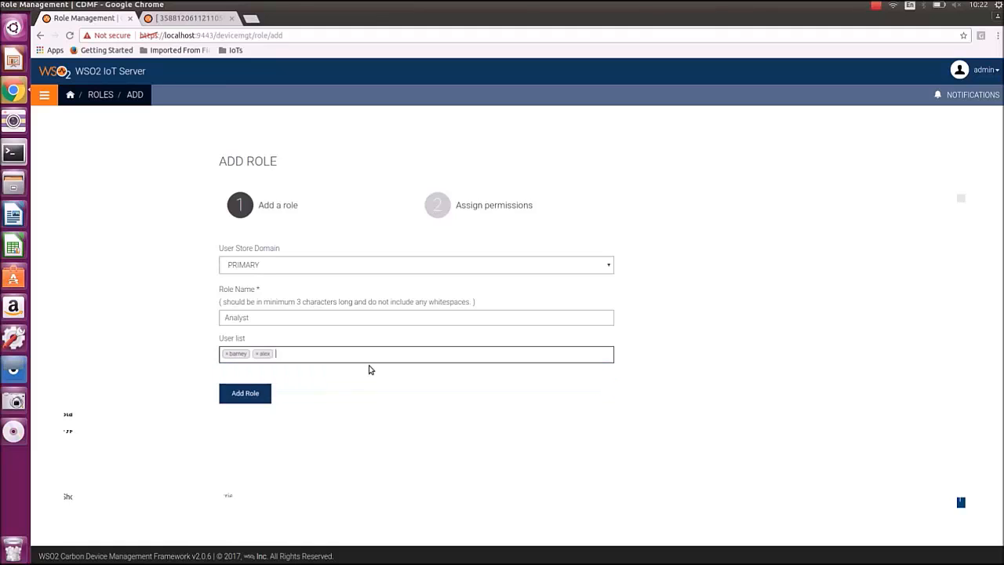
left_click(244, 393)
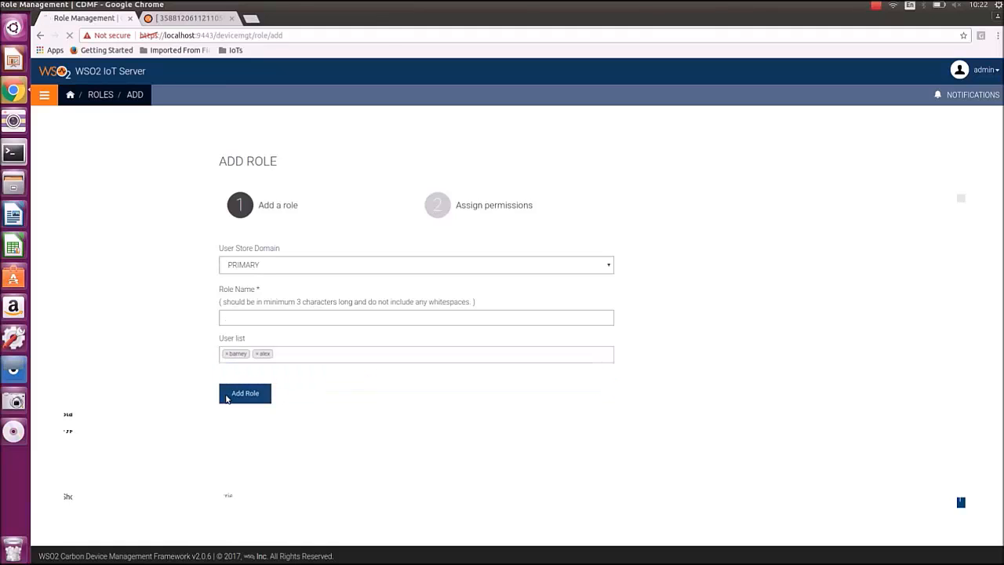
left_click(245, 393)
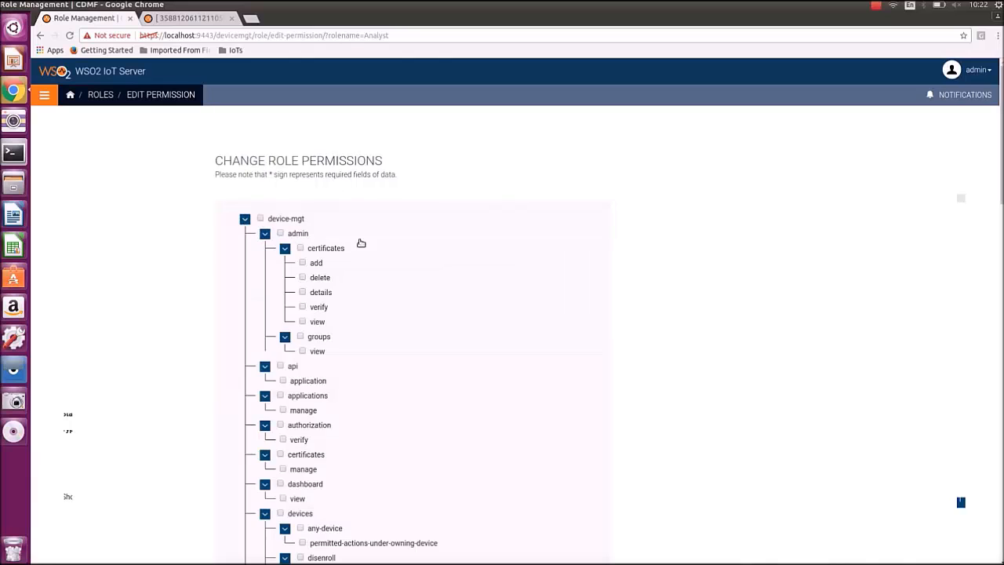
Scroll the Analyst permission tree past notifications view down to app permissions.
scroll("up", 3)
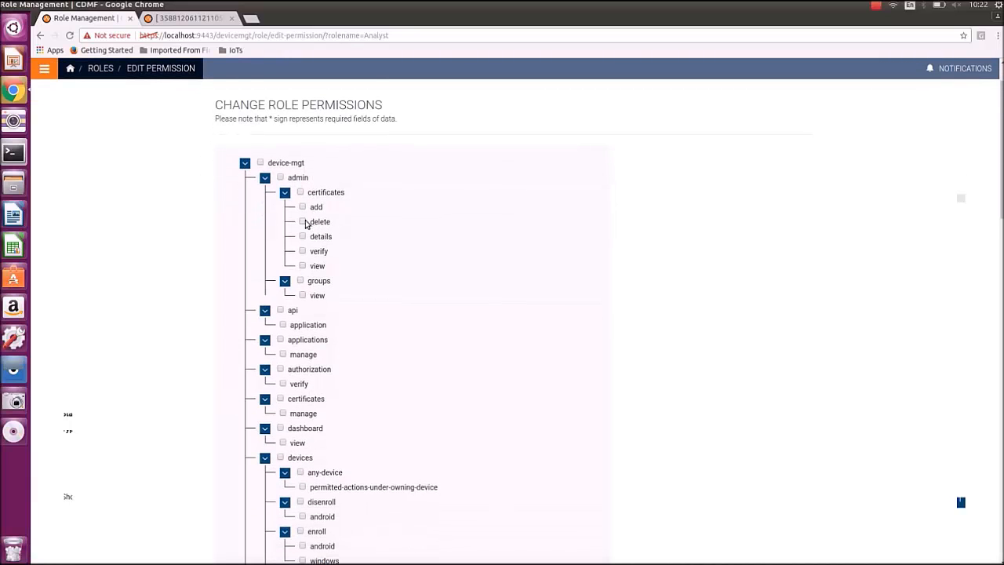
scroll("down", 3)
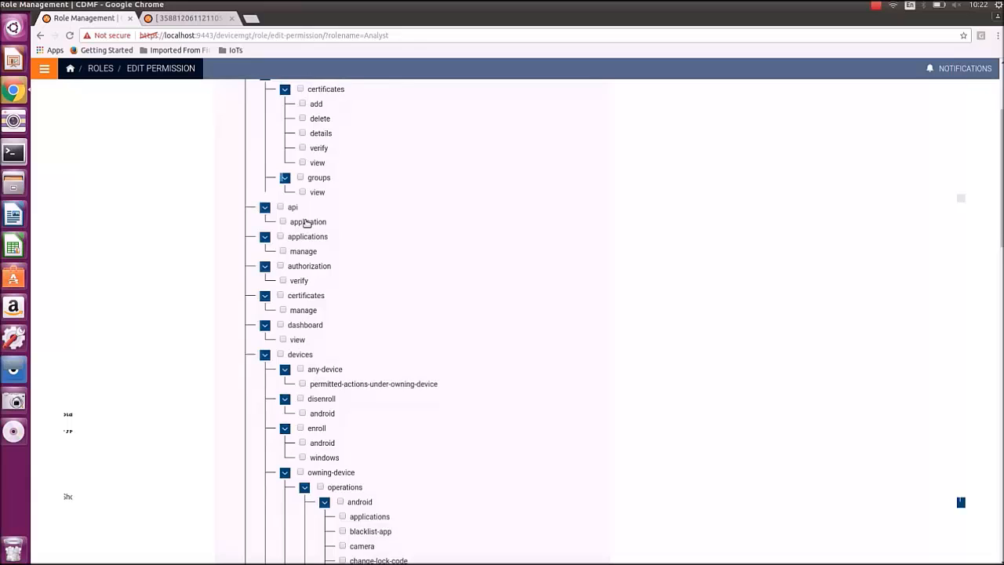
scroll("down", 3)
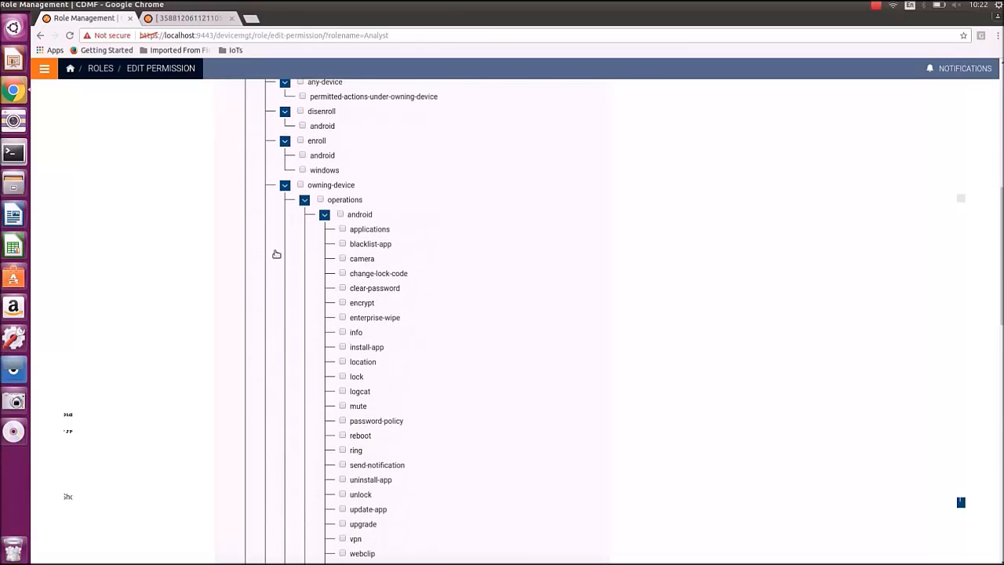
scroll("down", 3)
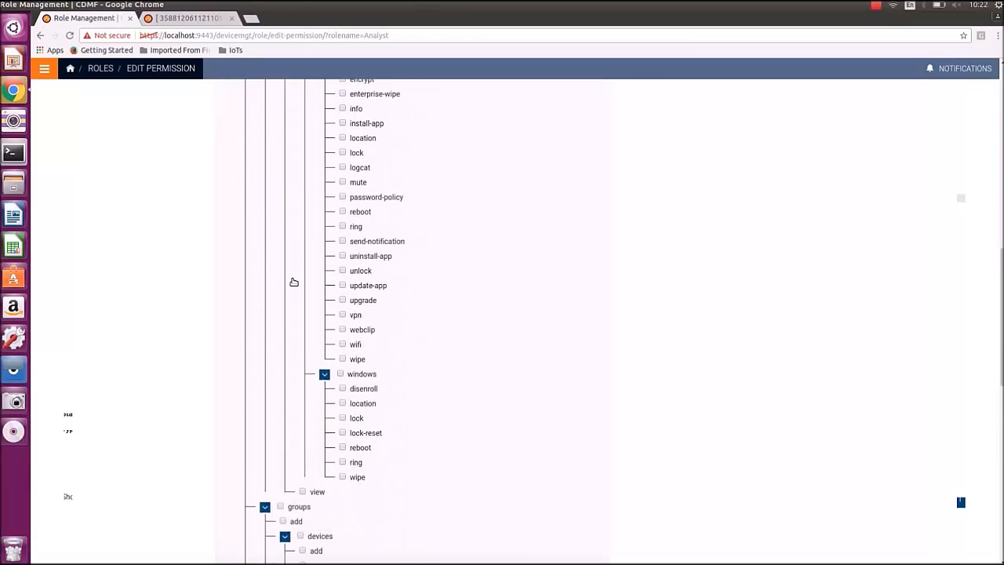
scroll("down", 3)
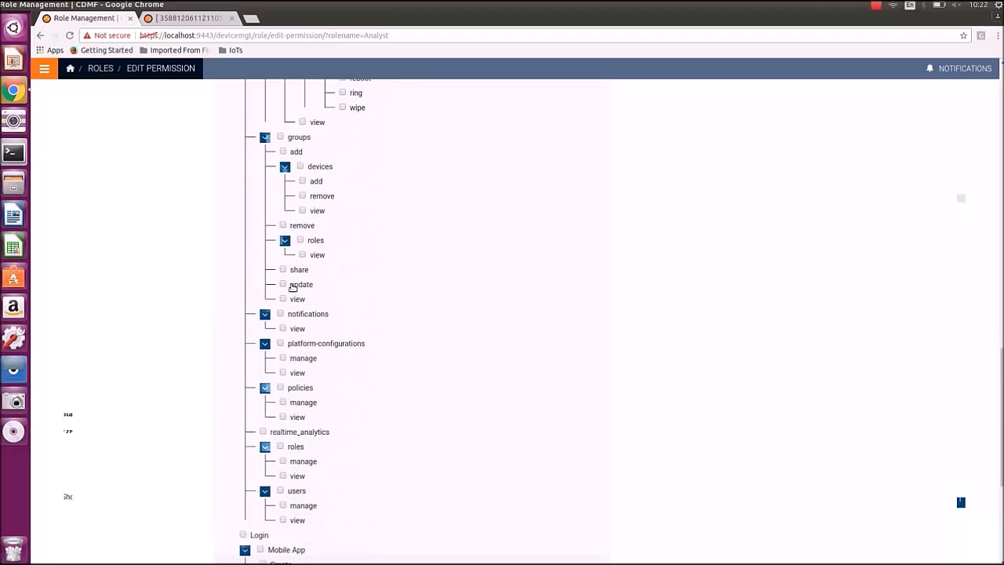
scroll("down", 3)
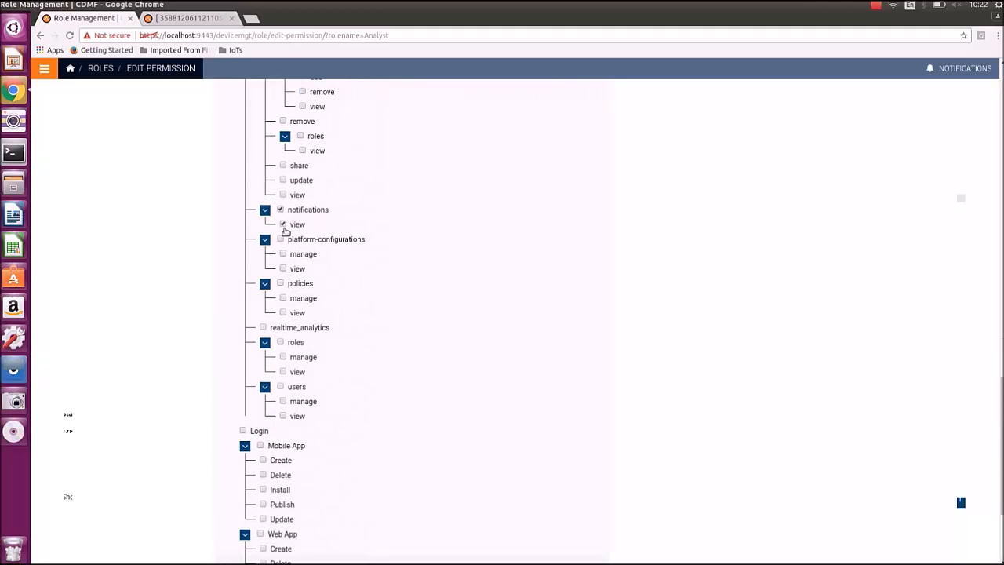
scroll("down", 3)
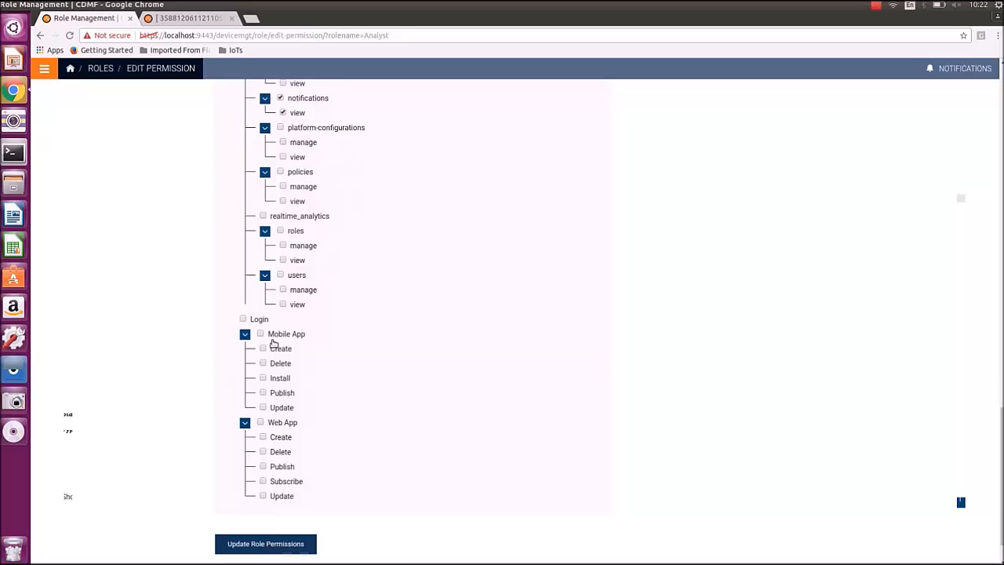